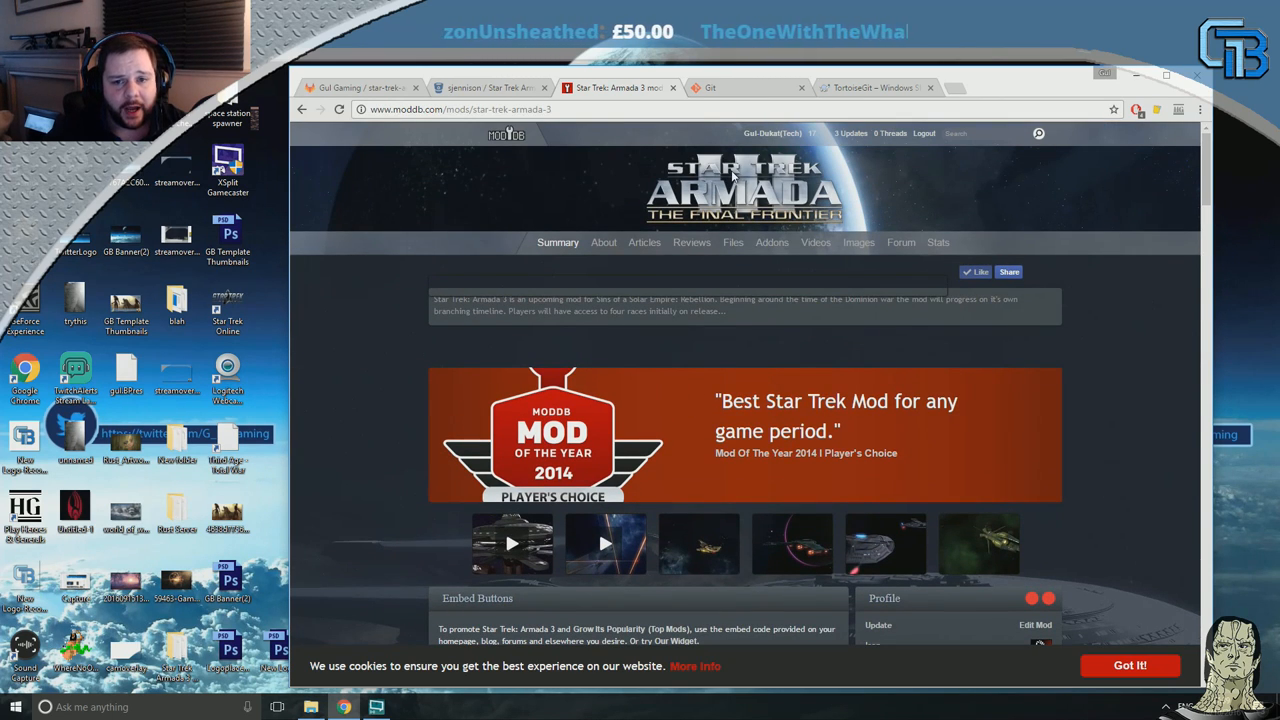
# Download the Git-2.10.1-64-bit.exe installer from git-scm.com's Downloads for Windows and launch it.
pyautogui.scroll(-3)
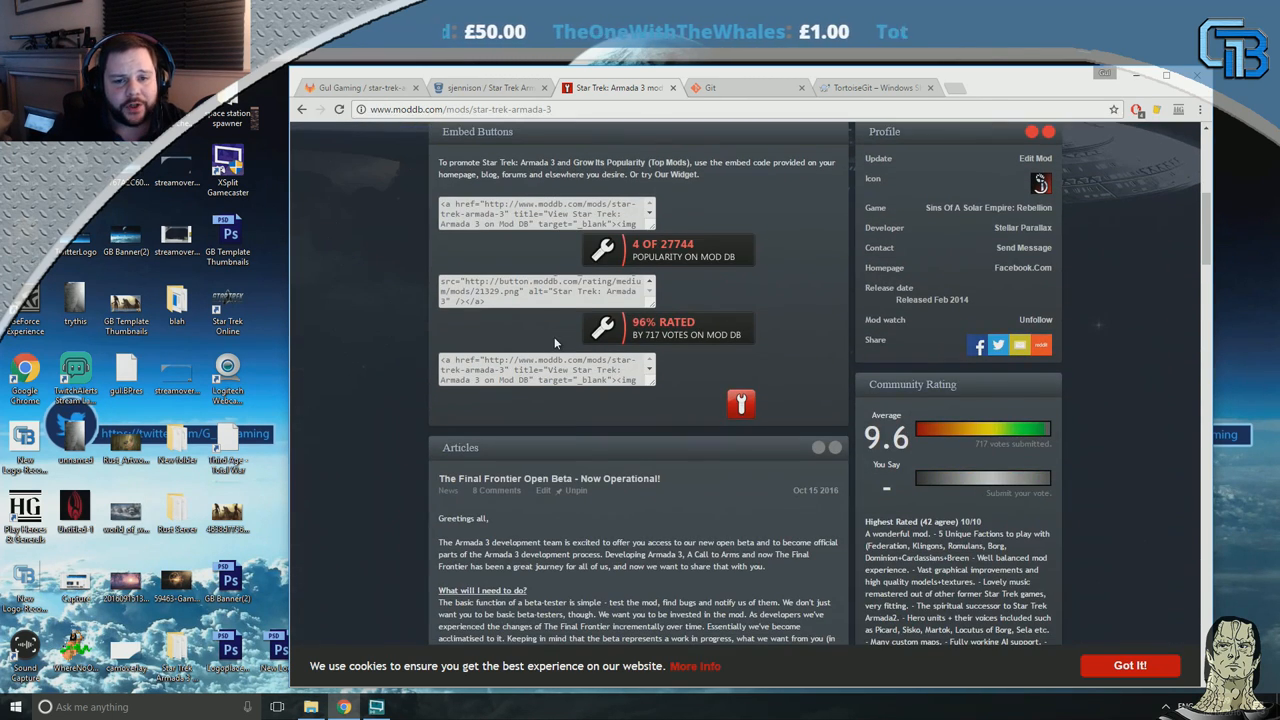
pyautogui.scroll(-3)
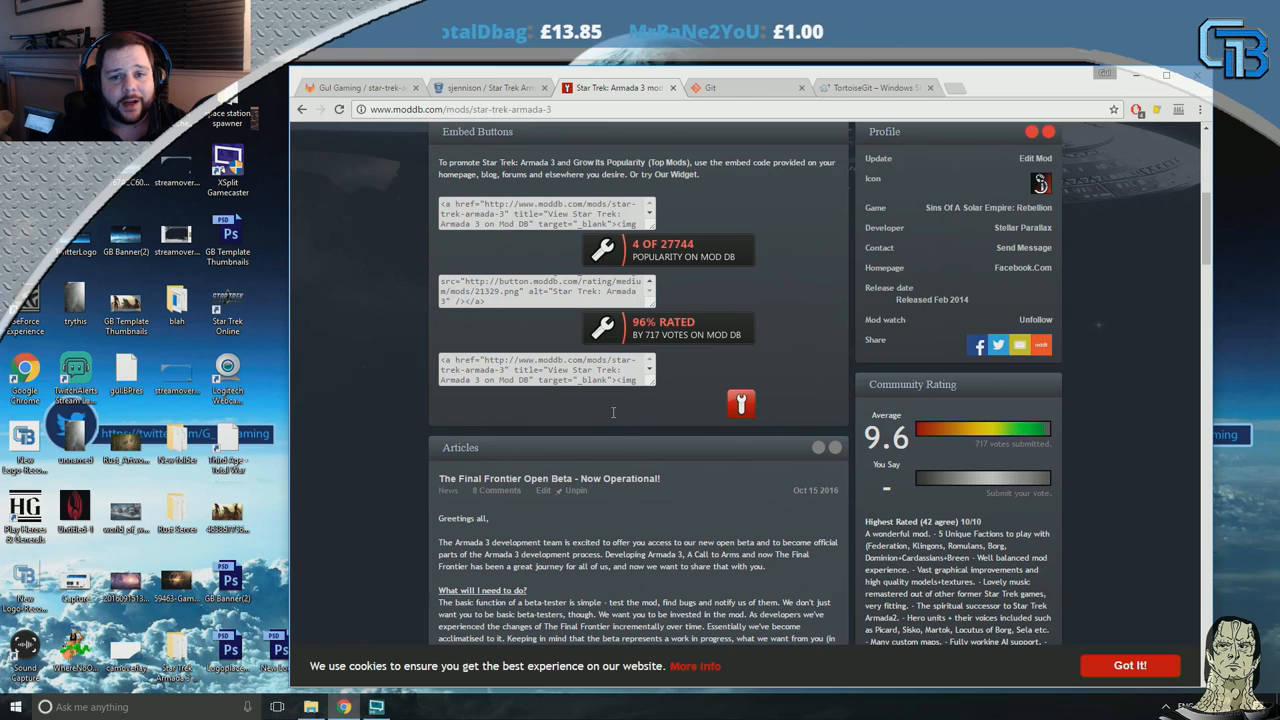
pyautogui.moveTo(616, 422)
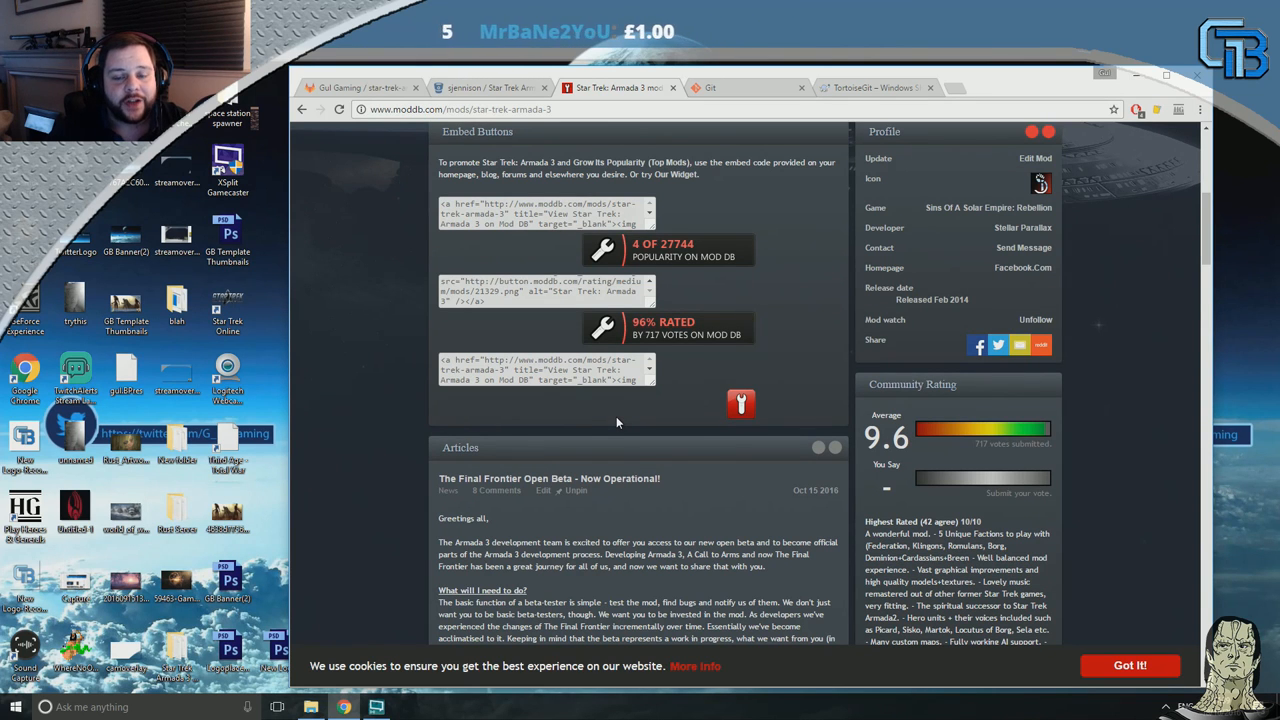
pyautogui.scroll(-3)
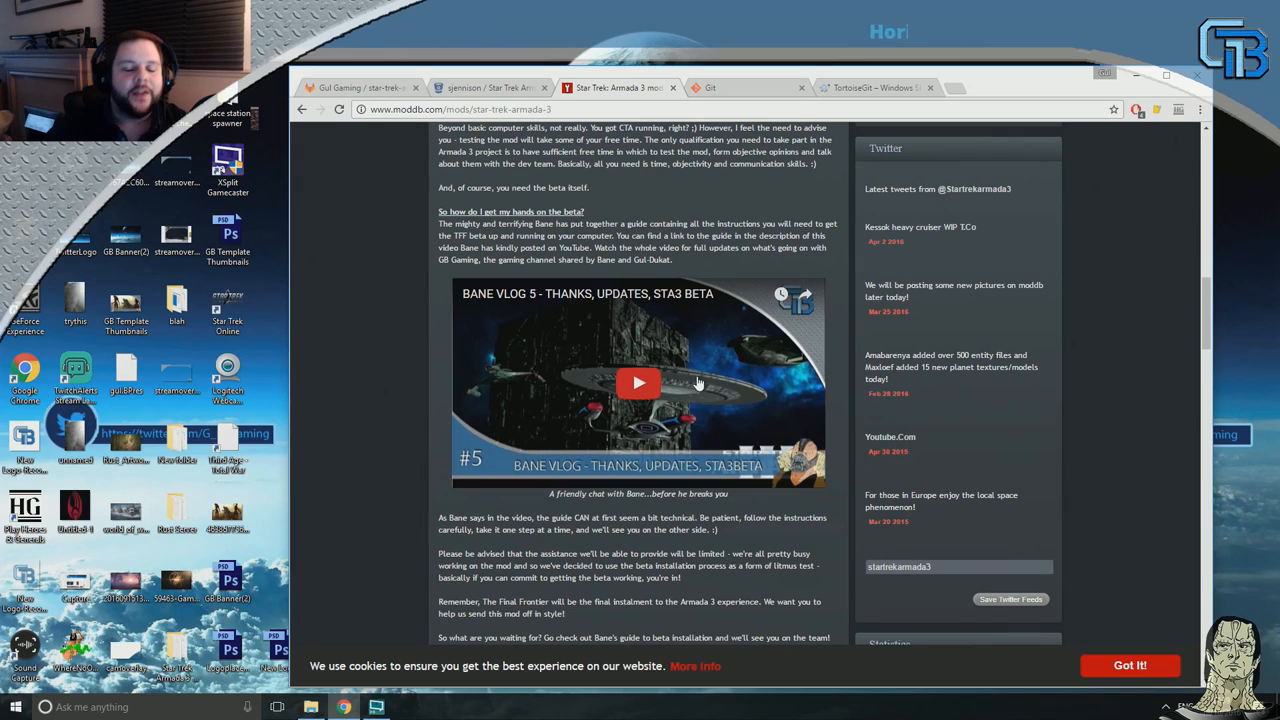
pyautogui.moveTo(720, 398)
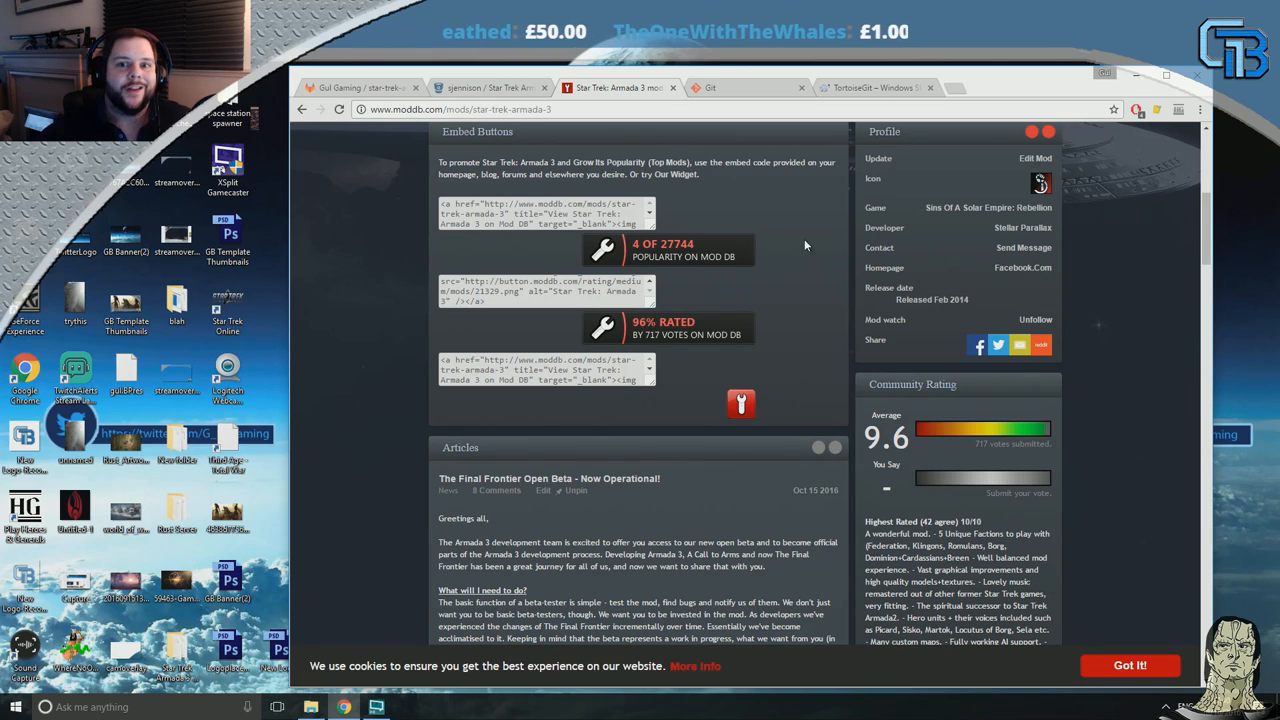
pyautogui.click(710, 88)
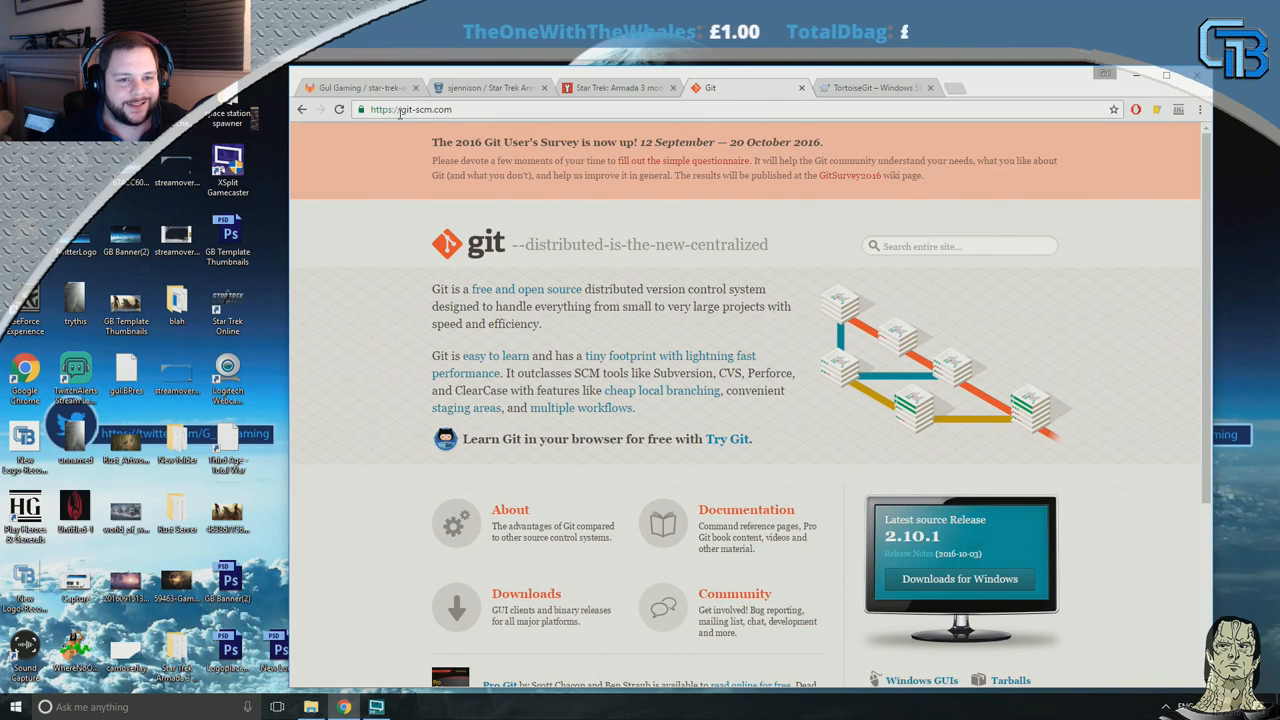
pyautogui.moveTo(426, 126)
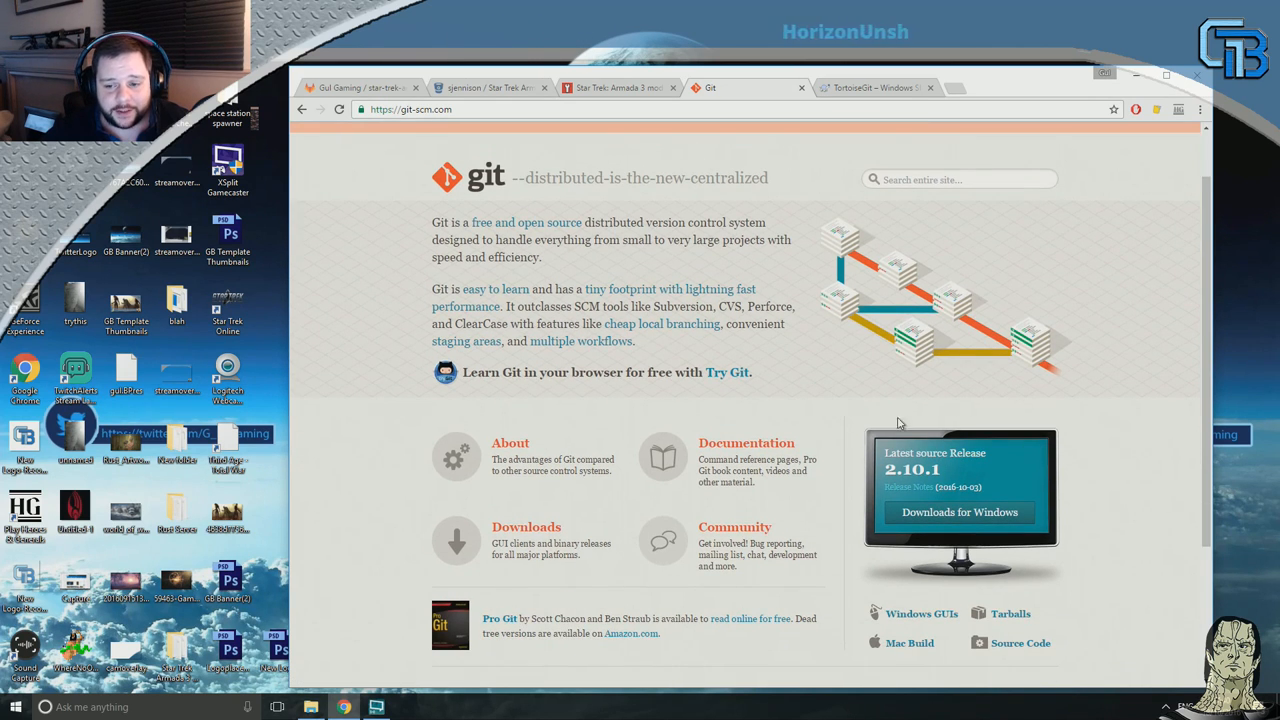
pyautogui.click(958, 512)
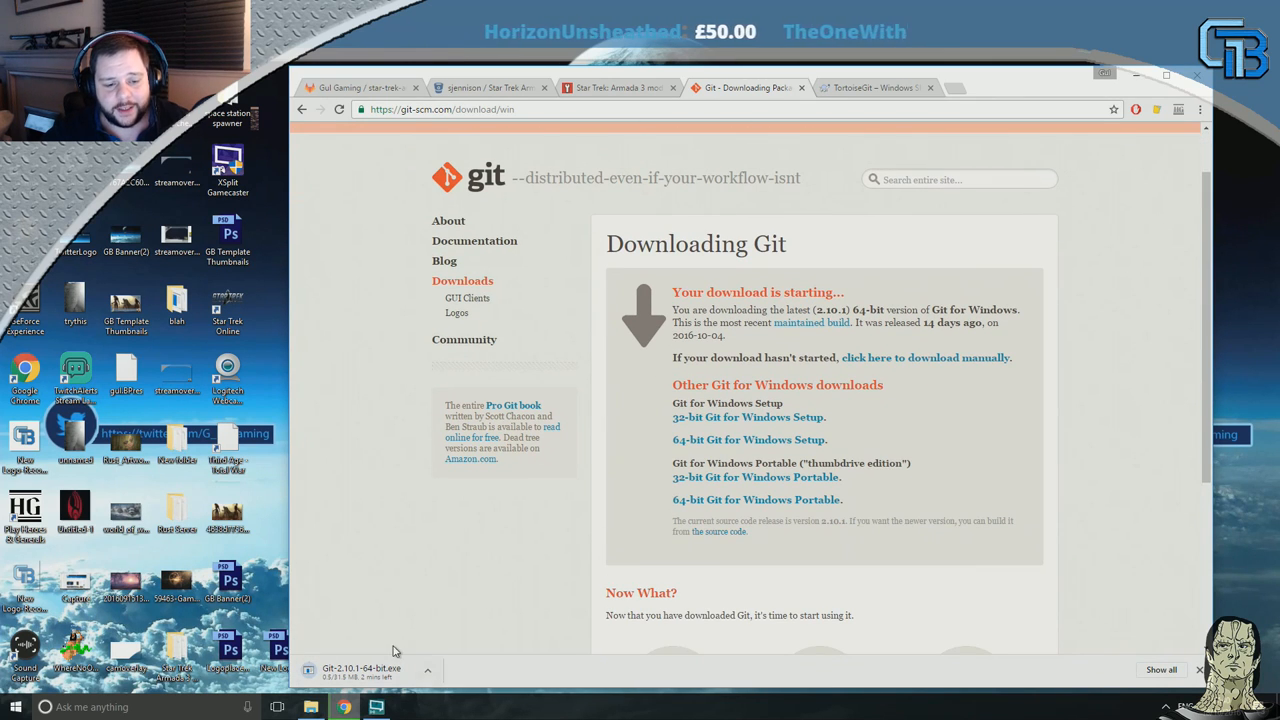
pyautogui.moveTo(408, 628)
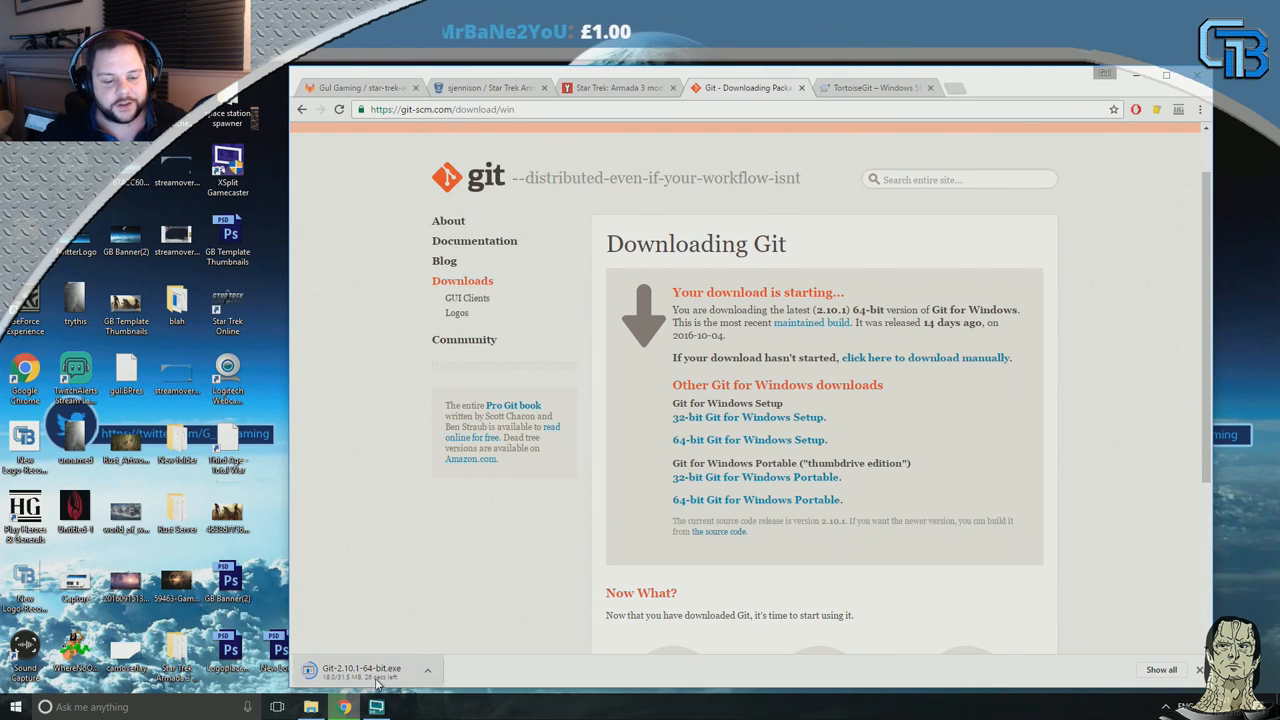
pyautogui.moveTo(496, 616)
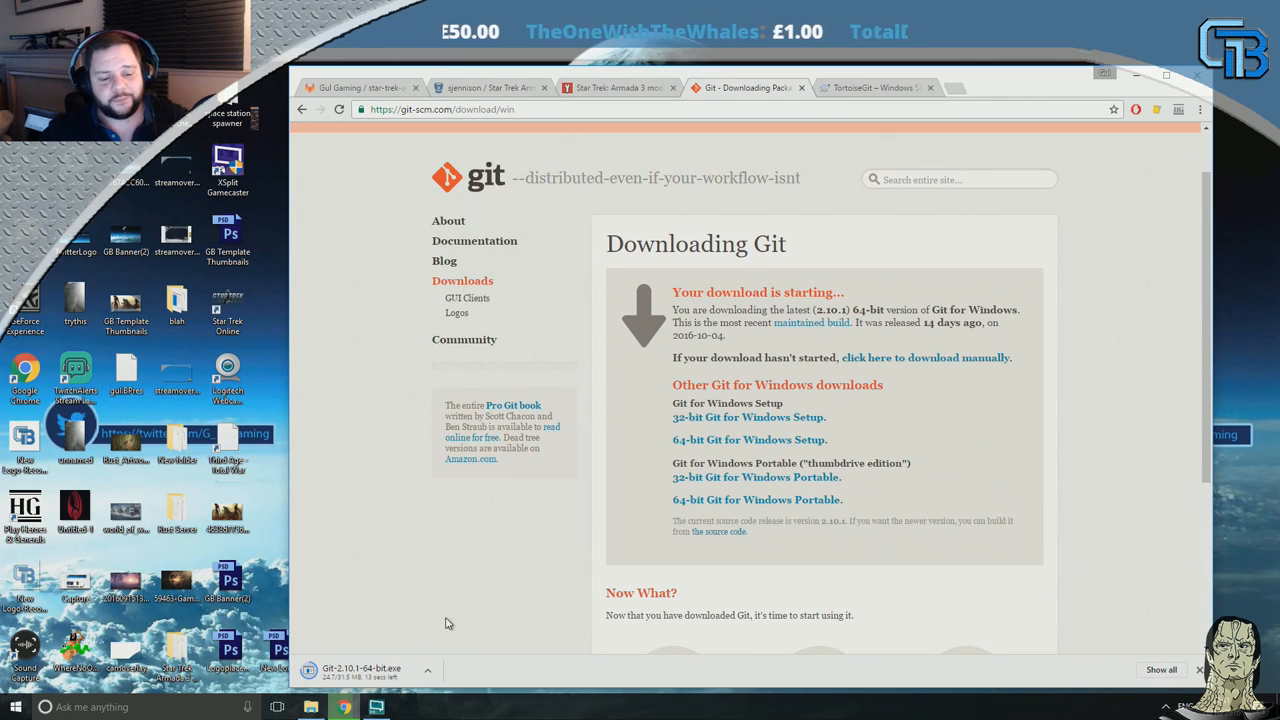
pyautogui.click(888, 88)
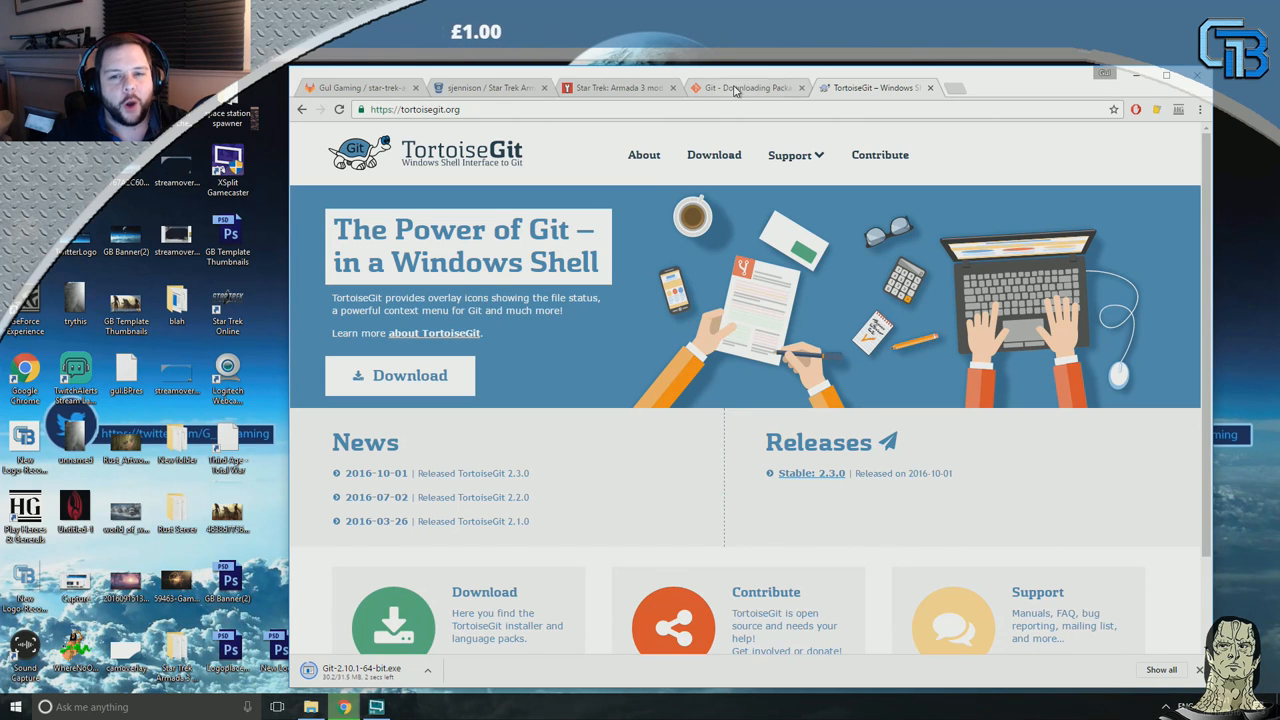
# Install Git 2.10.1 with defaults: Git Bash only PATH, Windows-style line endings, MinTTY terminal.
pyautogui.click(744, 88)
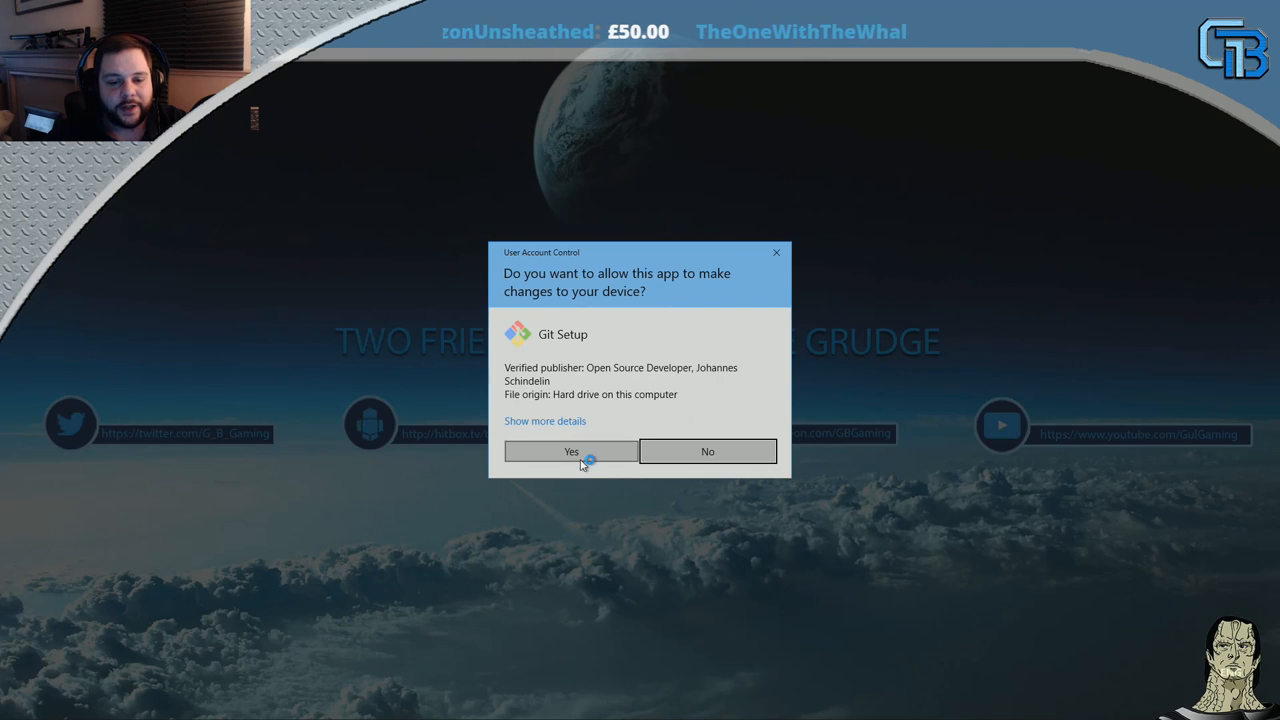
pyautogui.click(570, 452)
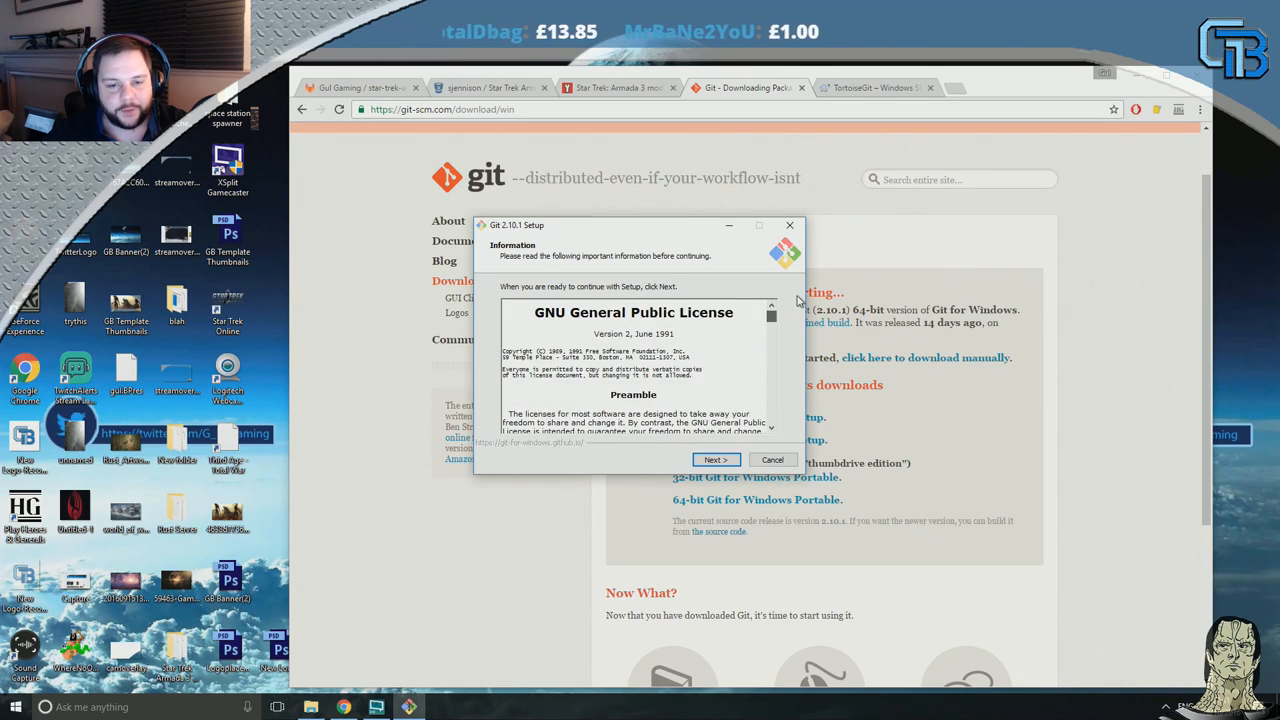
pyautogui.click(716, 458)
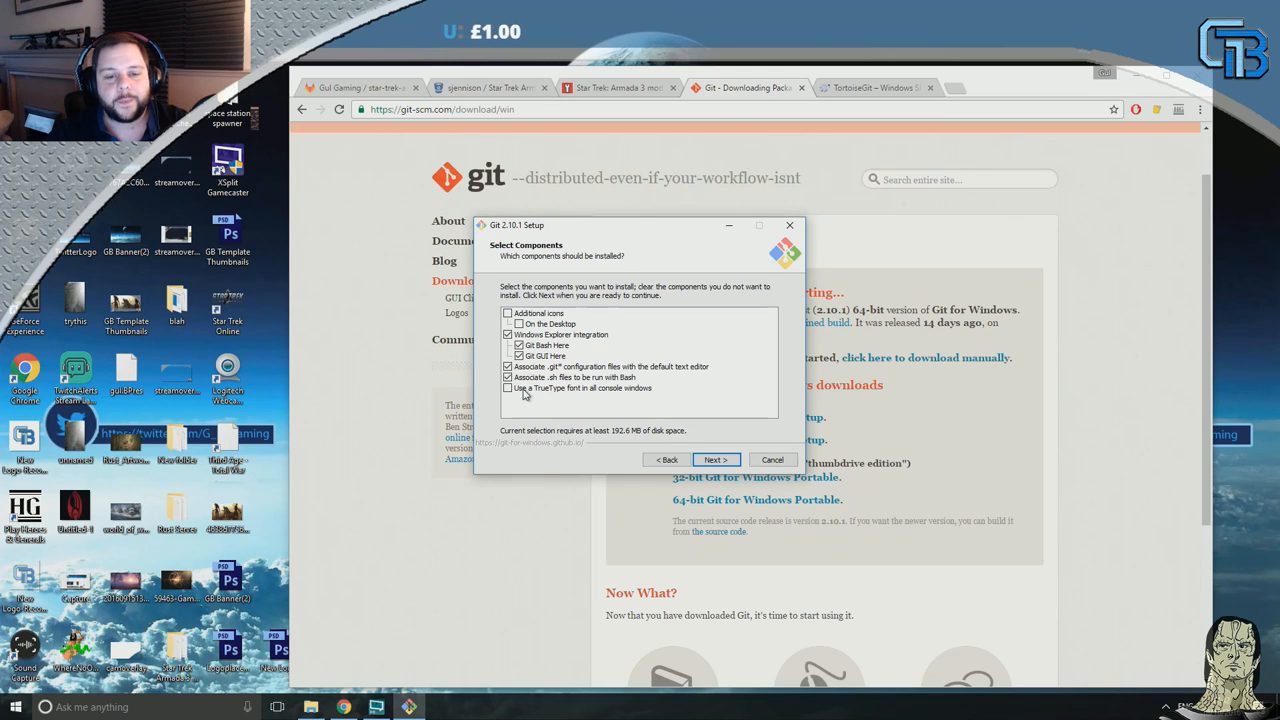
pyautogui.moveTo(600, 432)
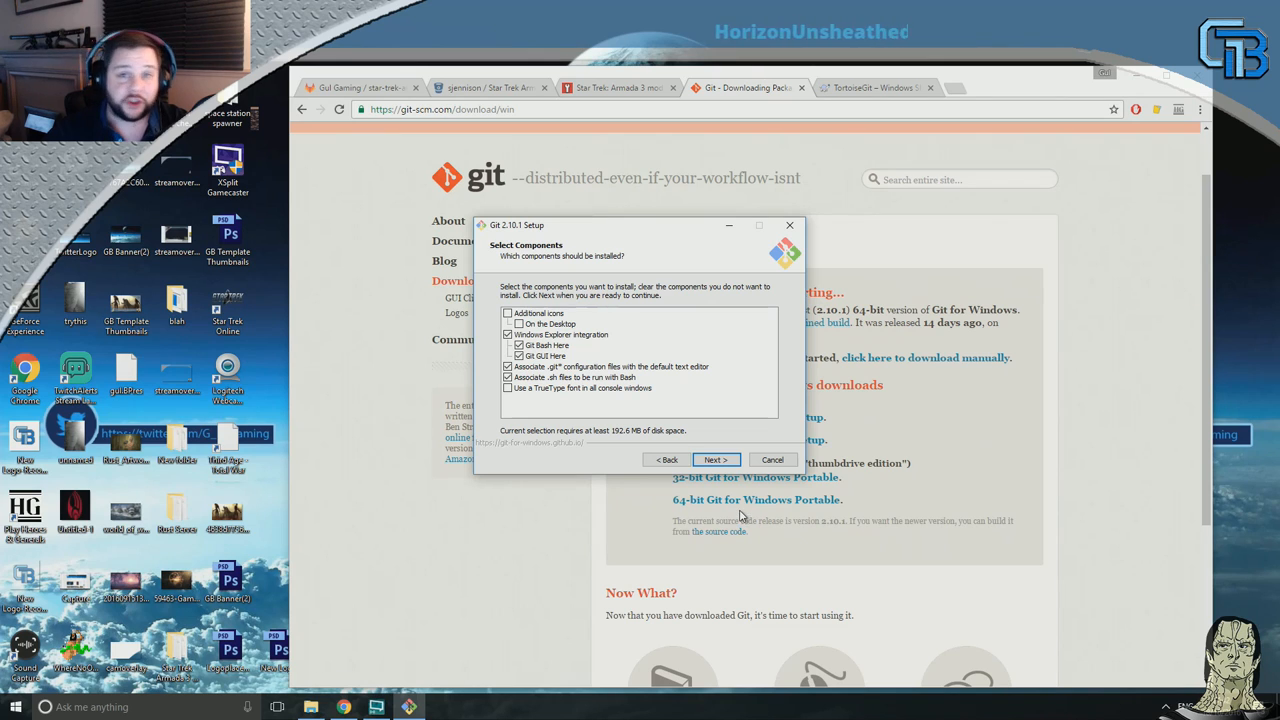
pyautogui.click(716, 458)
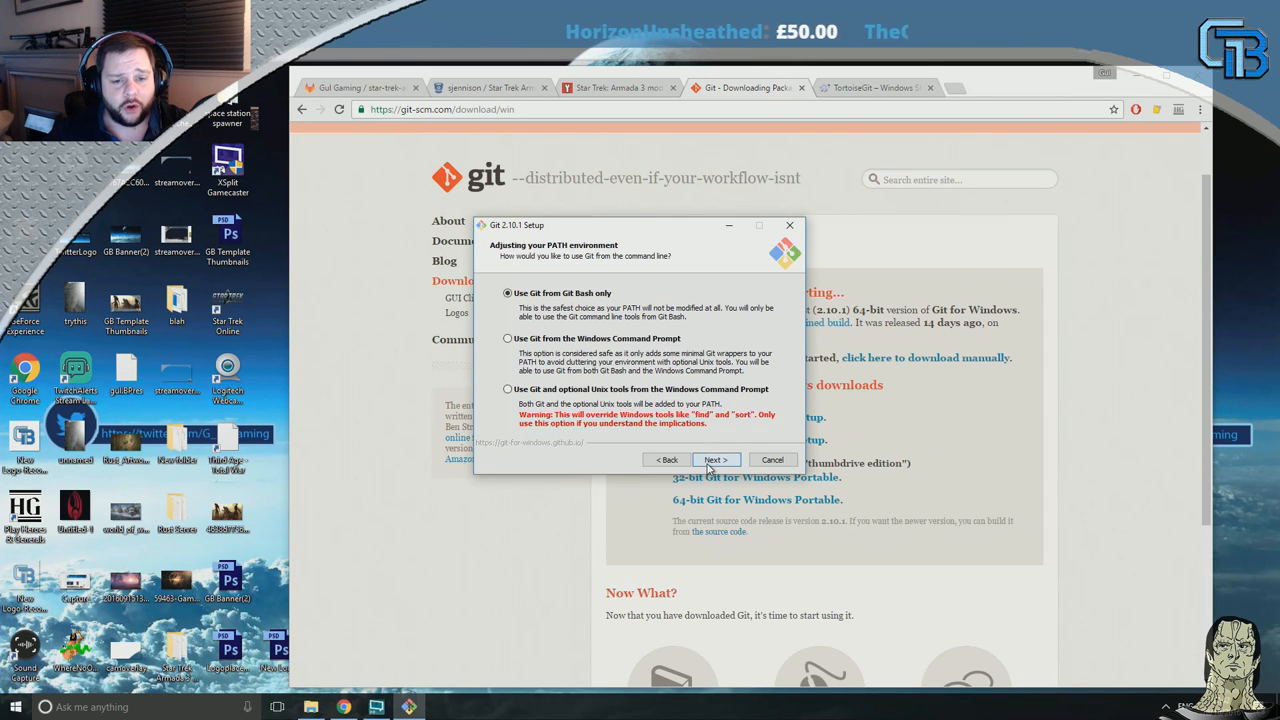
pyautogui.click(716, 458)
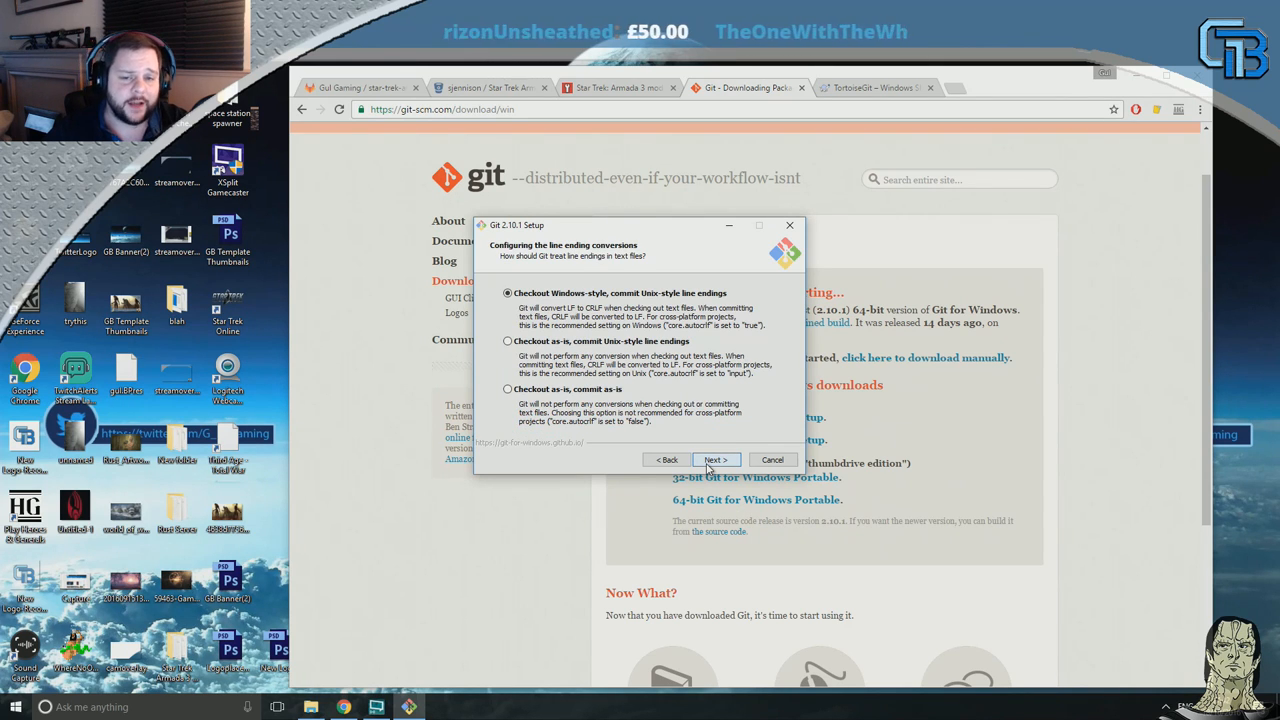
pyautogui.click(716, 458)
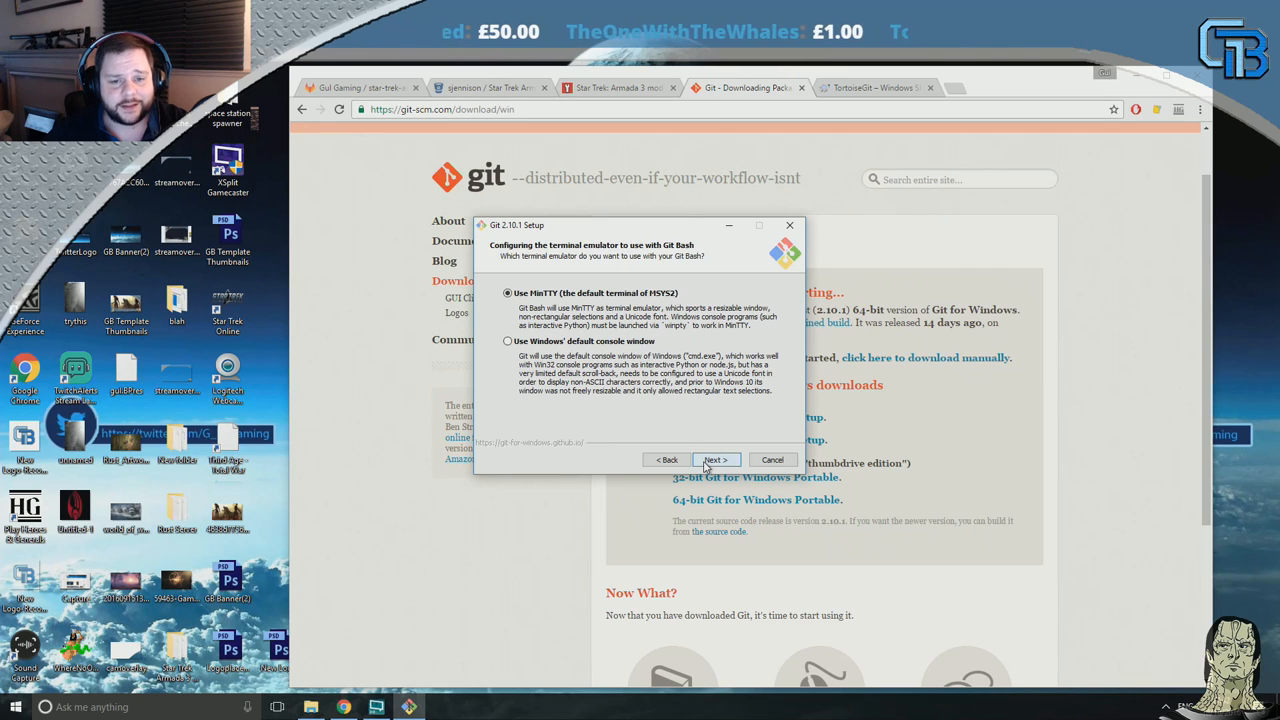
pyautogui.click(716, 458)
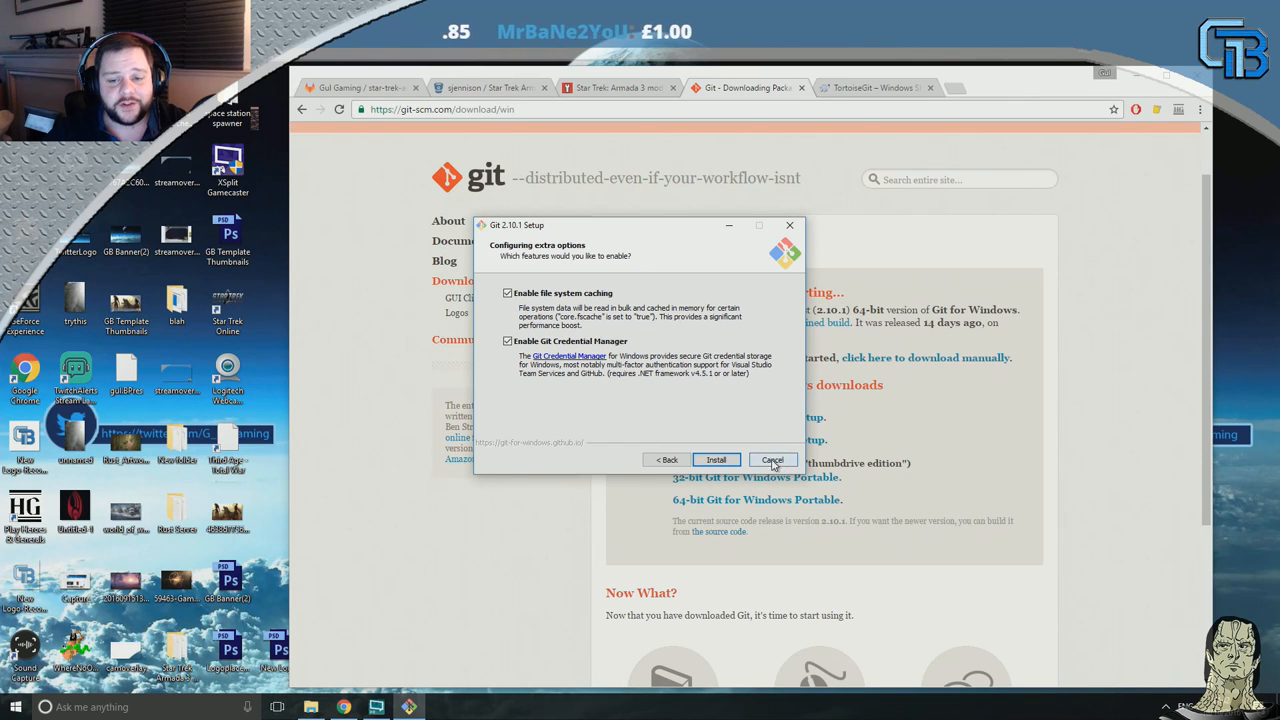
pyautogui.click(772, 458)
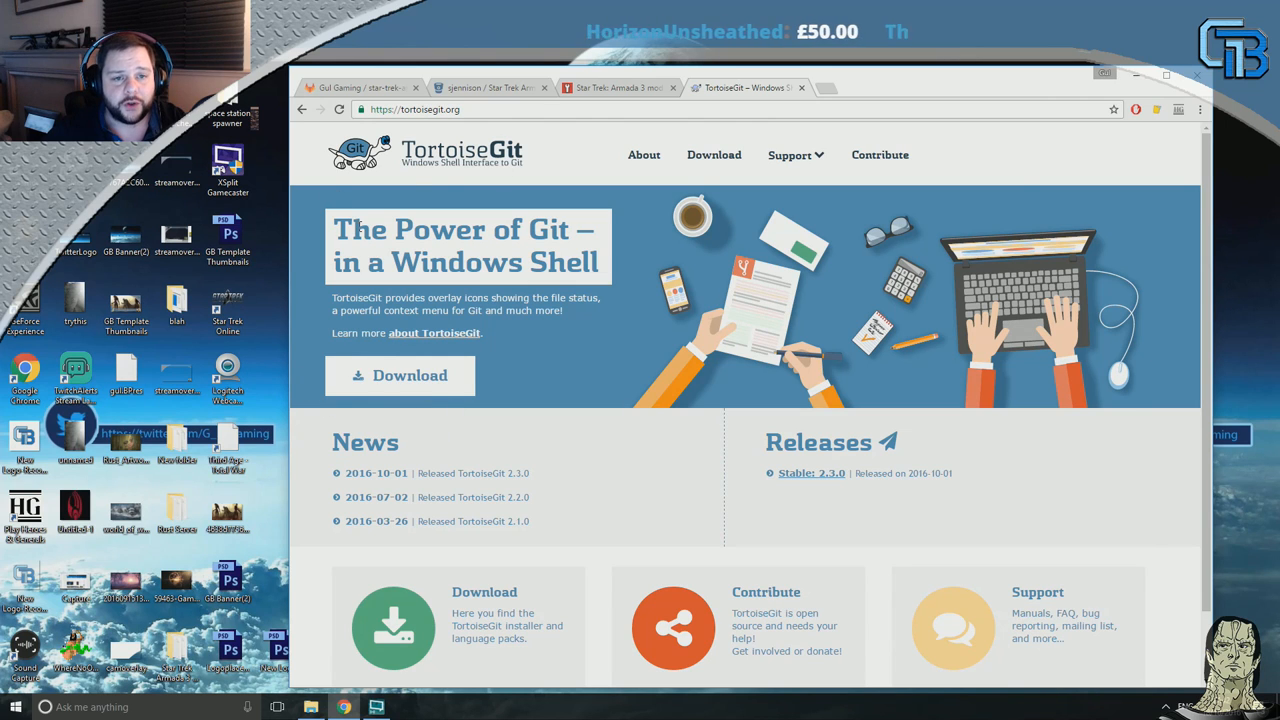
# Download the 64-bit TortoiseGit 2.3.0 .msi, launch it, then cancel the setup wizard.
pyautogui.click(712, 154)
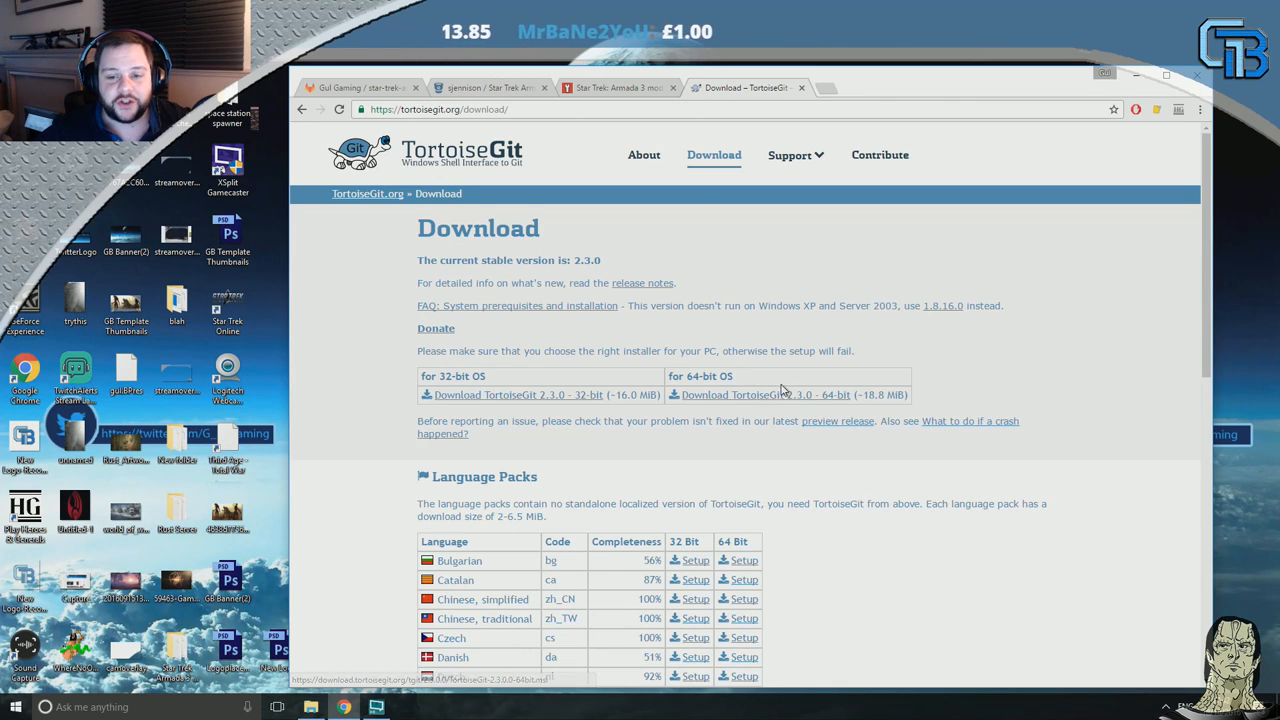
pyautogui.click(768, 394)
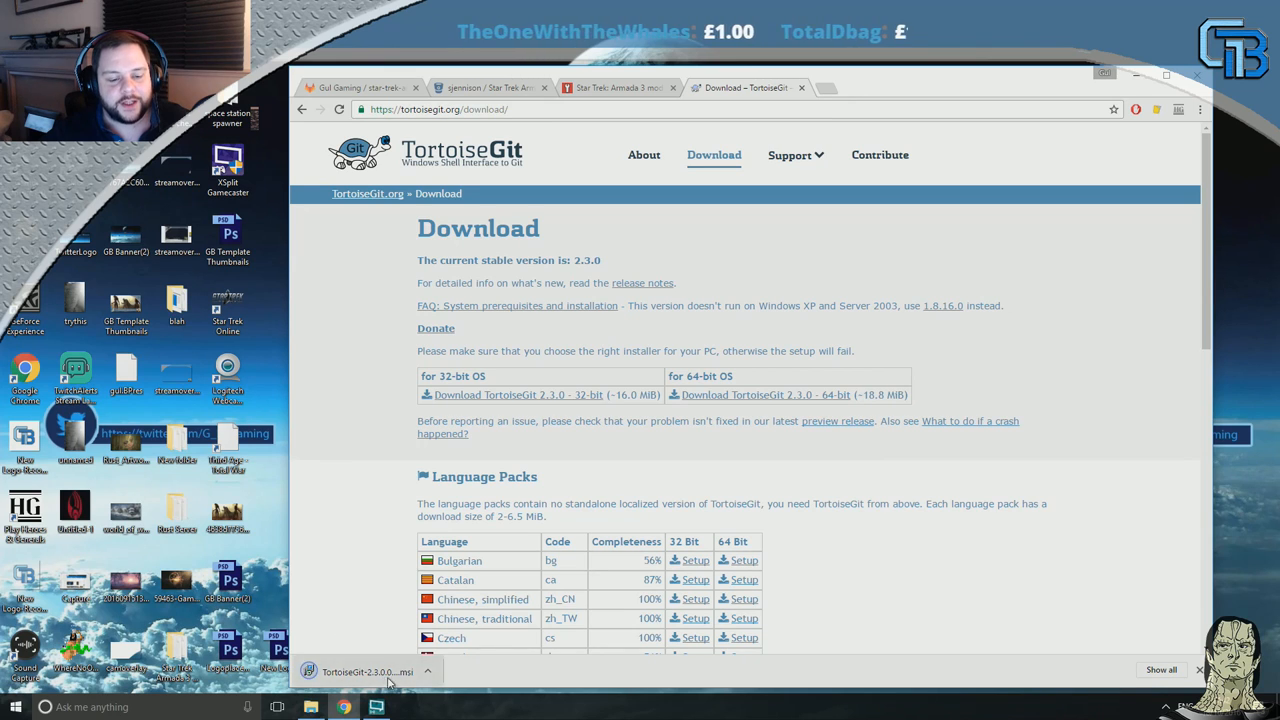
pyautogui.click(374, 680)
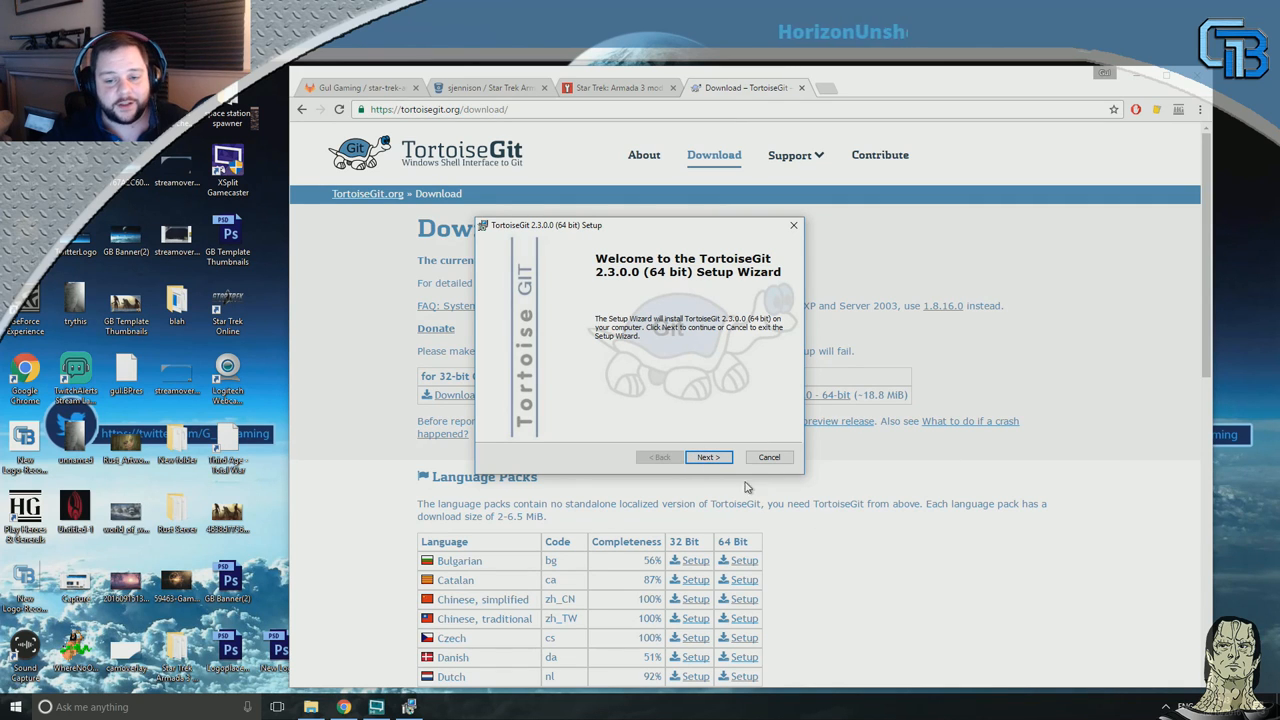
pyautogui.click(768, 456)
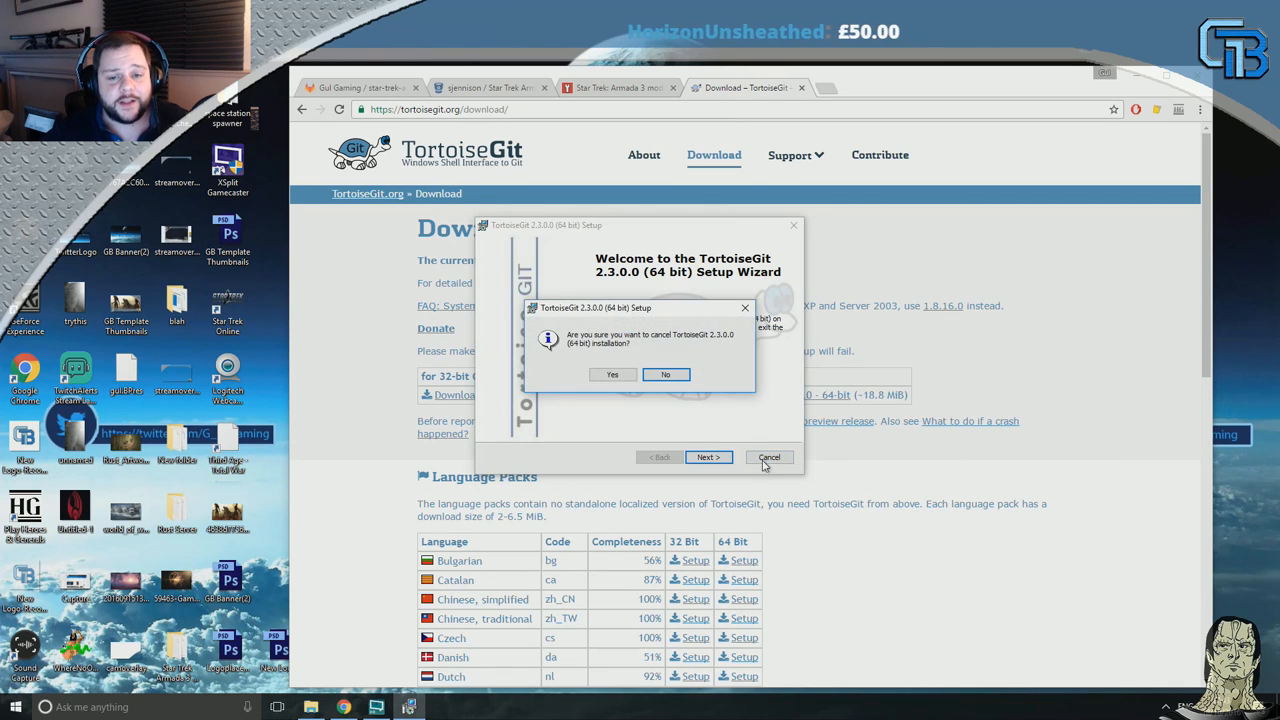
pyautogui.click(612, 374)
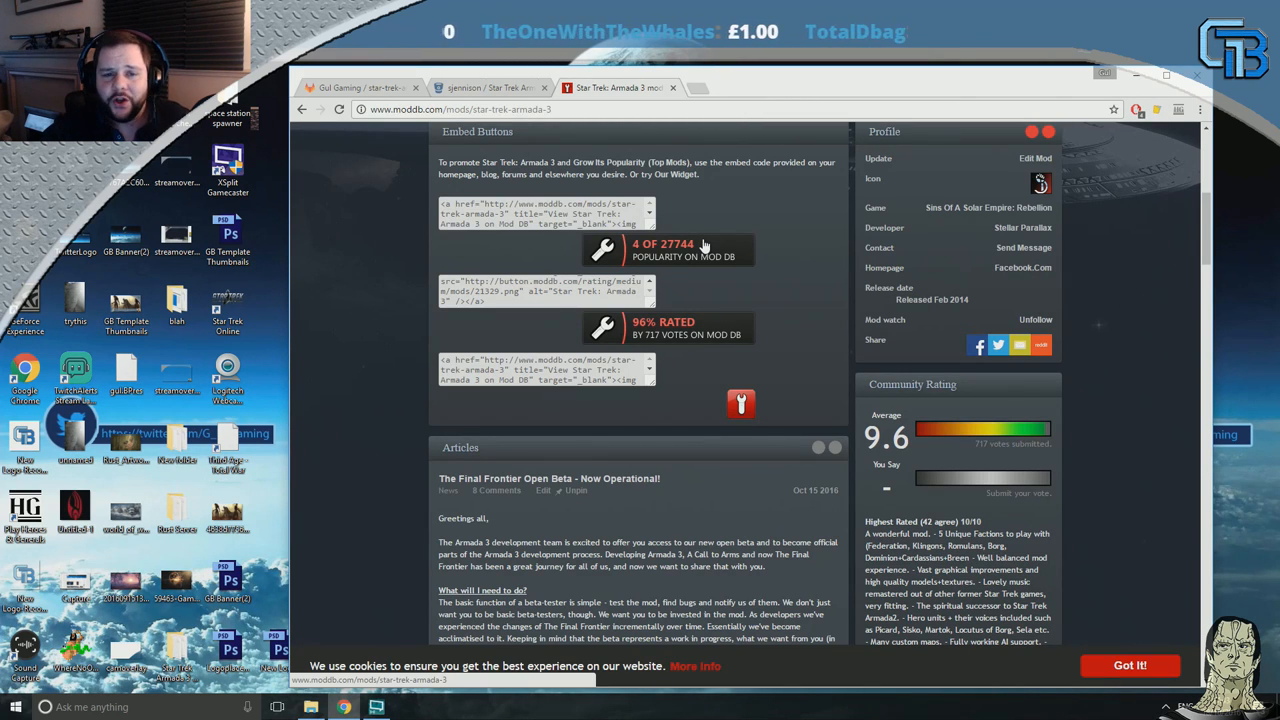
pyautogui.moveTo(692, 352)
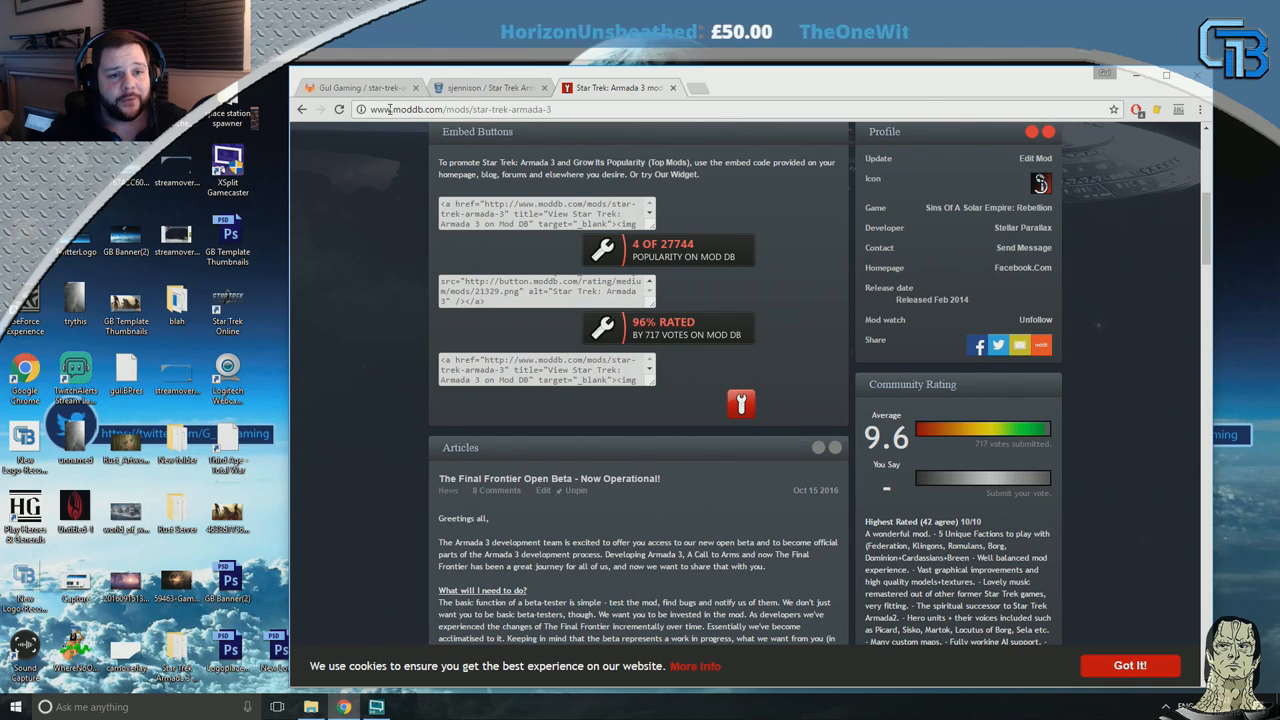
# Switch to the GitLab star-trek-armada-3 project tab.
pyautogui.click(356, 88)
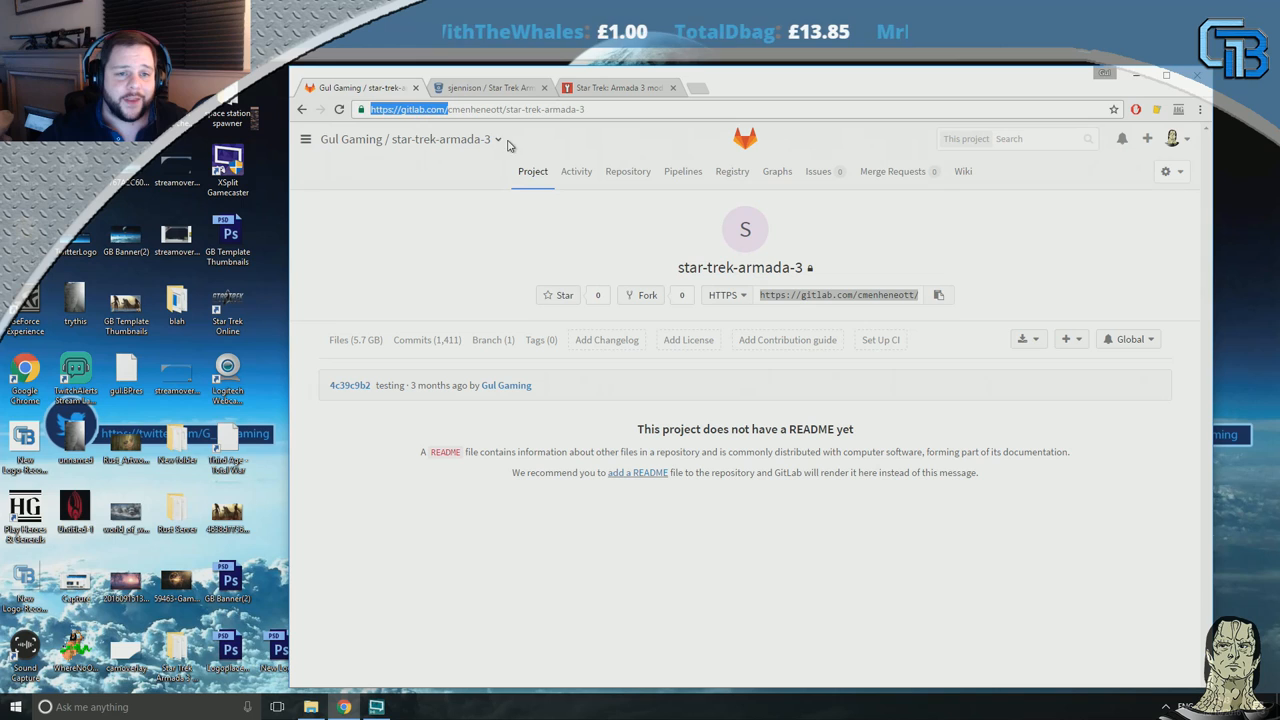
pyautogui.moveTo(352, 148)
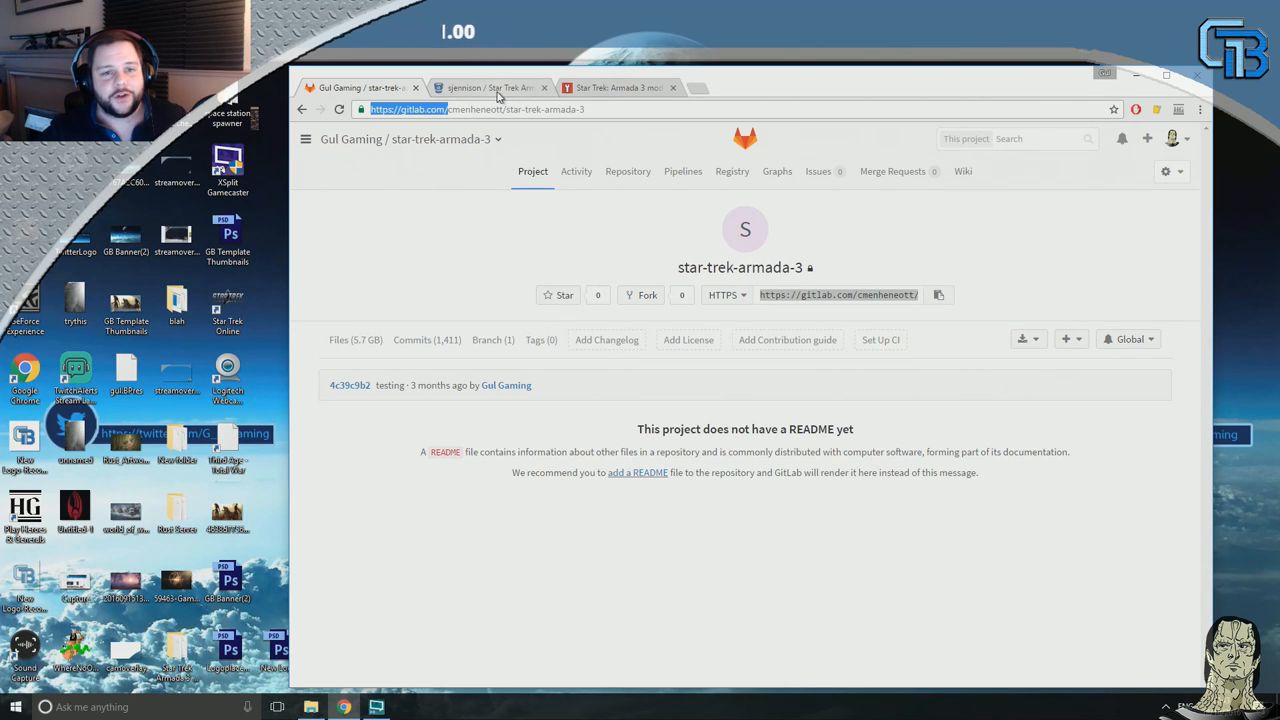
# Switch to the Bitbucket Star Trek Armada 3 repository tab.
pyautogui.click(490, 88)
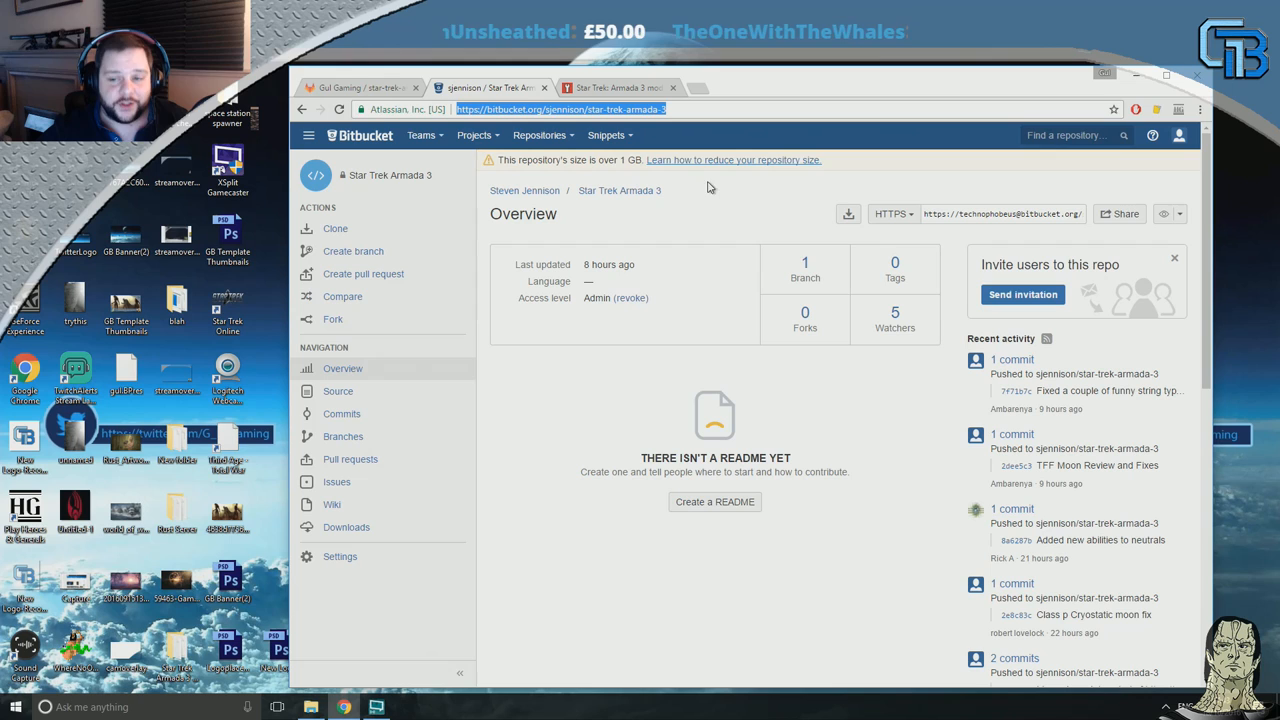
pyautogui.moveTo(828, 252)
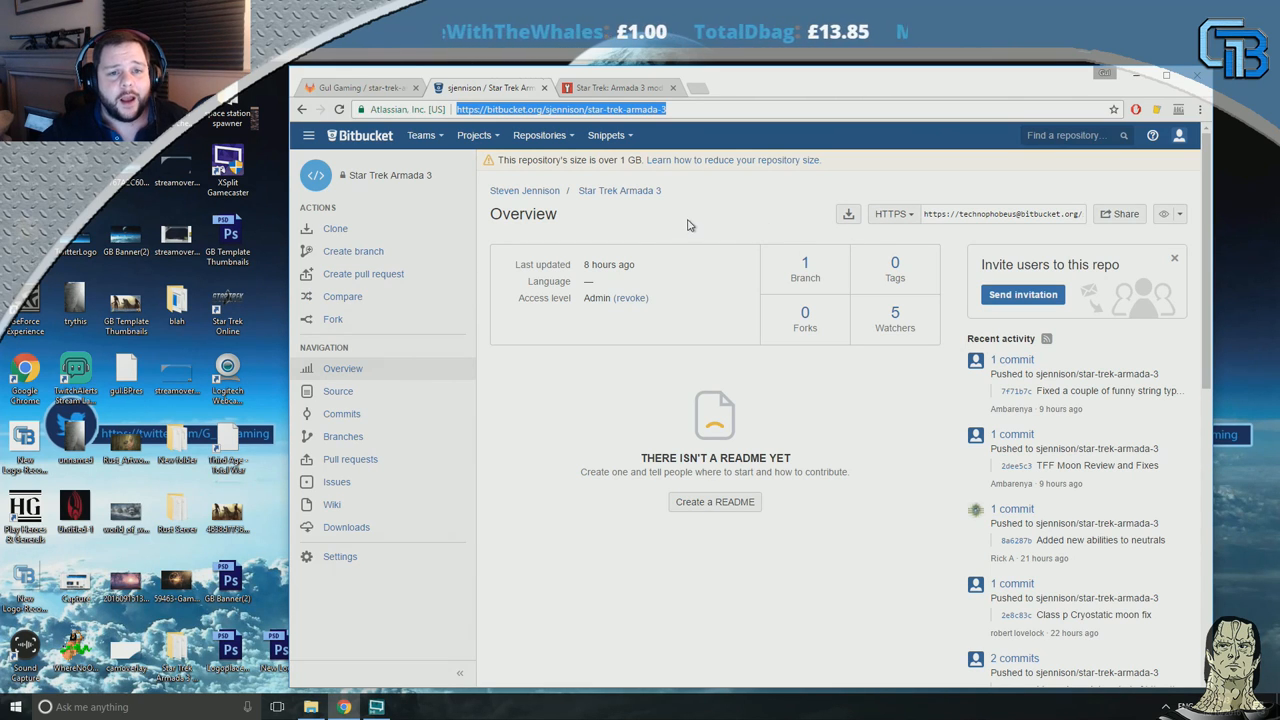
pyautogui.moveTo(626, 284)
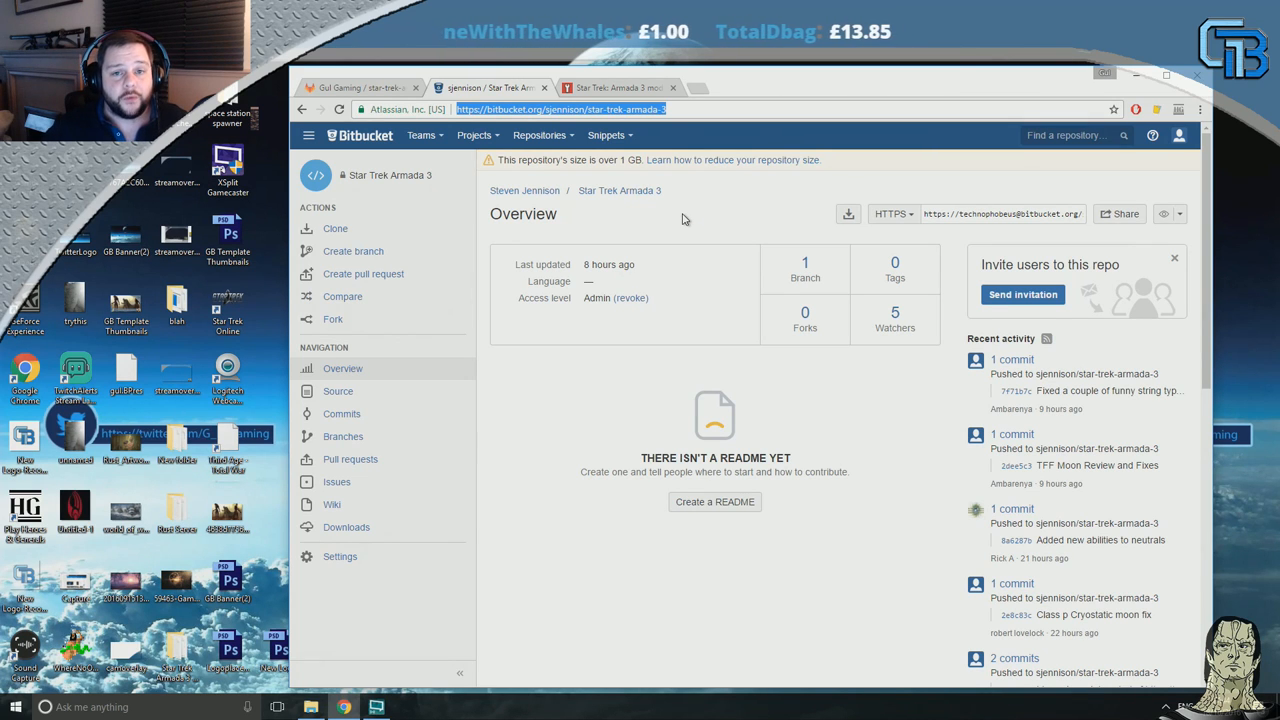
# Switch to the ModDB Star Trek: Armada 3 mod page tab.
pyautogui.click(620, 88)
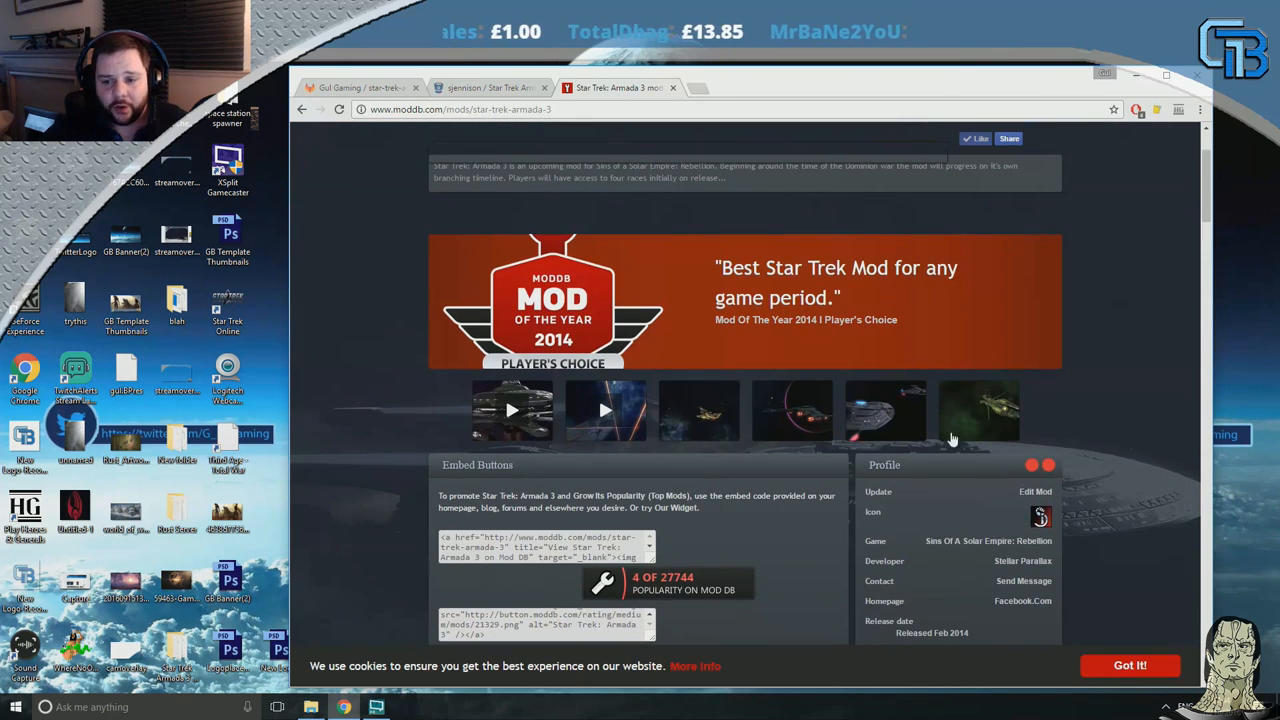
# Select and copy the HTTPS clone address of the GitLab star-trek-armada-3 project.
pyautogui.scroll(-3)
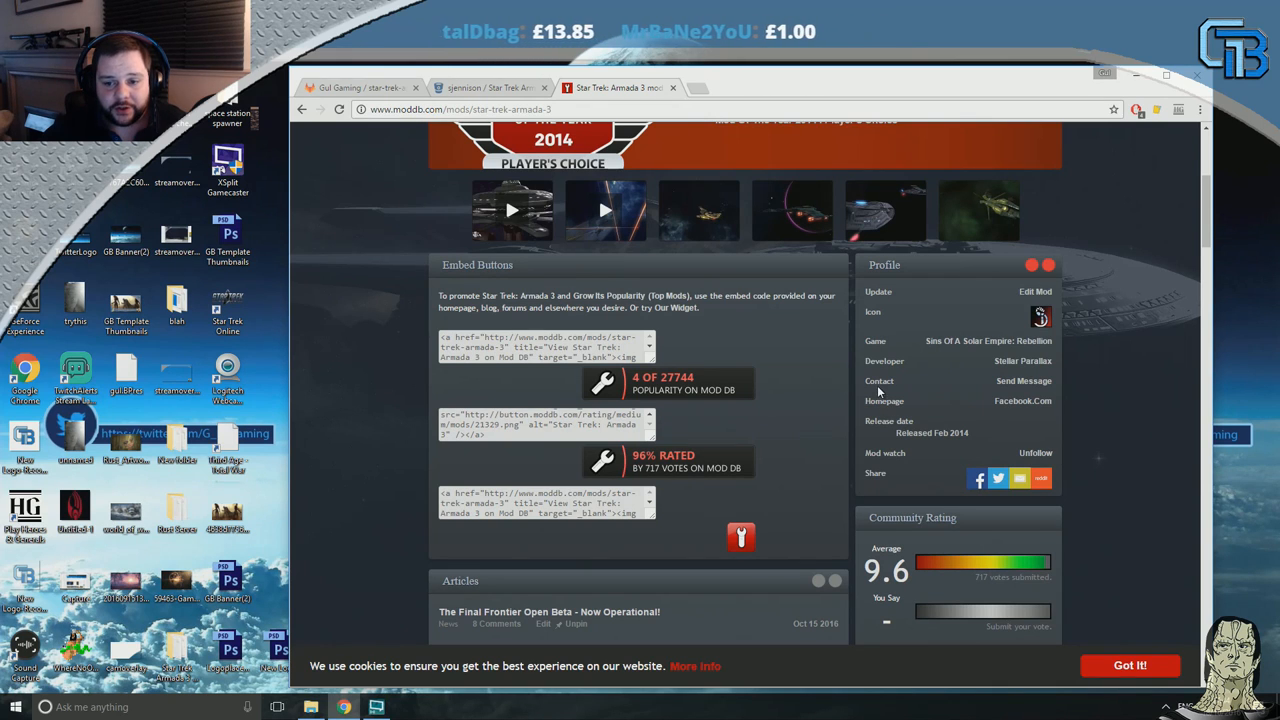
pyautogui.moveTo(1020, 386)
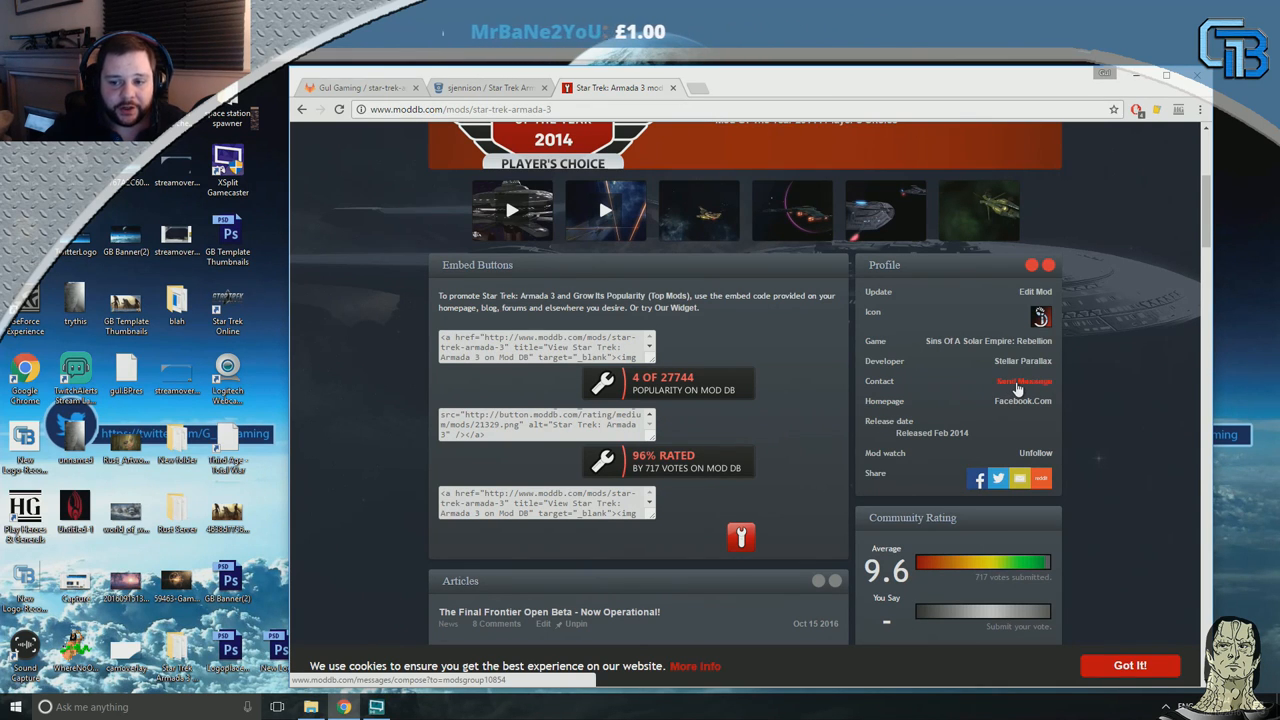
pyautogui.moveTo(840, 432)
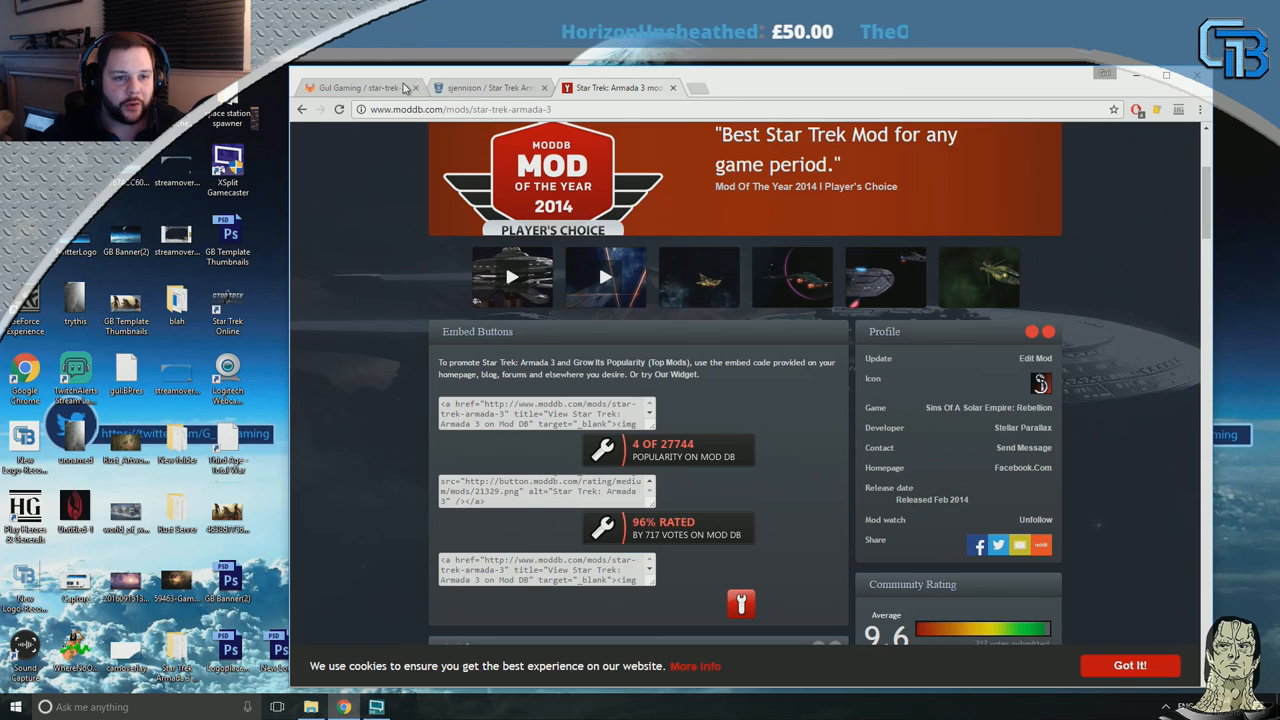
pyautogui.click(360, 88)
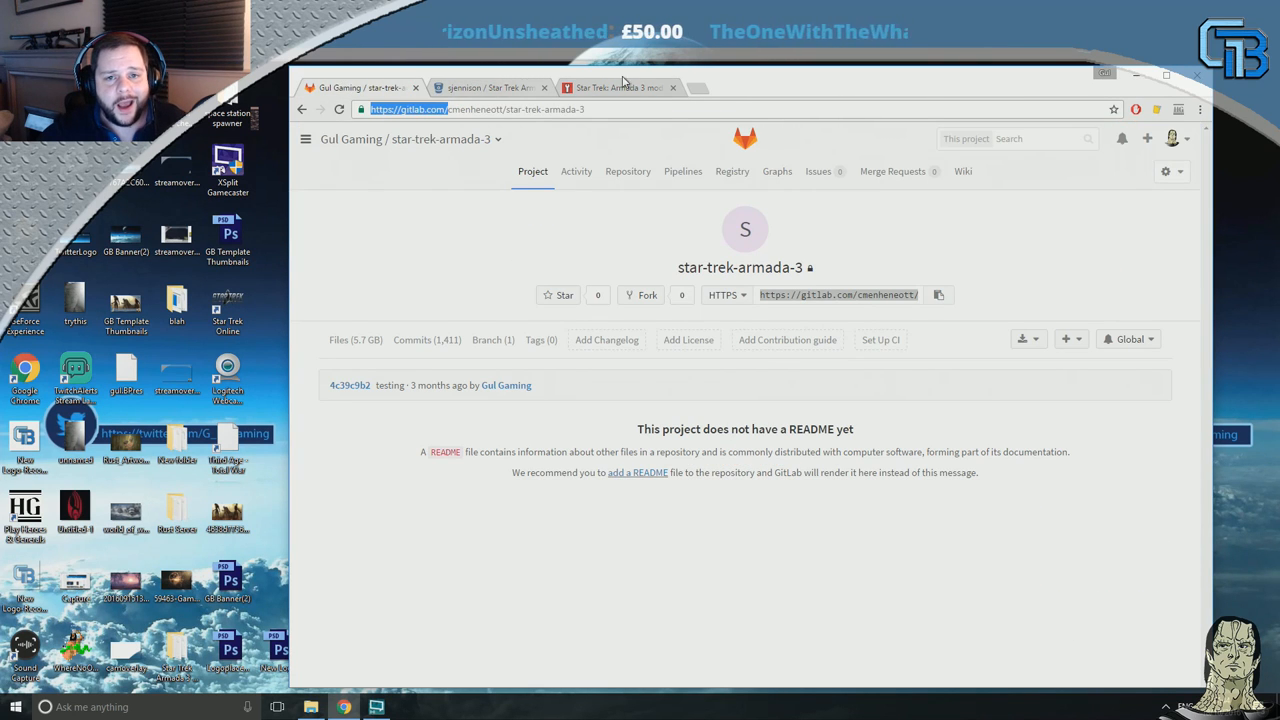
pyautogui.click(624, 88)
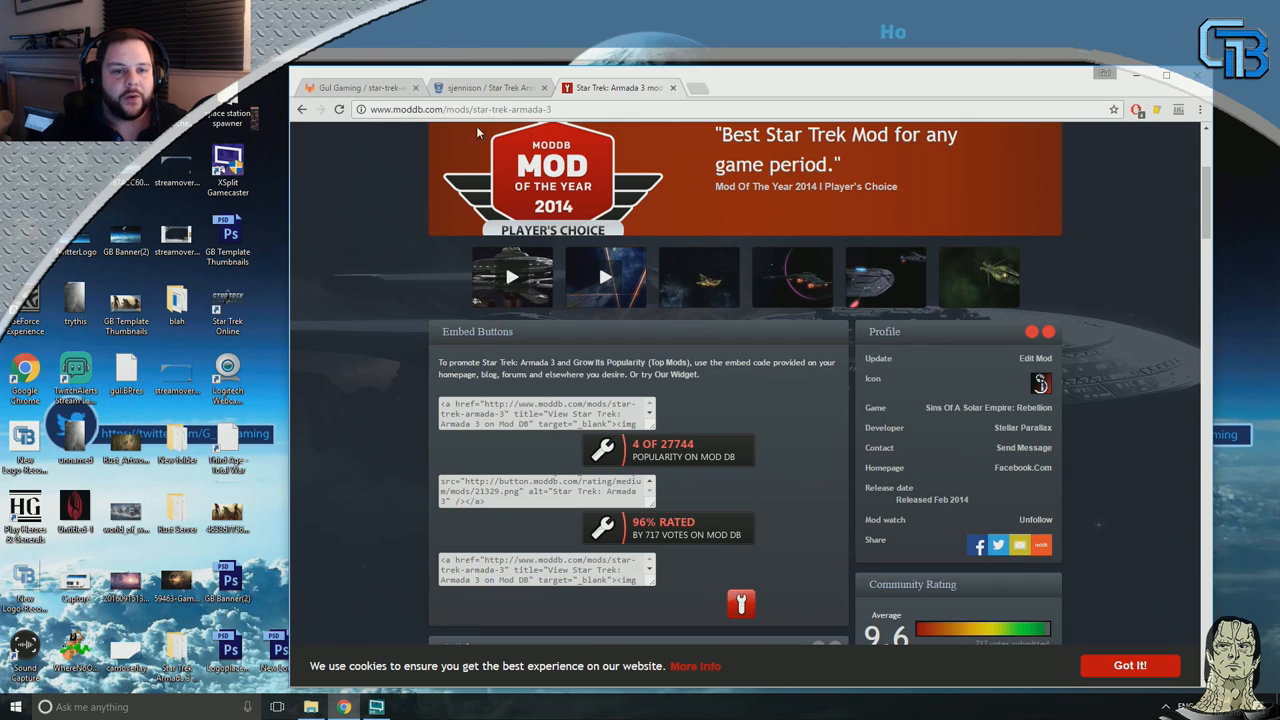
pyautogui.click(356, 88)
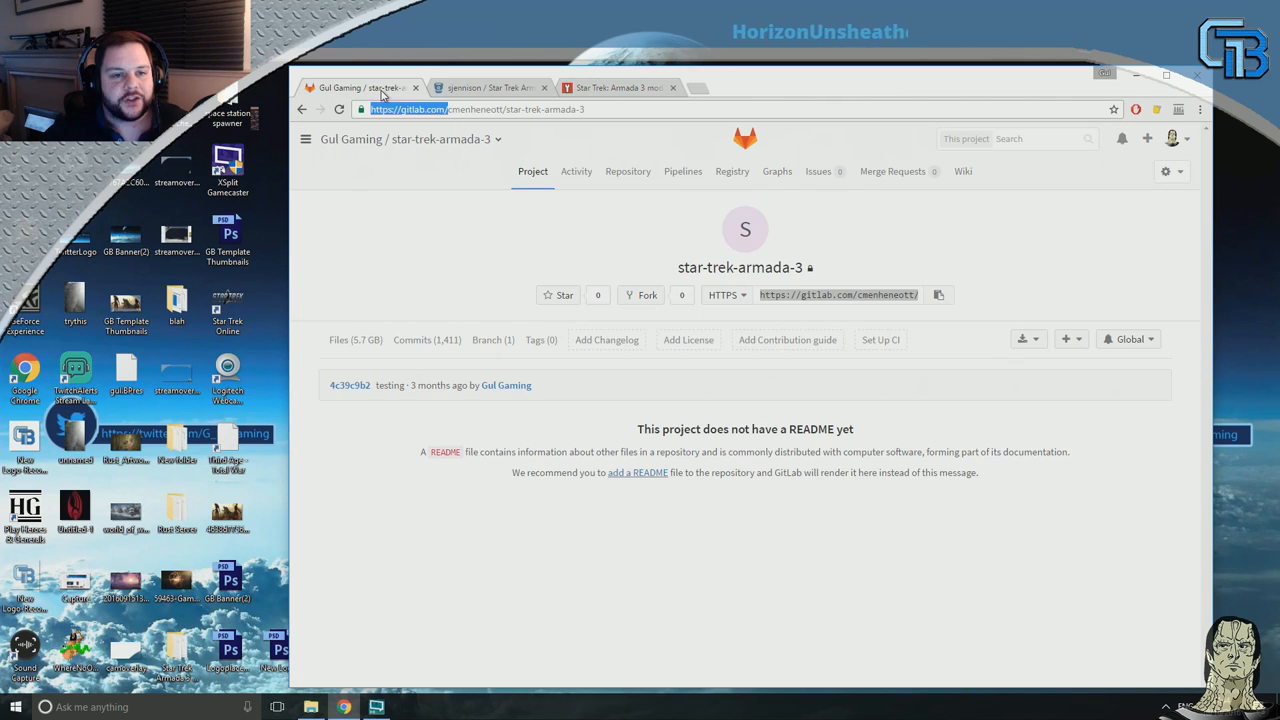
pyautogui.click(840, 294)
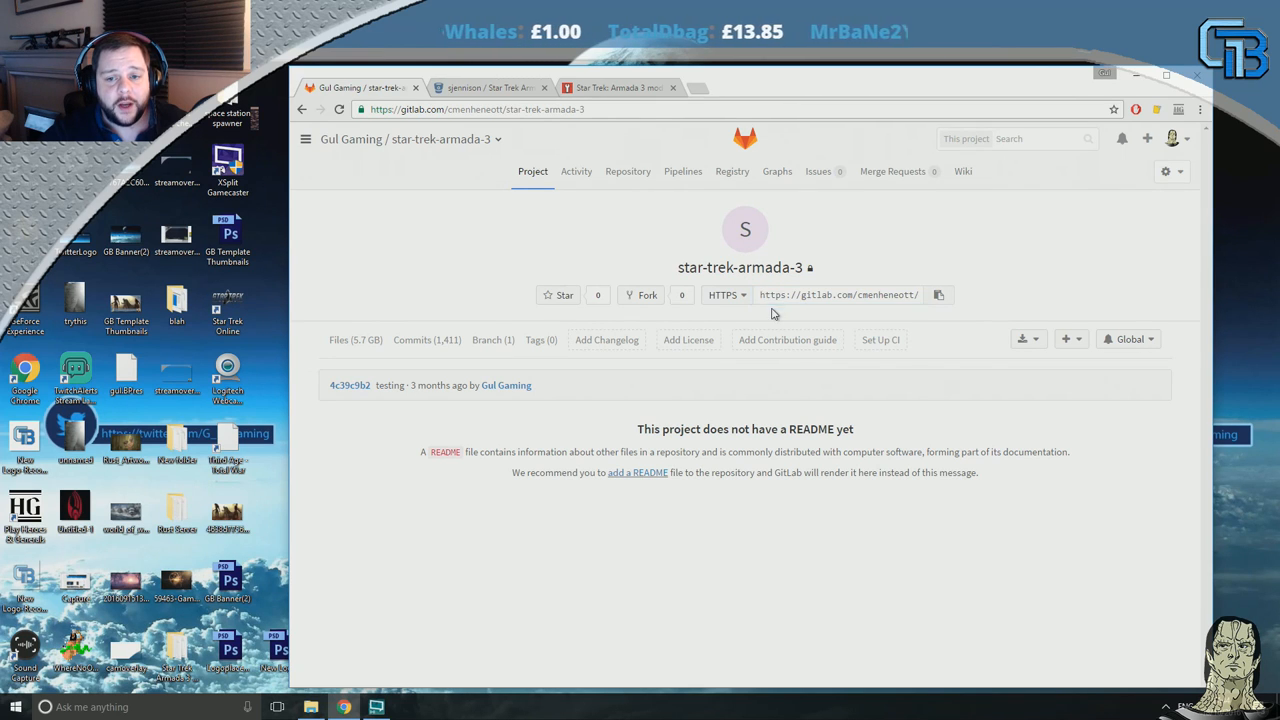
pyautogui.click(838, 294)
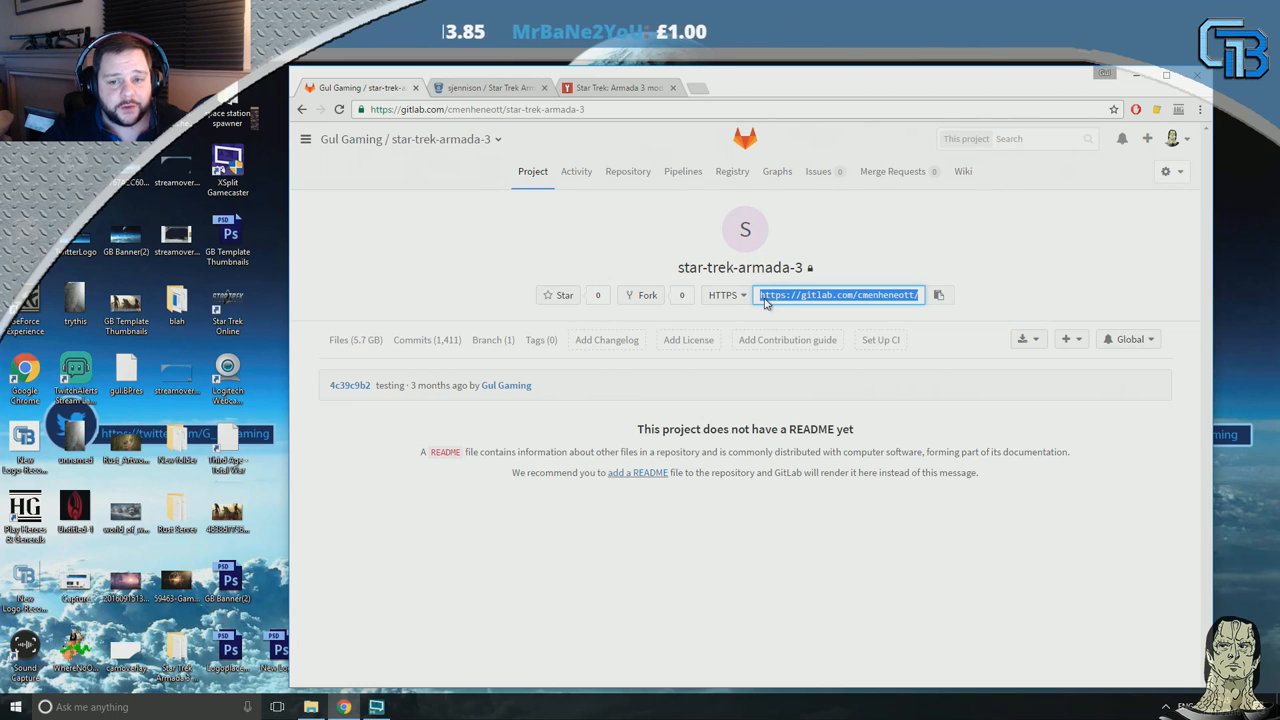
pyautogui.rightClick(840, 294)
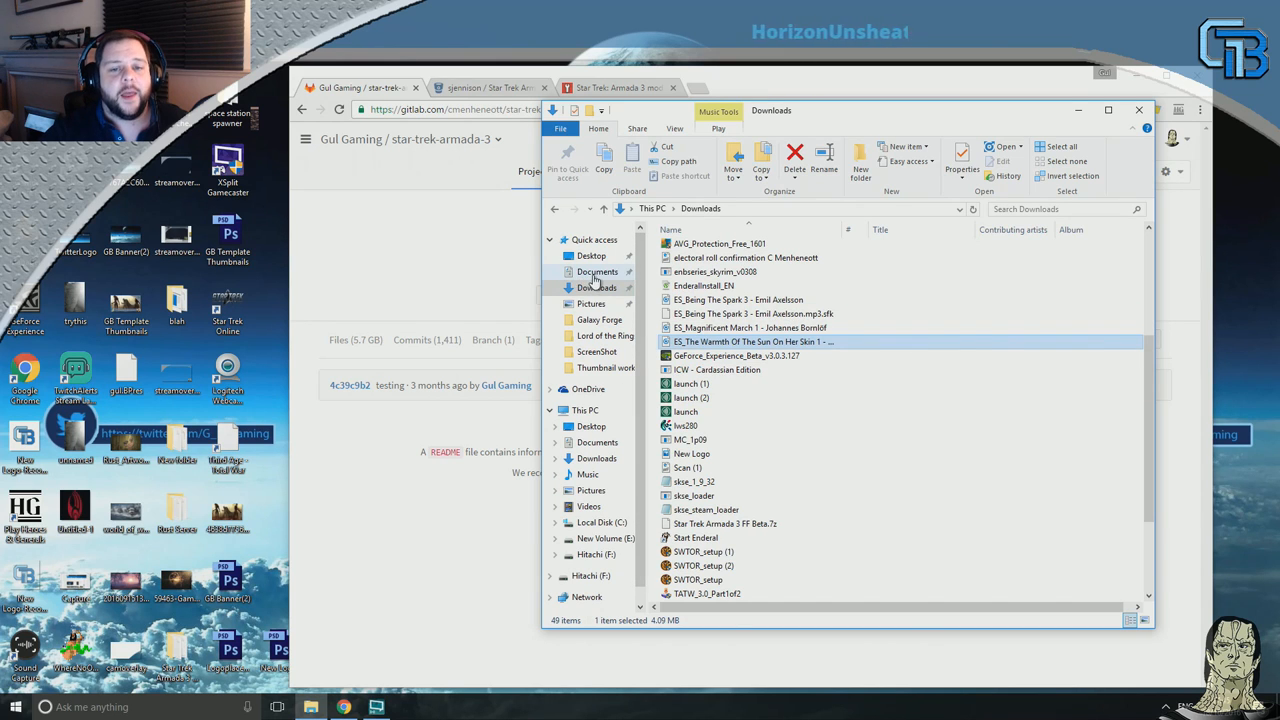
# Navigate to Documents > My Games > Ironclad Games > Sins of a Solar Empire Rebellion > Mods-Rebellion v1.85.
pyautogui.click(596, 272)
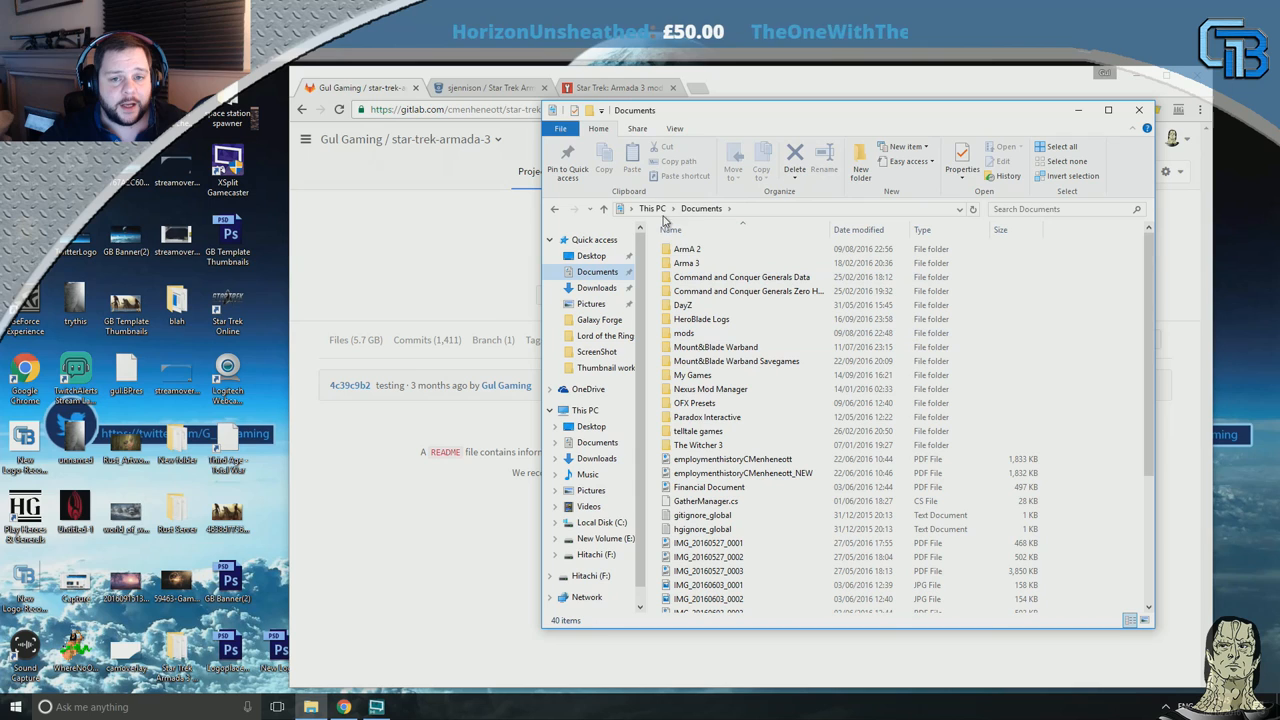
pyautogui.doubleClick(692, 376)
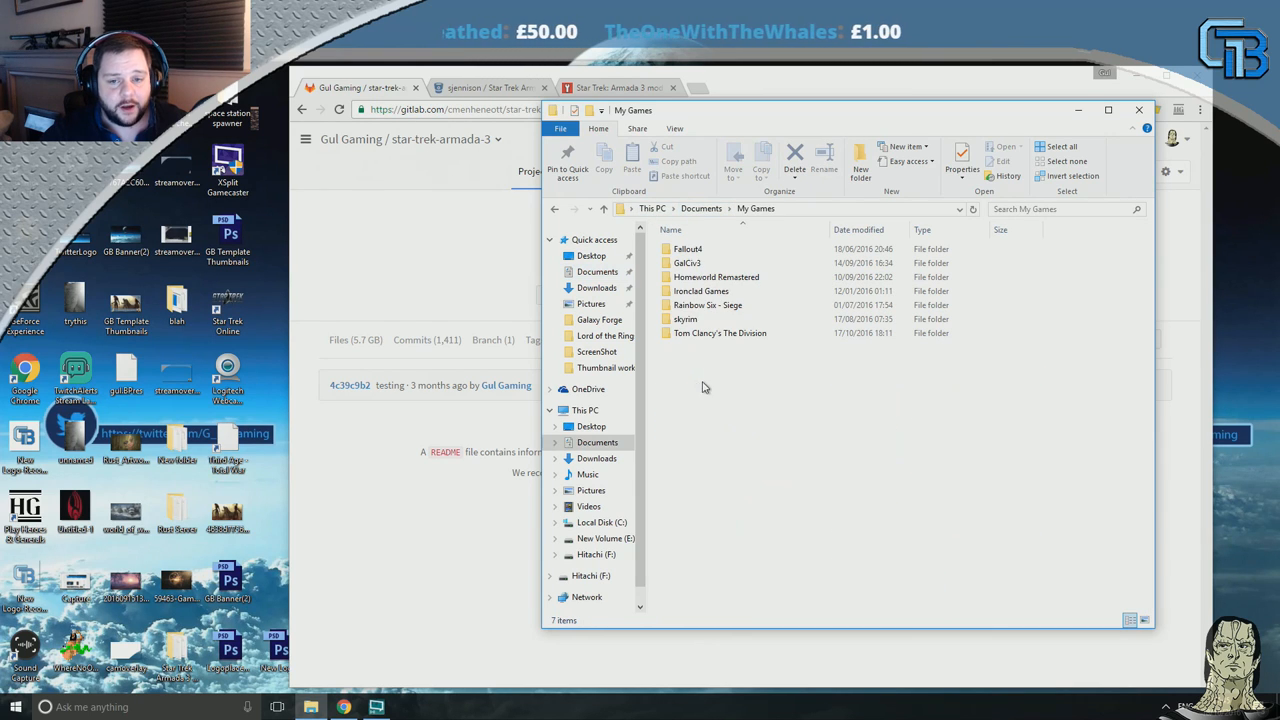
pyautogui.click(700, 292)
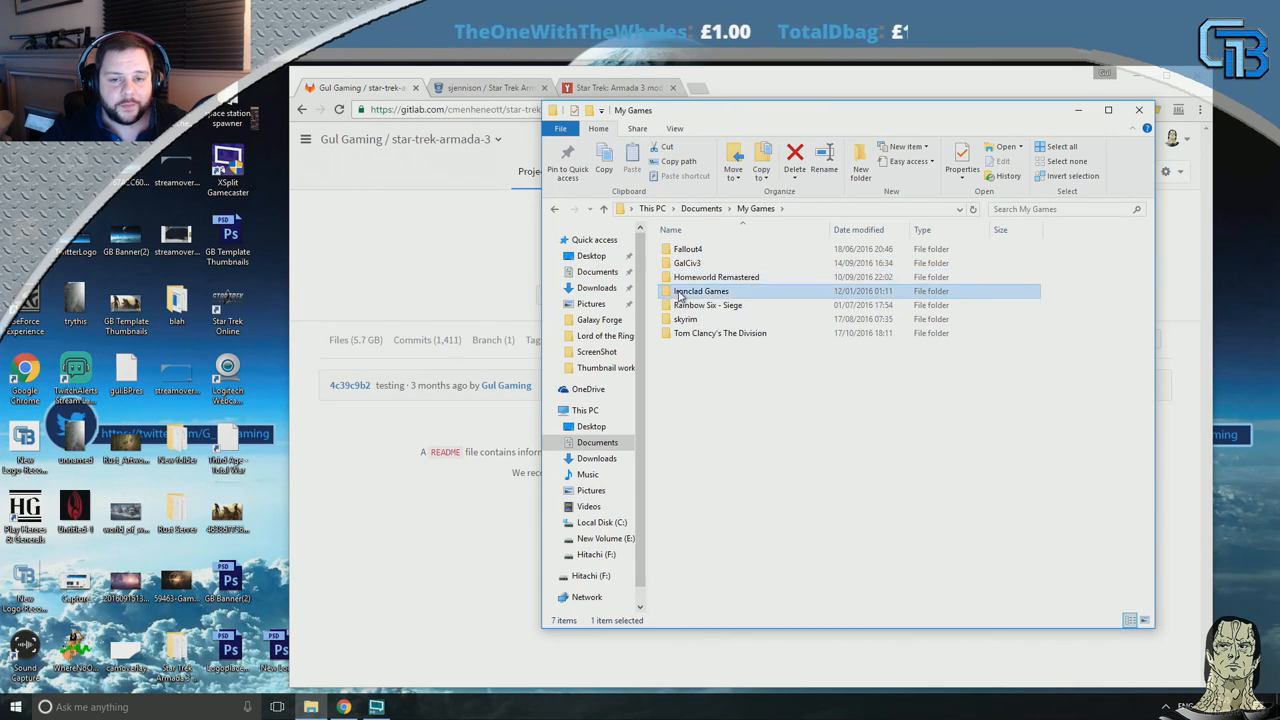
pyautogui.doubleClick(700, 292)
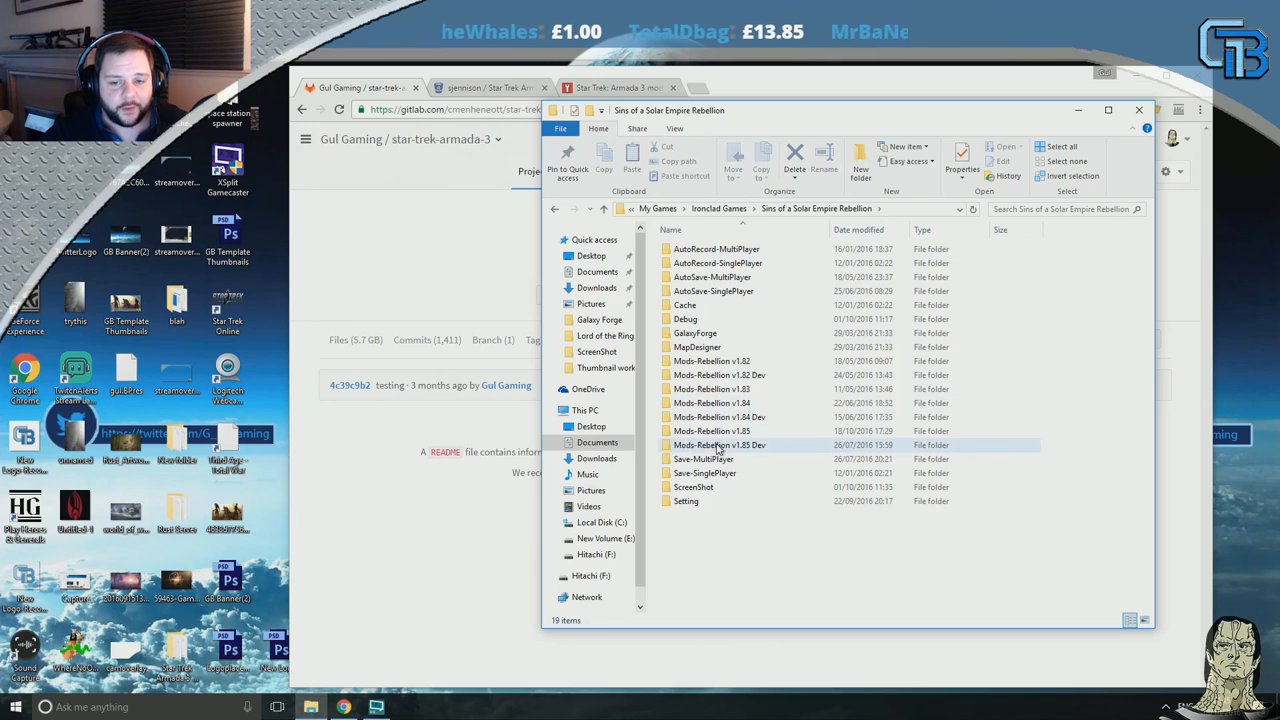
pyautogui.doubleClick(716, 444)
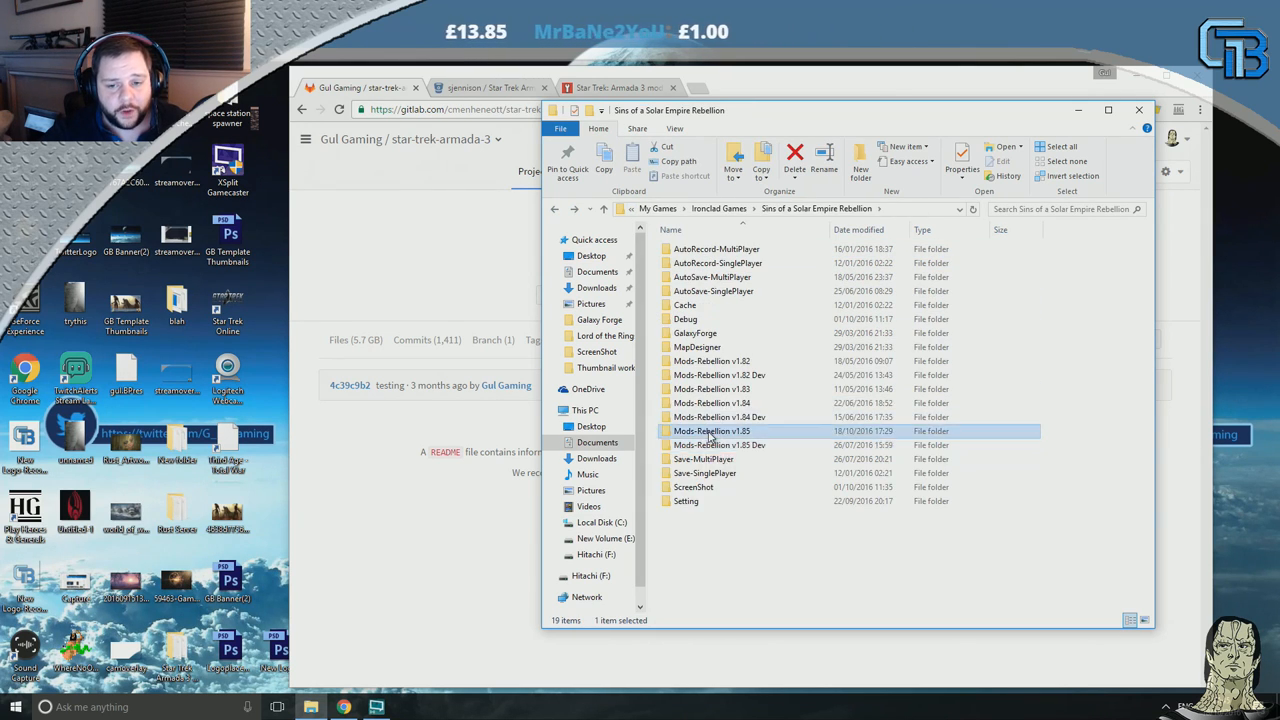
pyautogui.doubleClick(708, 432)
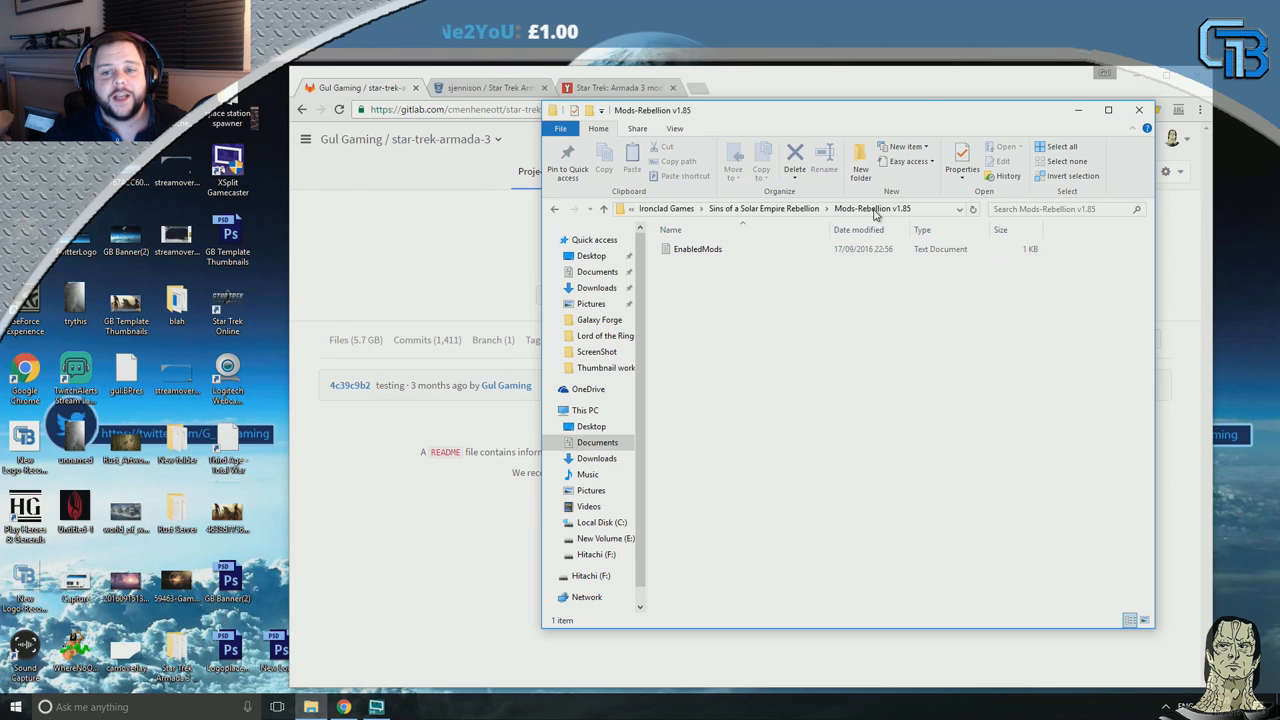
pyautogui.rightClick(720, 336)
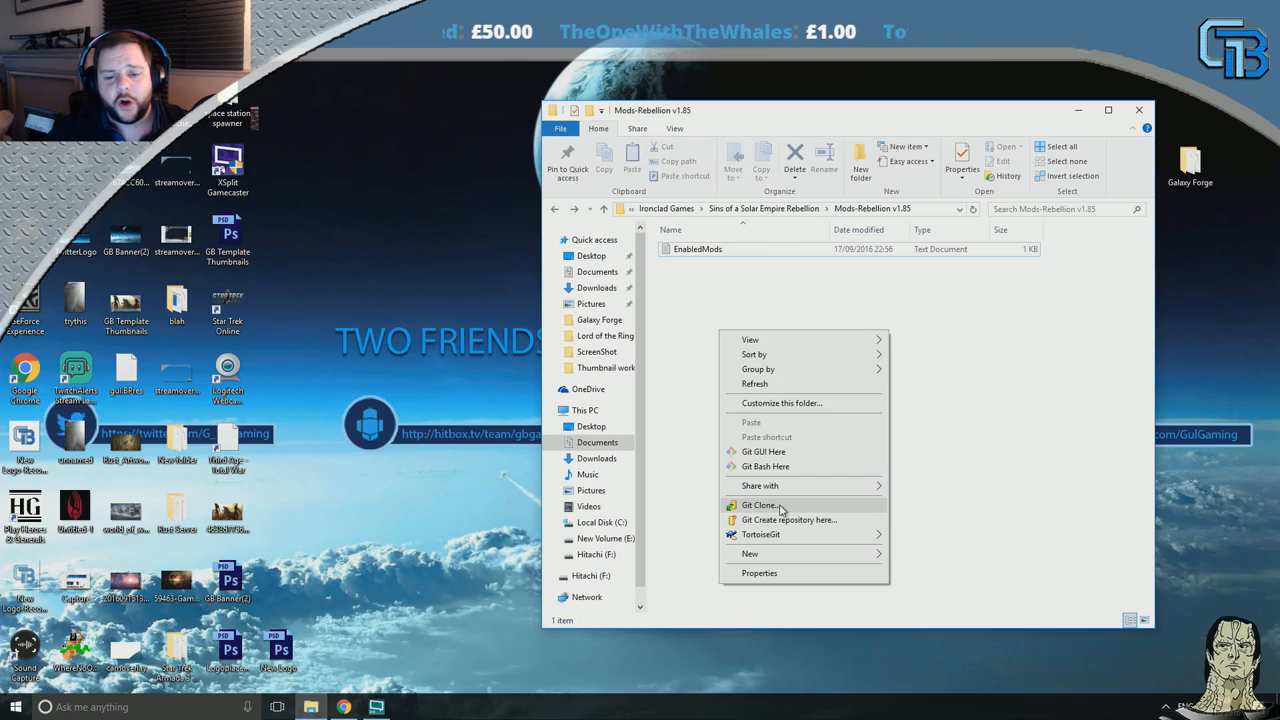
# Git Clone the GitLab URL into this folder, signing in as 'cmenh' with the password.
pyautogui.click(758, 504)
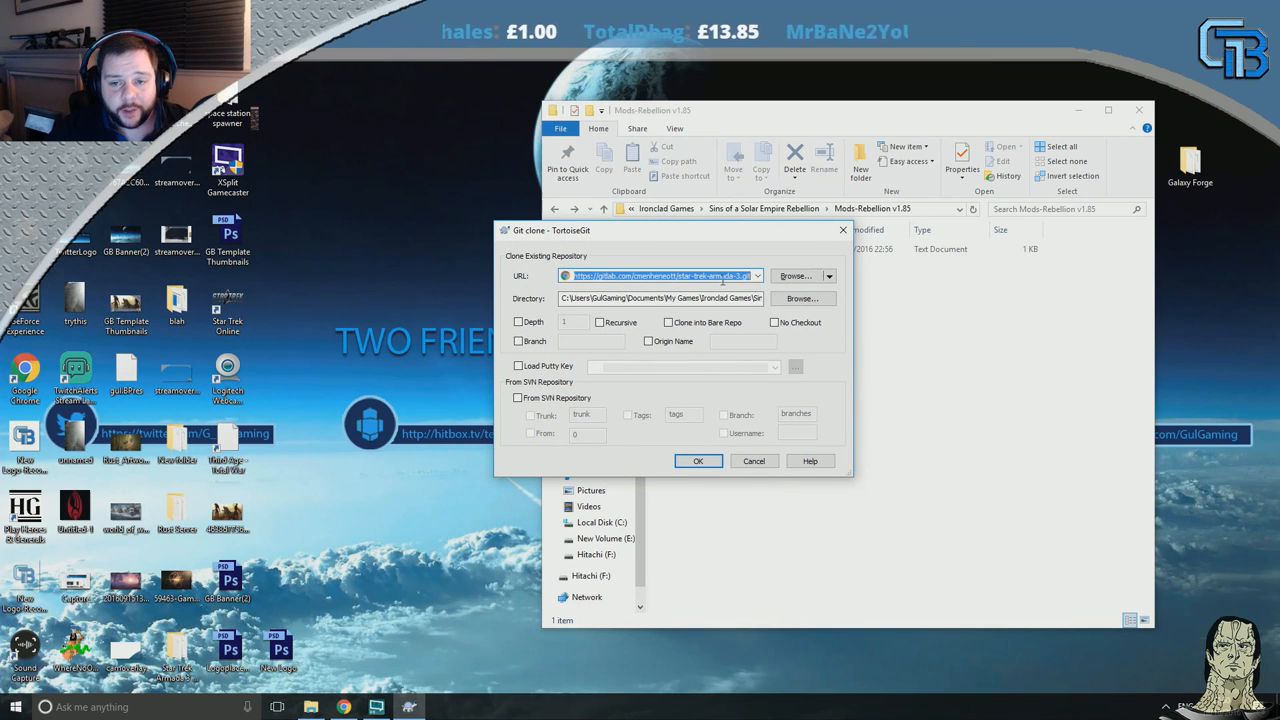
pyautogui.click(698, 460)
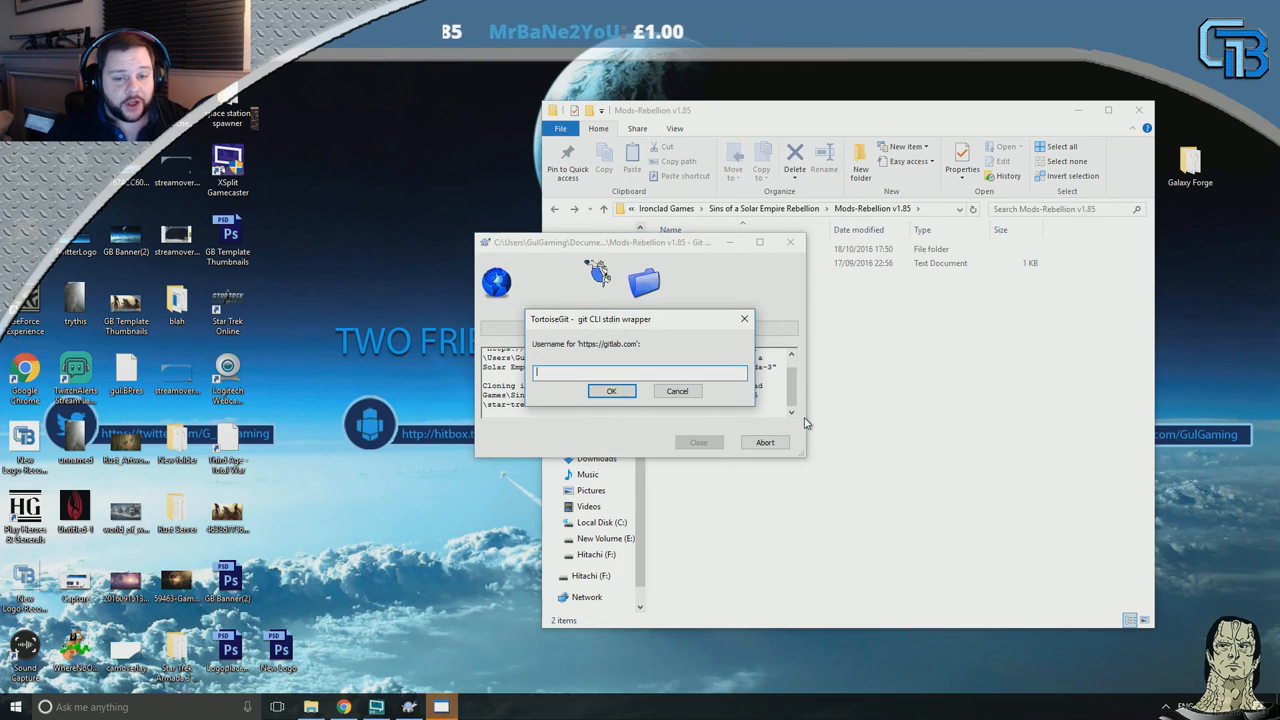
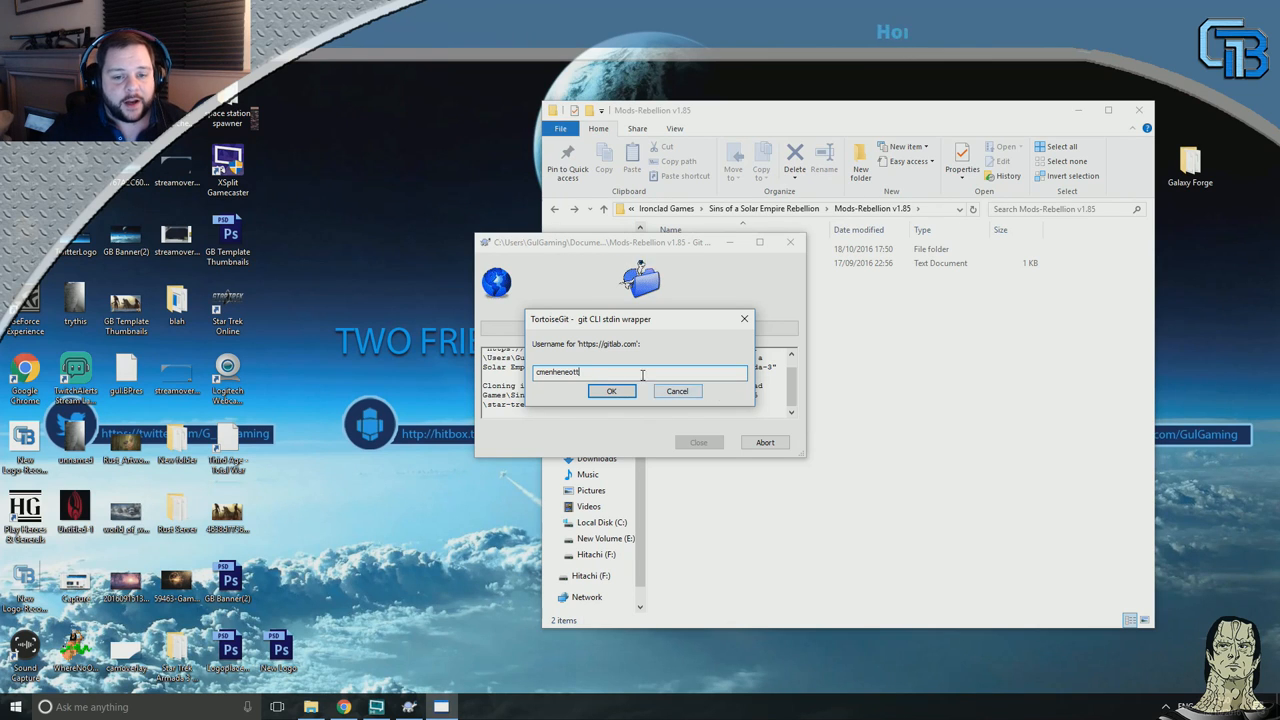
pyautogui.click(612, 390)
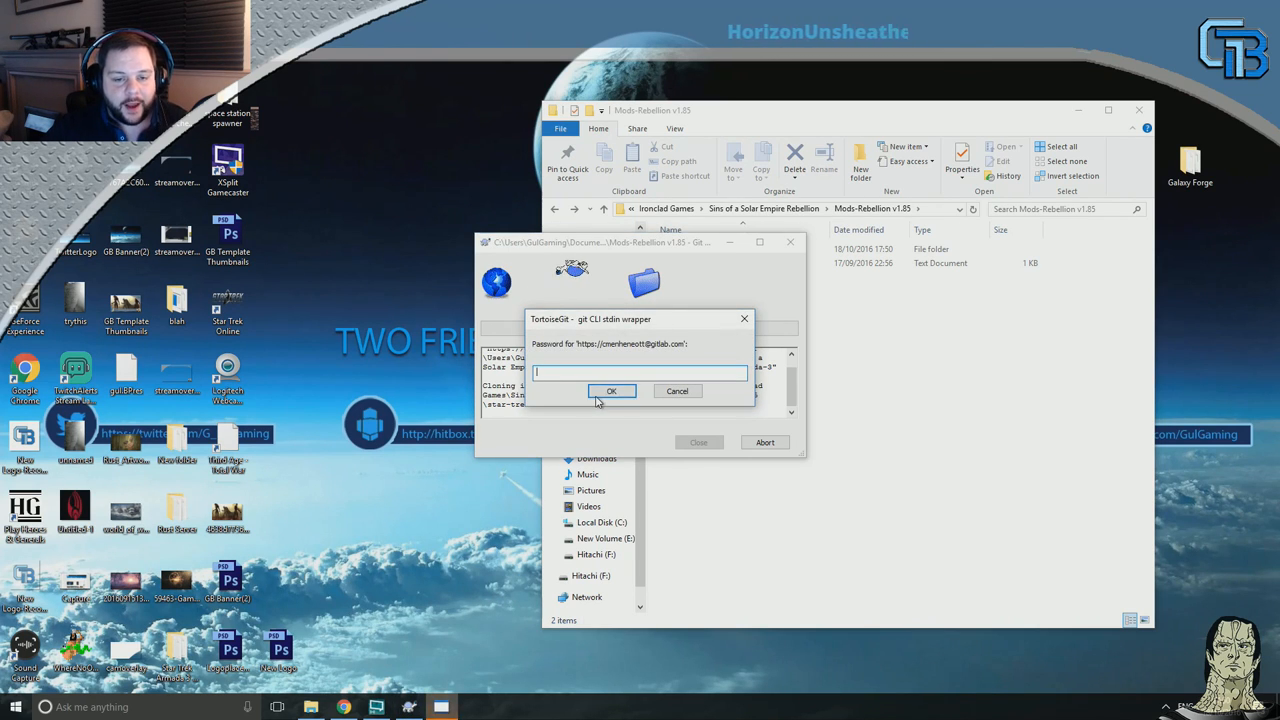
pyautogui.write('•••••')
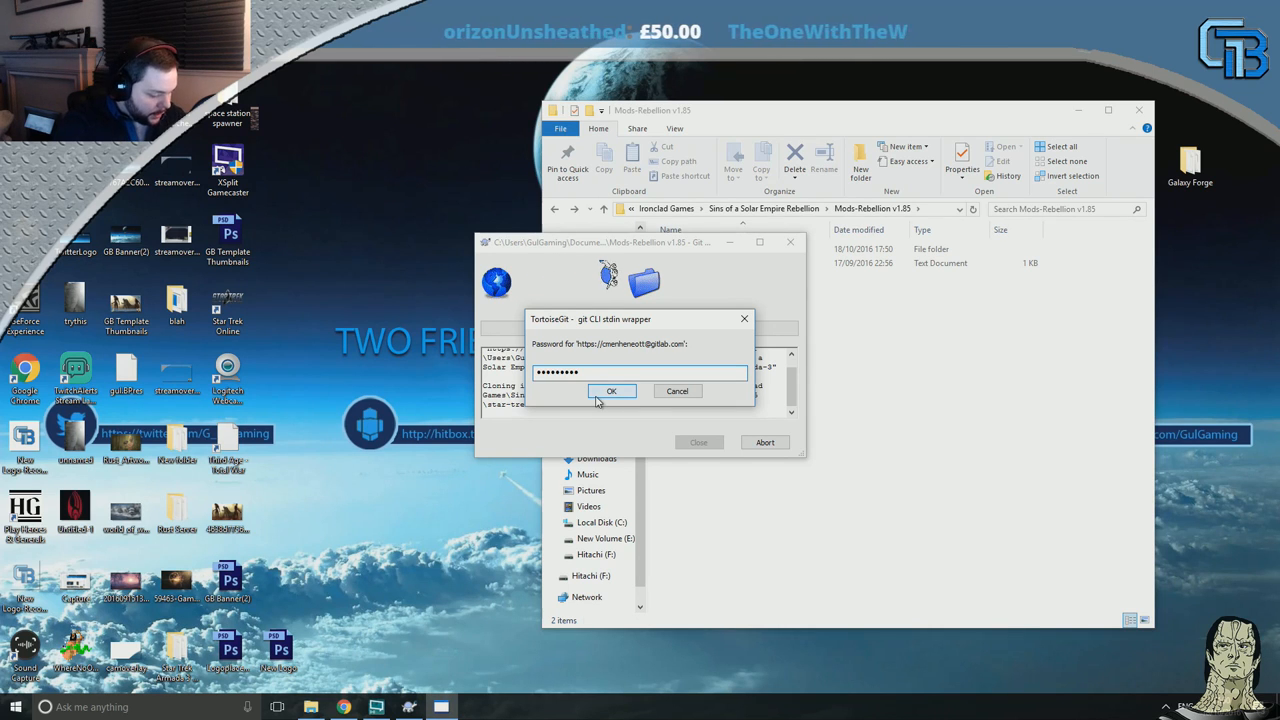
pyautogui.click(612, 390)
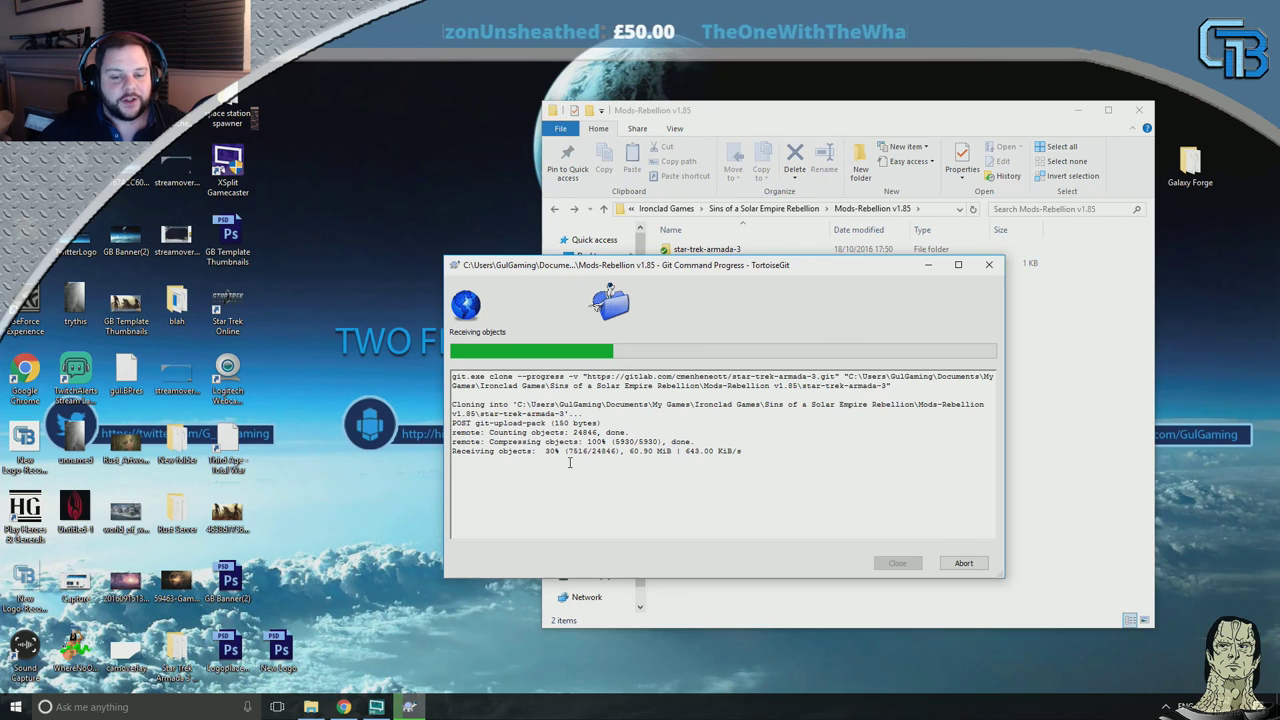
pyautogui.moveTo(520, 344)
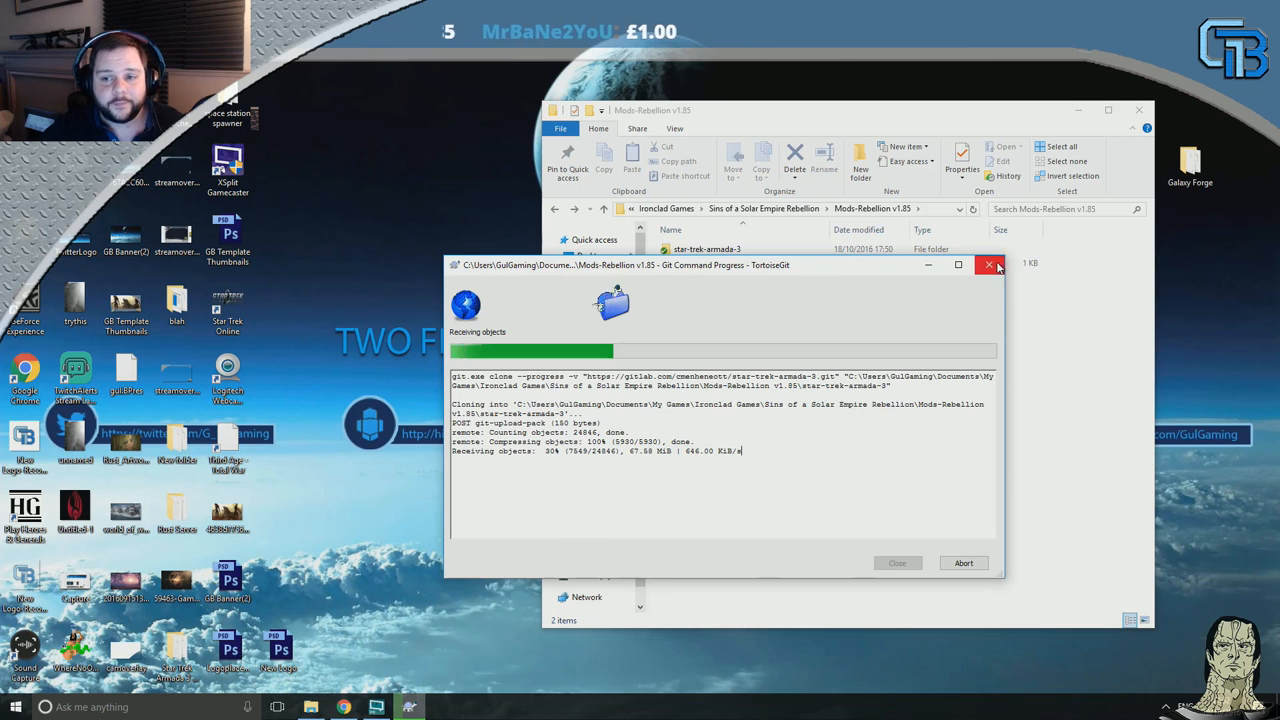
# Close the TortoiseGit clone progress window once the repository has downloaded.
pyautogui.click(988, 268)
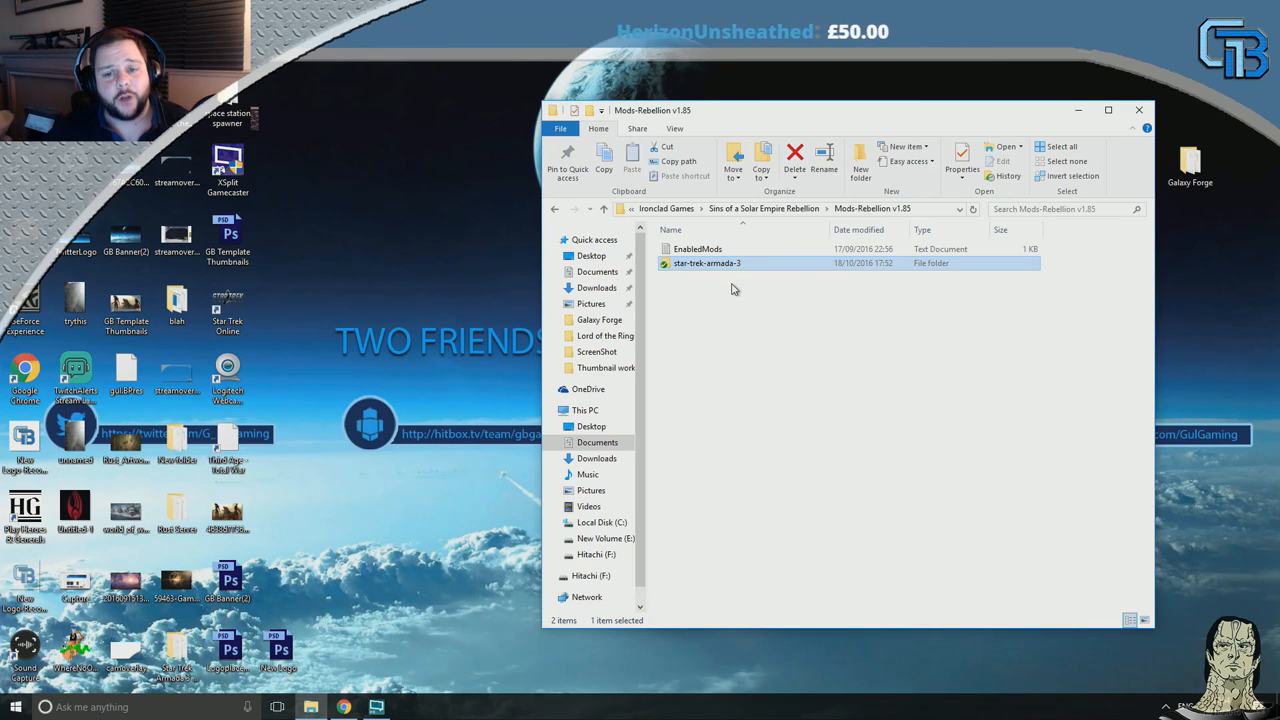
# Open the cloned star-trek-armada-3 folder in Mods-Rebellion v1.85 to view its mod files.
pyautogui.doubleClick(732, 262)
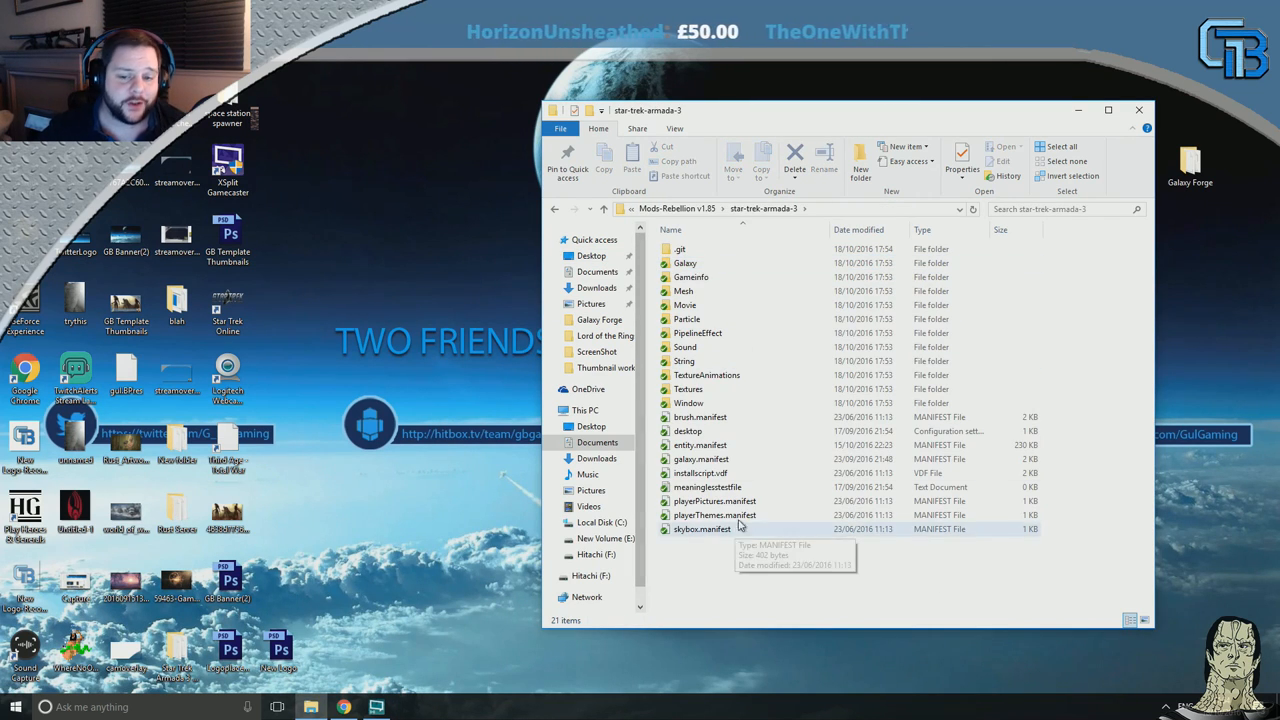
pyautogui.click(692, 276)
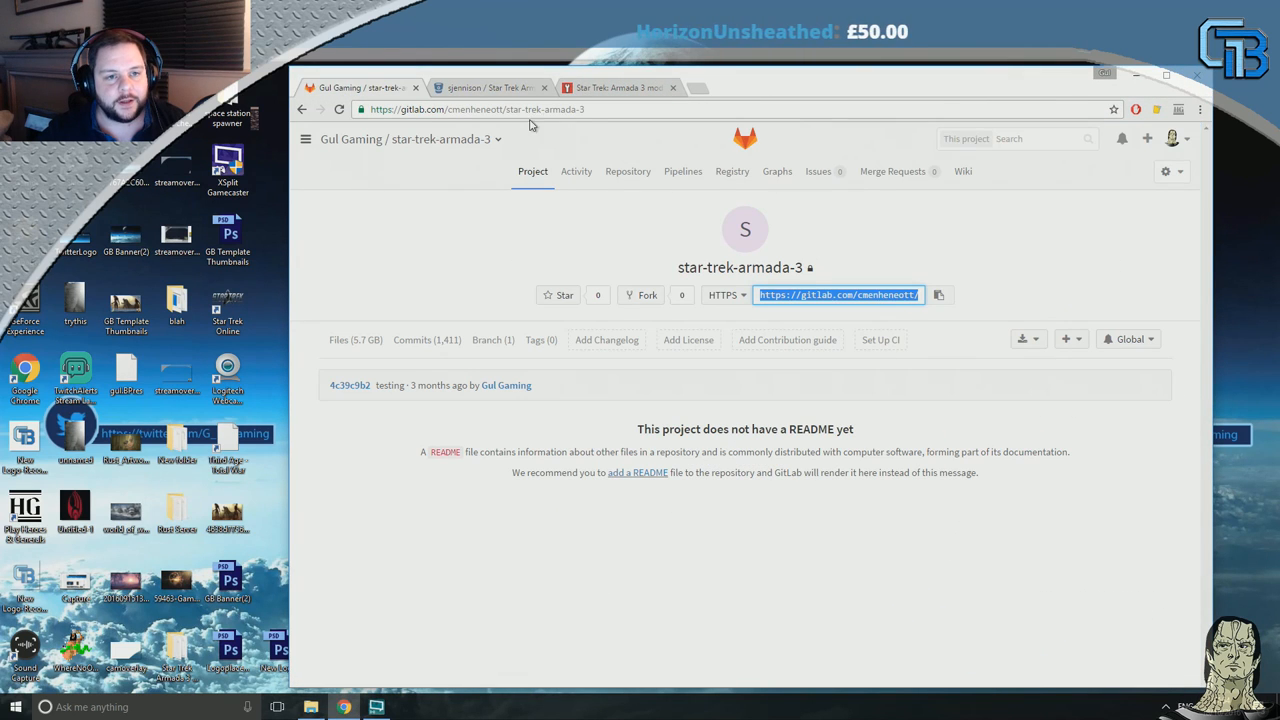
pyautogui.moveTo(798, 316)
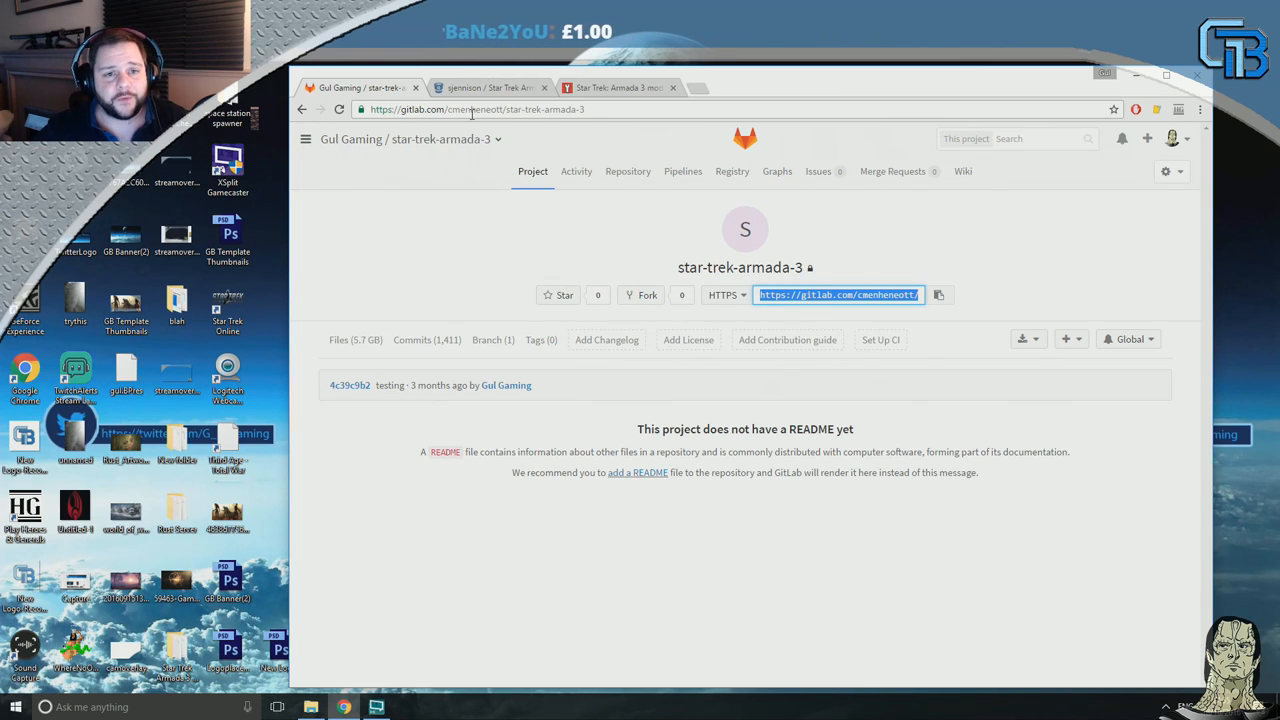
# Copy the Star Trek Armada 3 HTTPS clone address from the Bitbucket overview page.
pyautogui.click(490, 88)
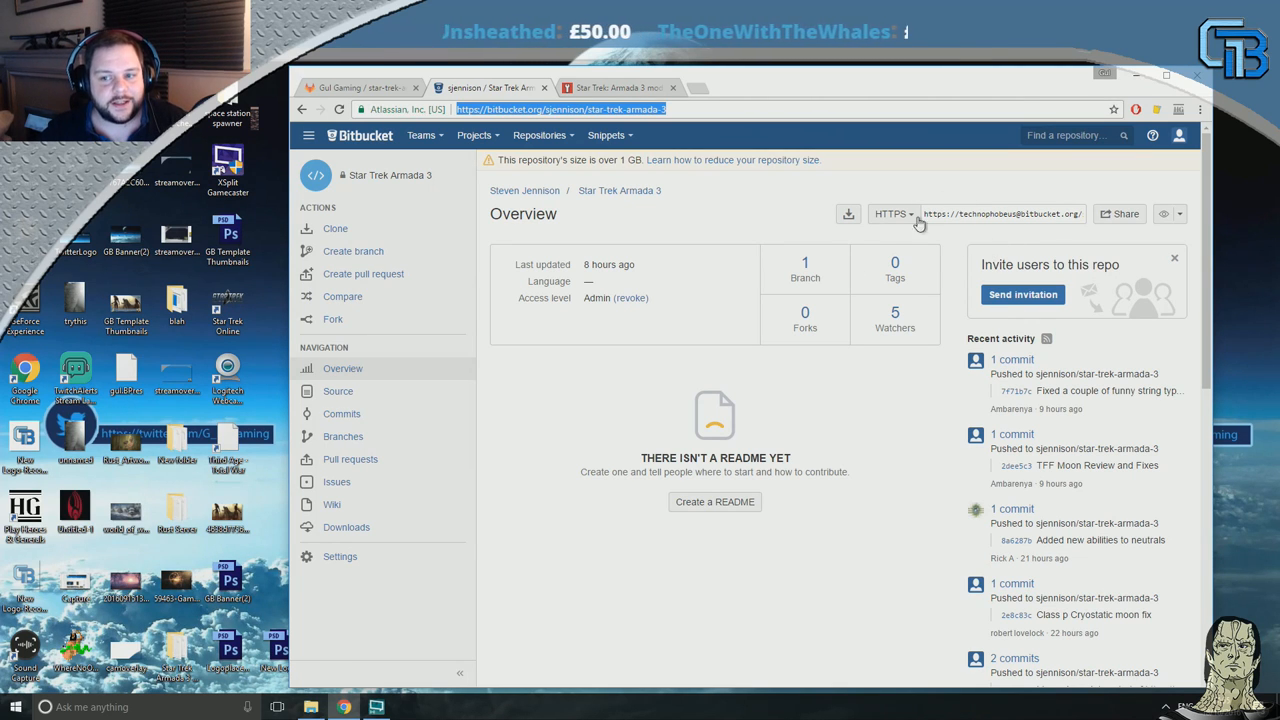
pyautogui.scroll(-3)
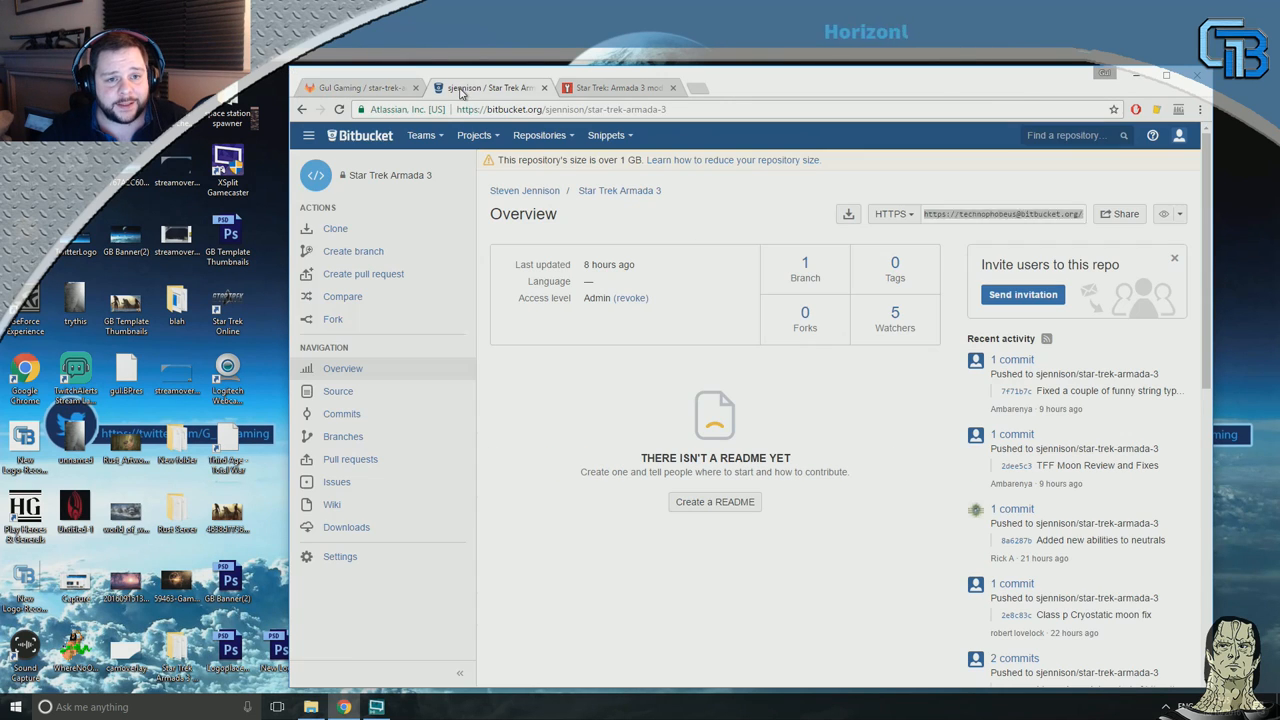
pyautogui.click(352, 88)
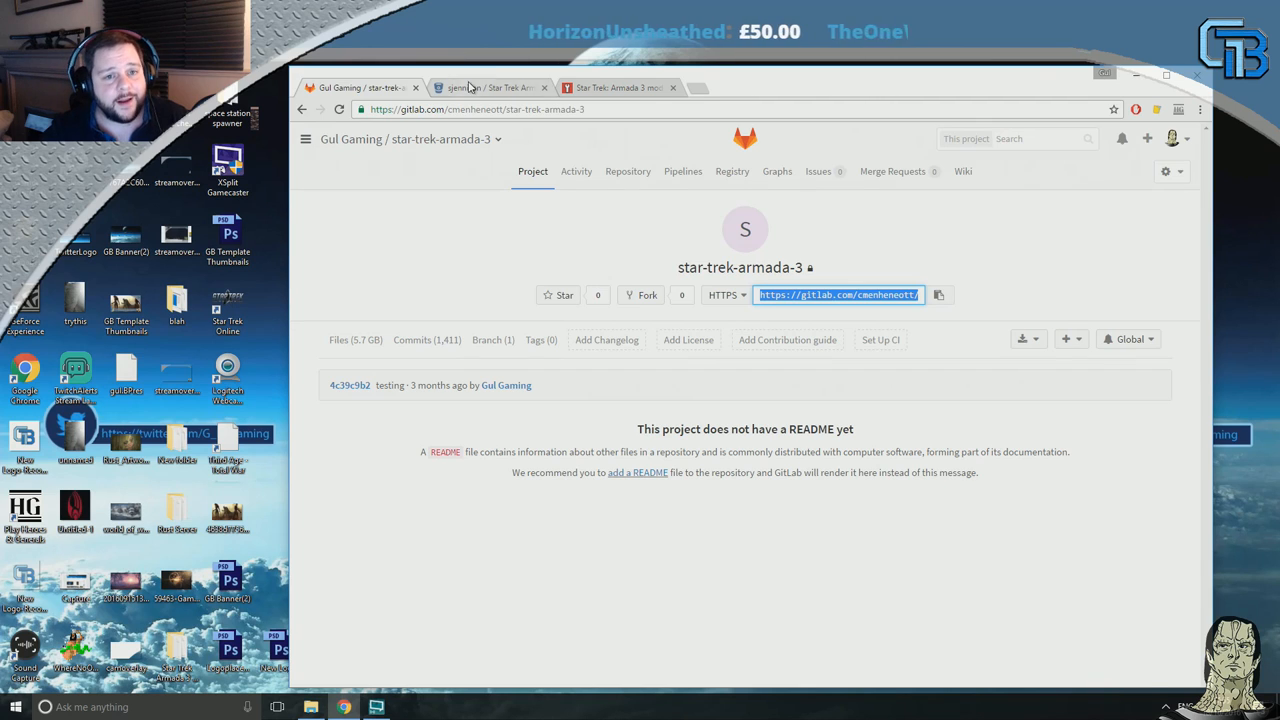
pyautogui.click(484, 88)
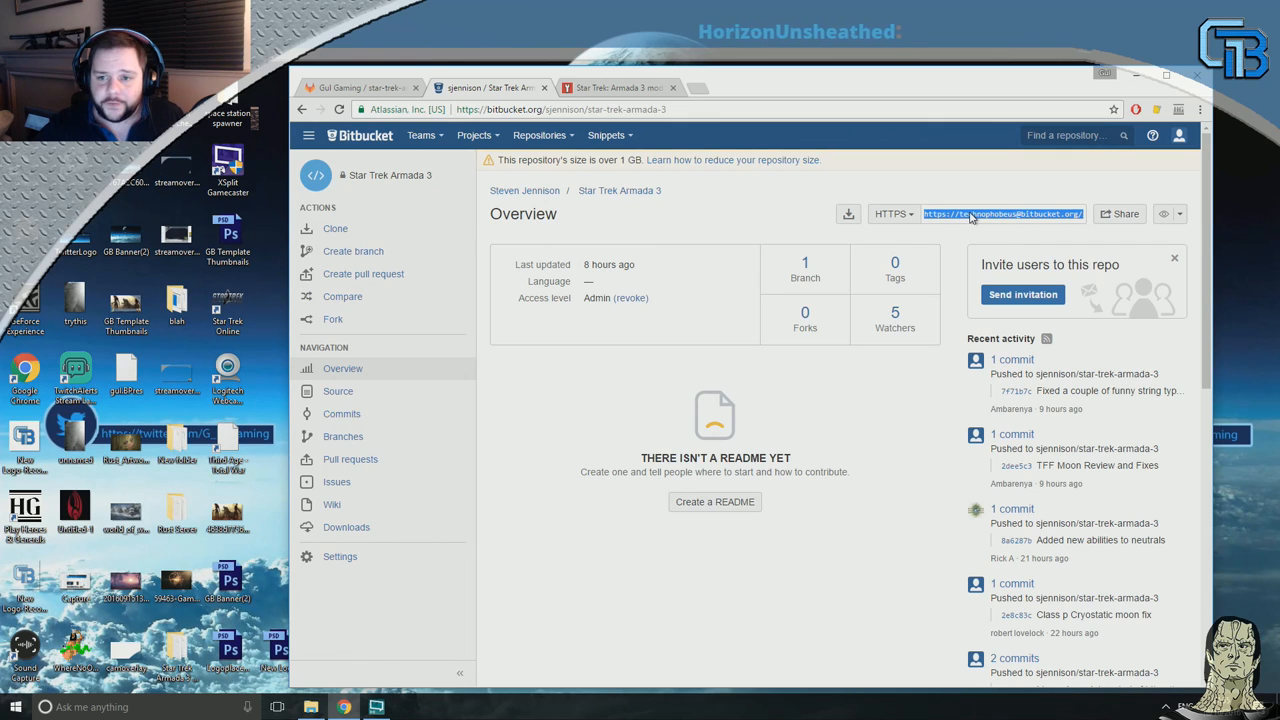
pyautogui.rightClick(976, 214)
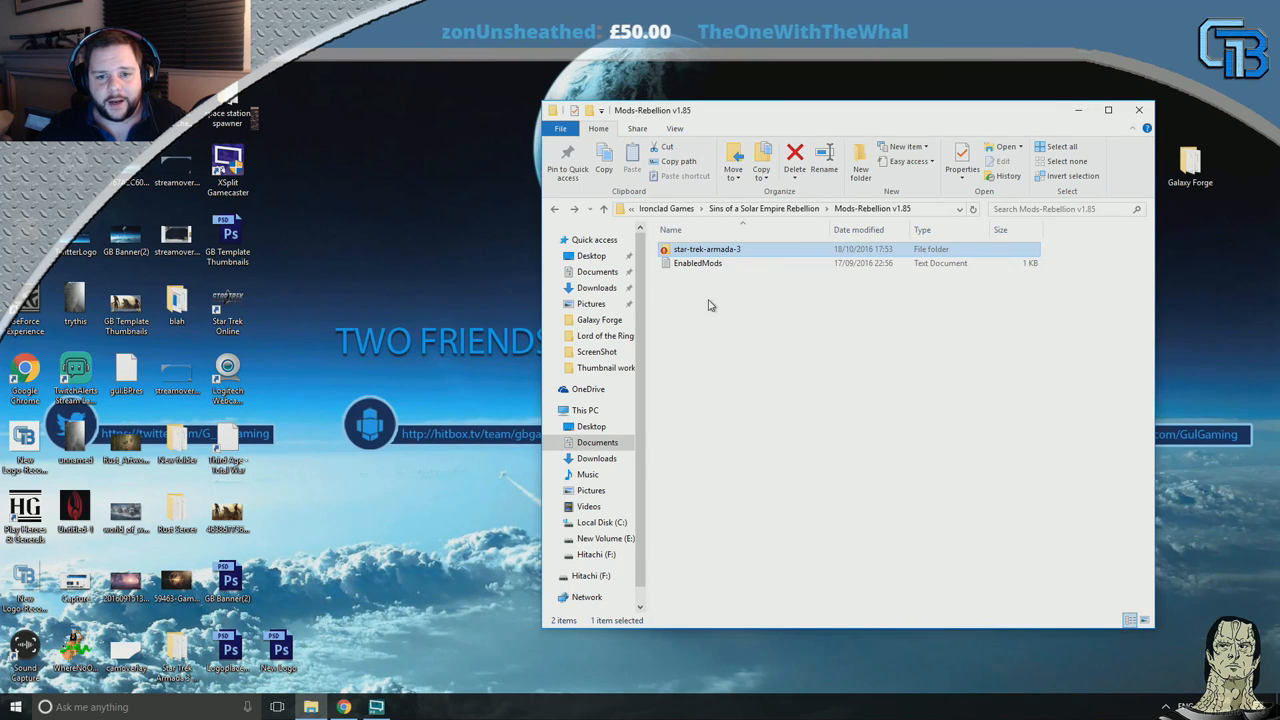
pyautogui.moveTo(700, 250)
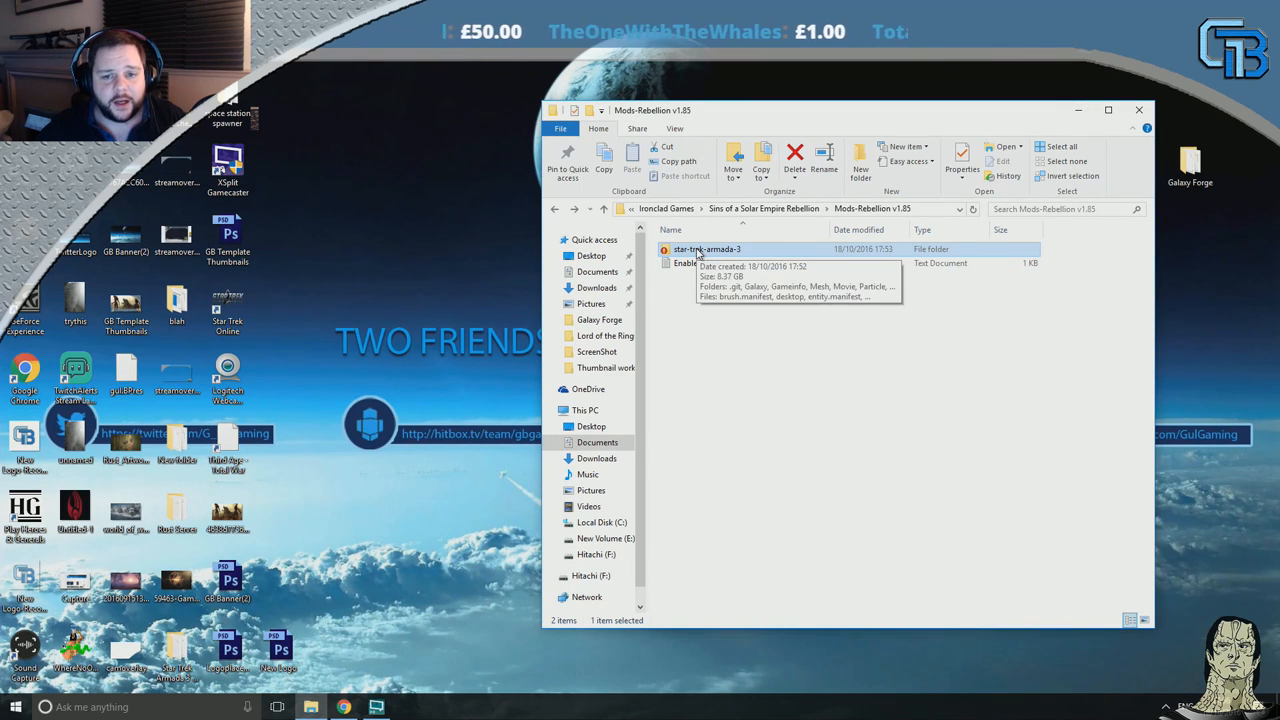
# Open Git Sync for star-trek-armada-3 and show the origin remote's settings.
pyautogui.rightClick(708, 248)
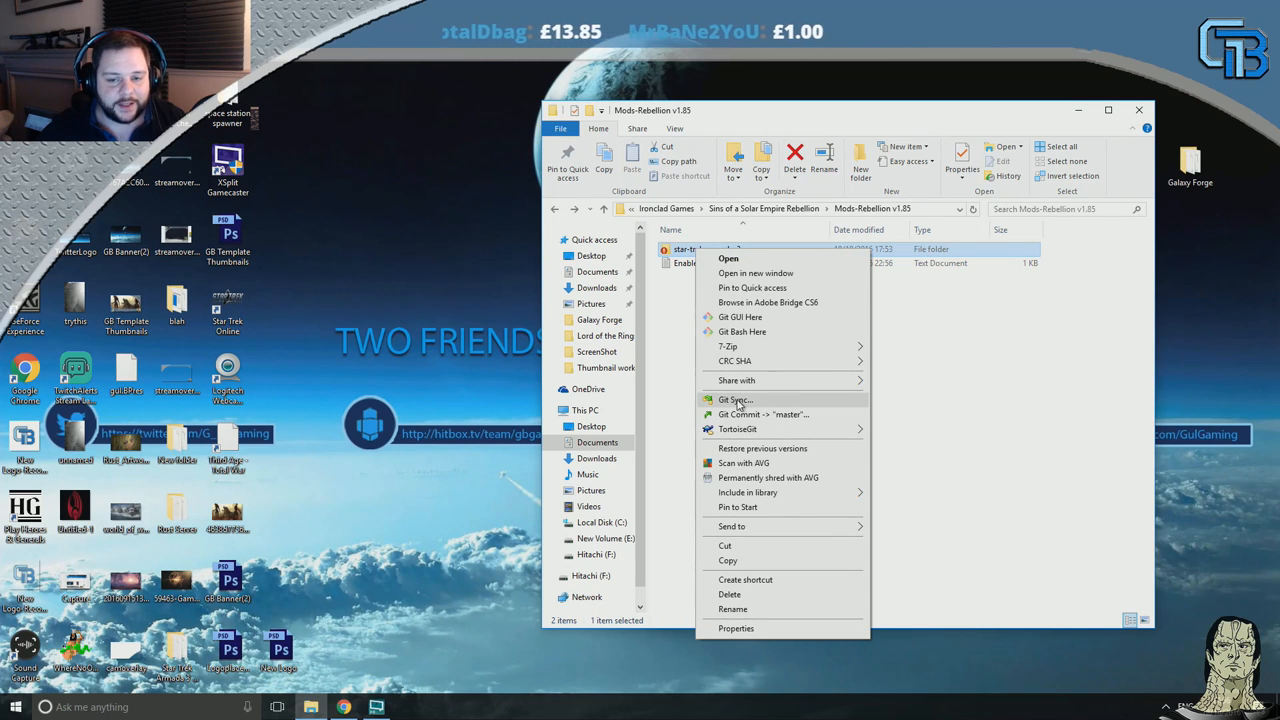
pyautogui.click(736, 400)
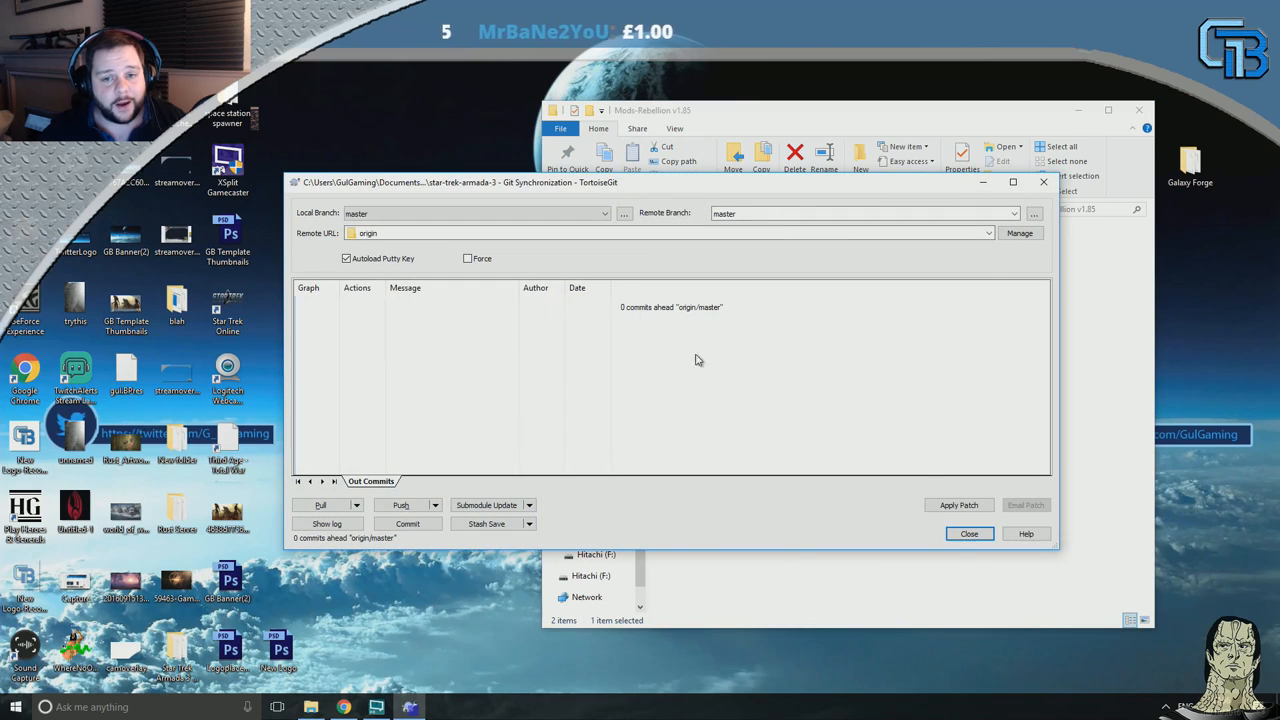
pyautogui.moveTo(956, 252)
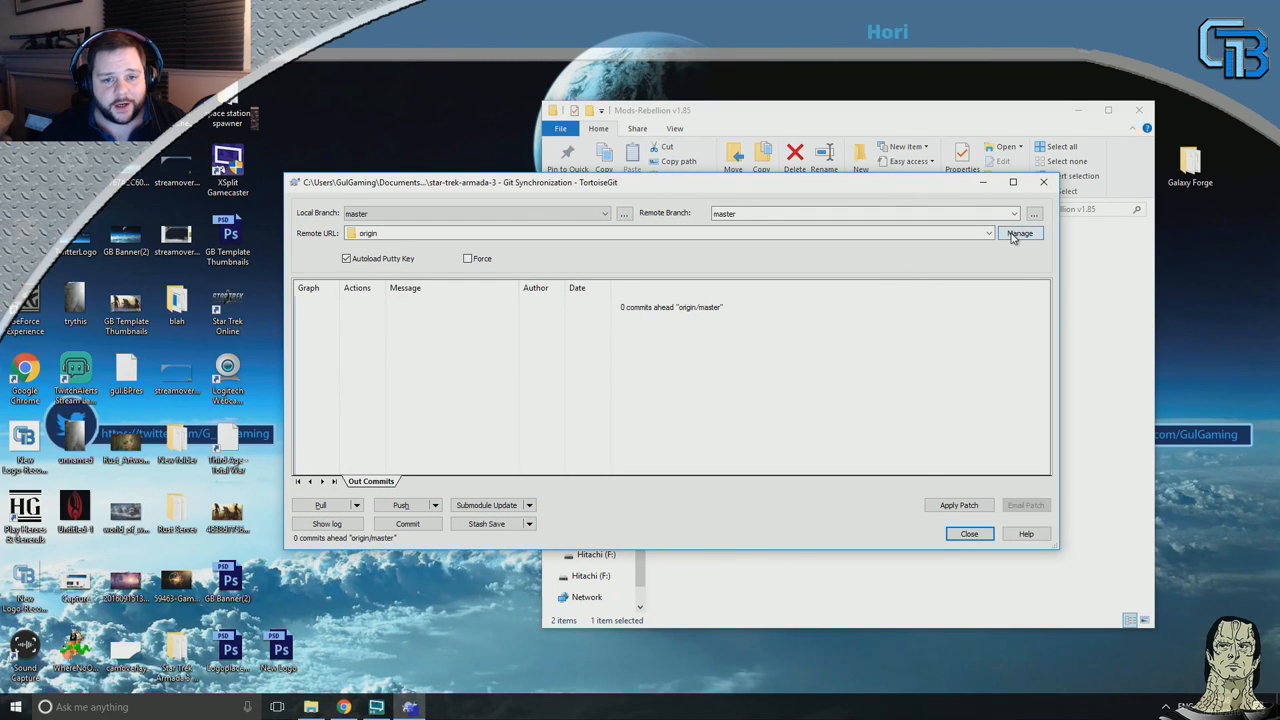
pyautogui.click(1020, 232)
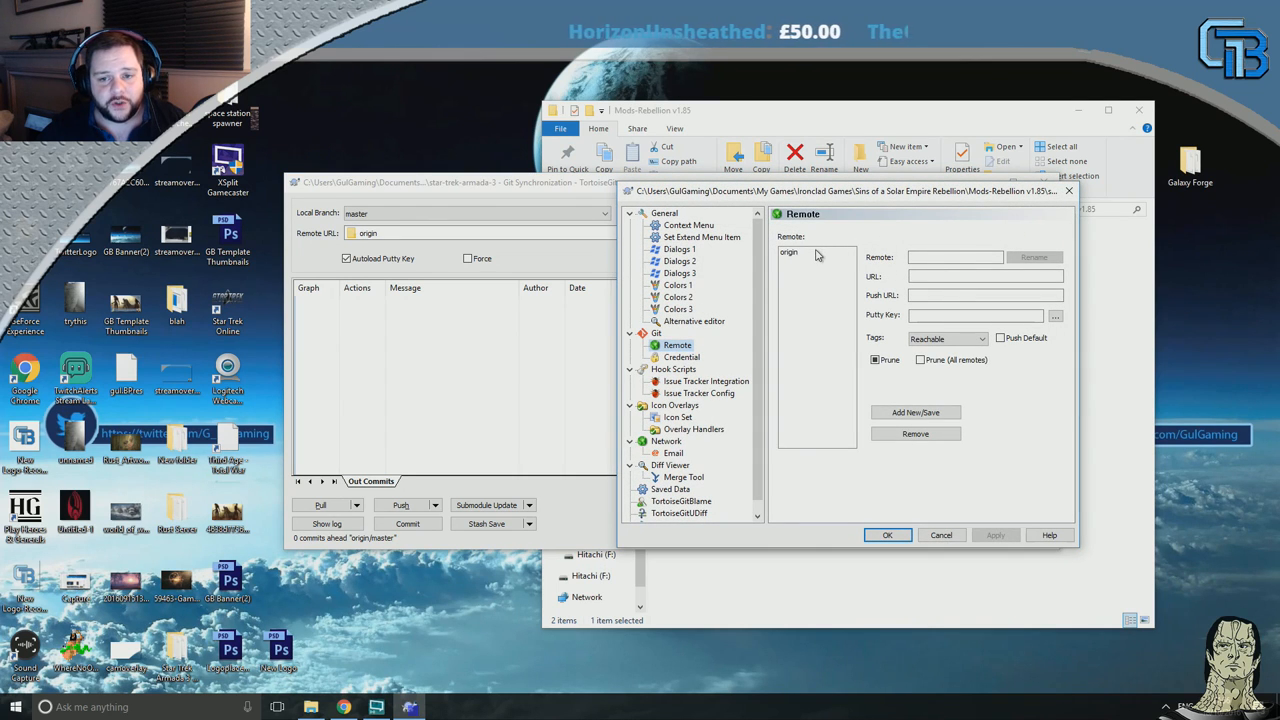
pyautogui.click(788, 252)
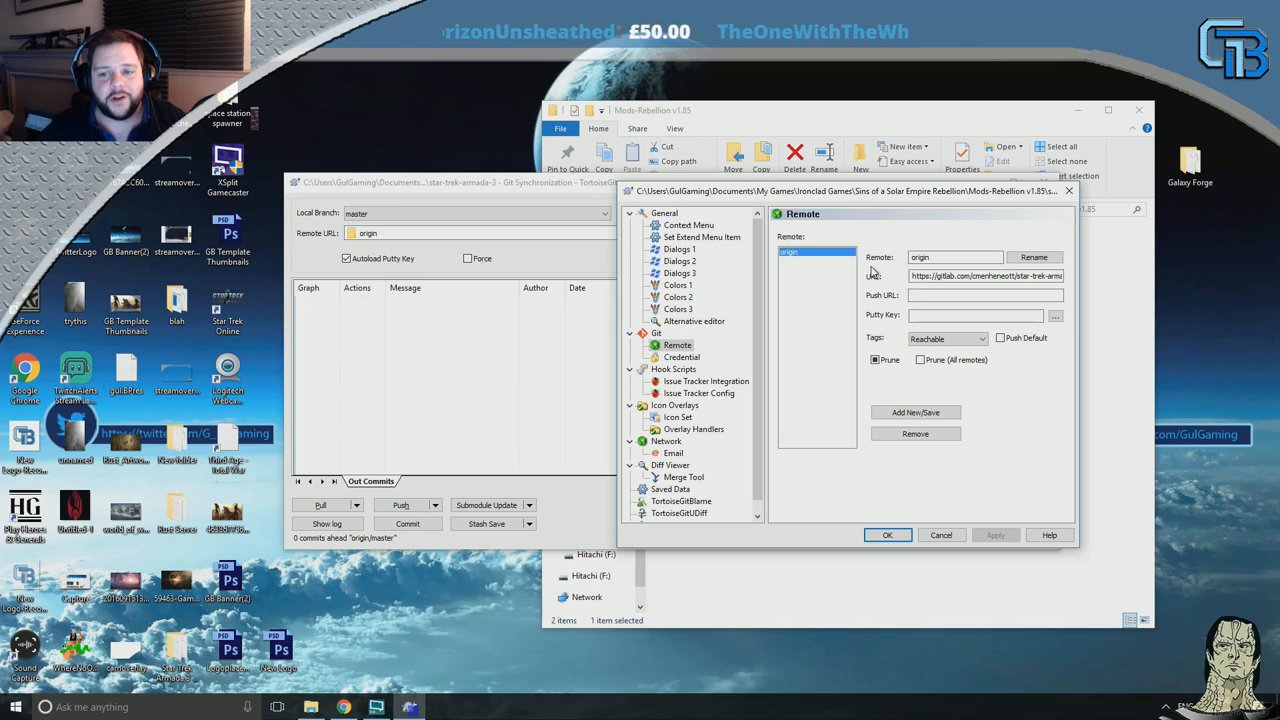
pyautogui.doubleClick(942, 276)
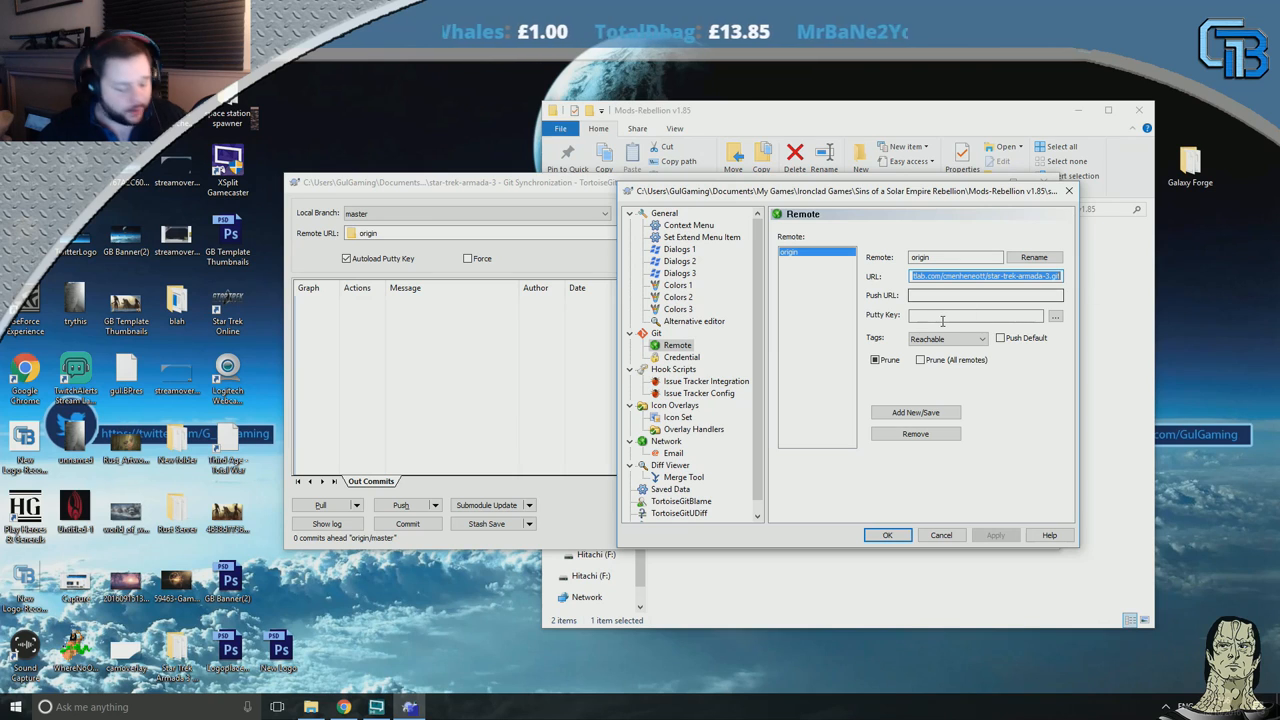
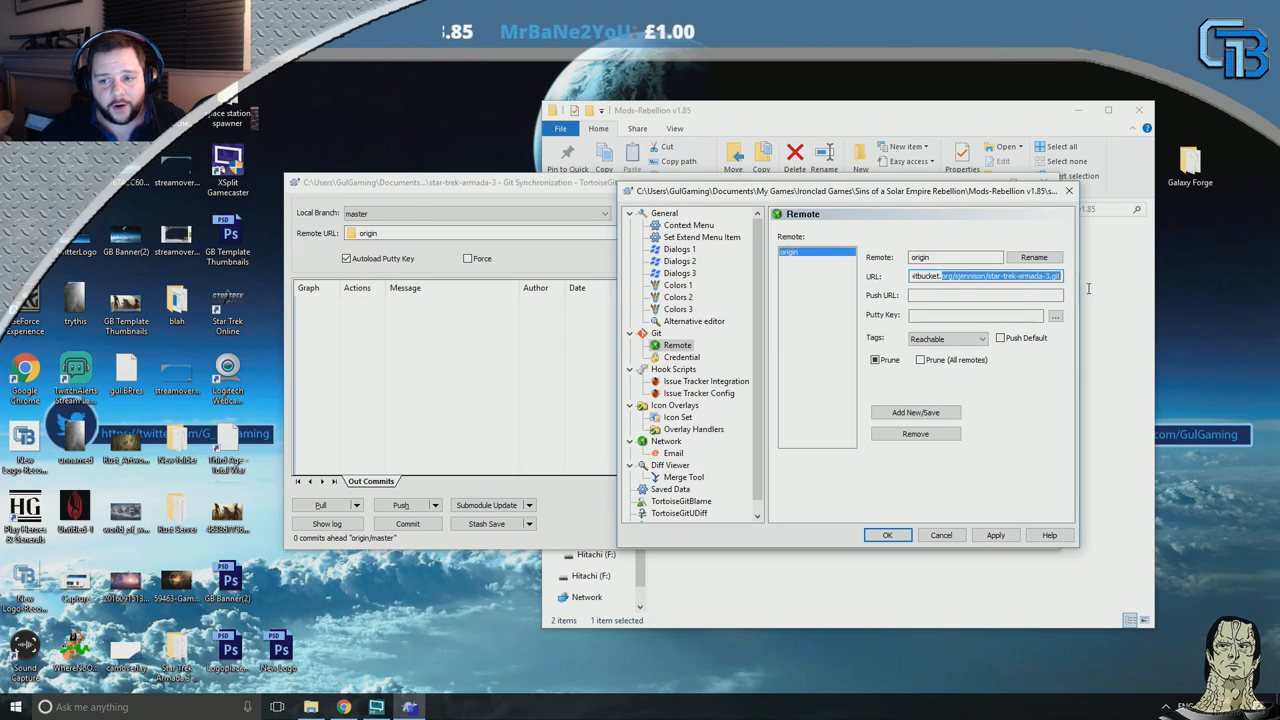
pyautogui.moveTo(980, 428)
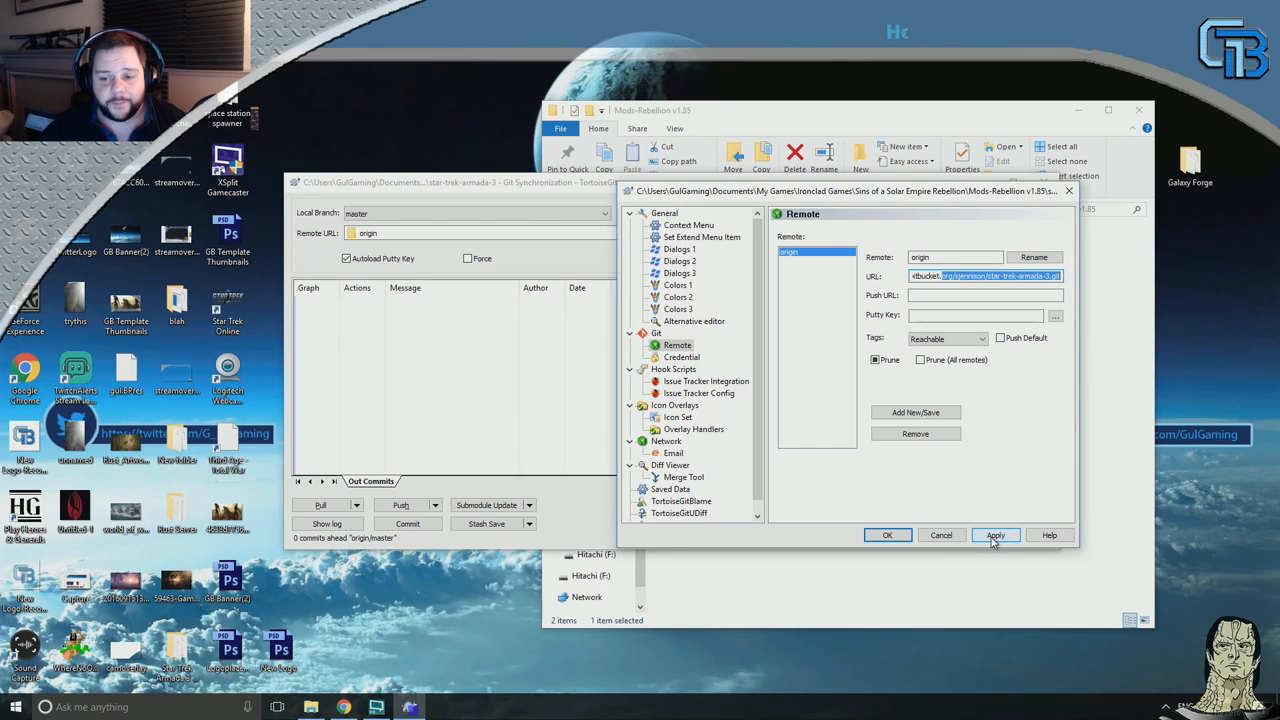
pyautogui.click(996, 536)
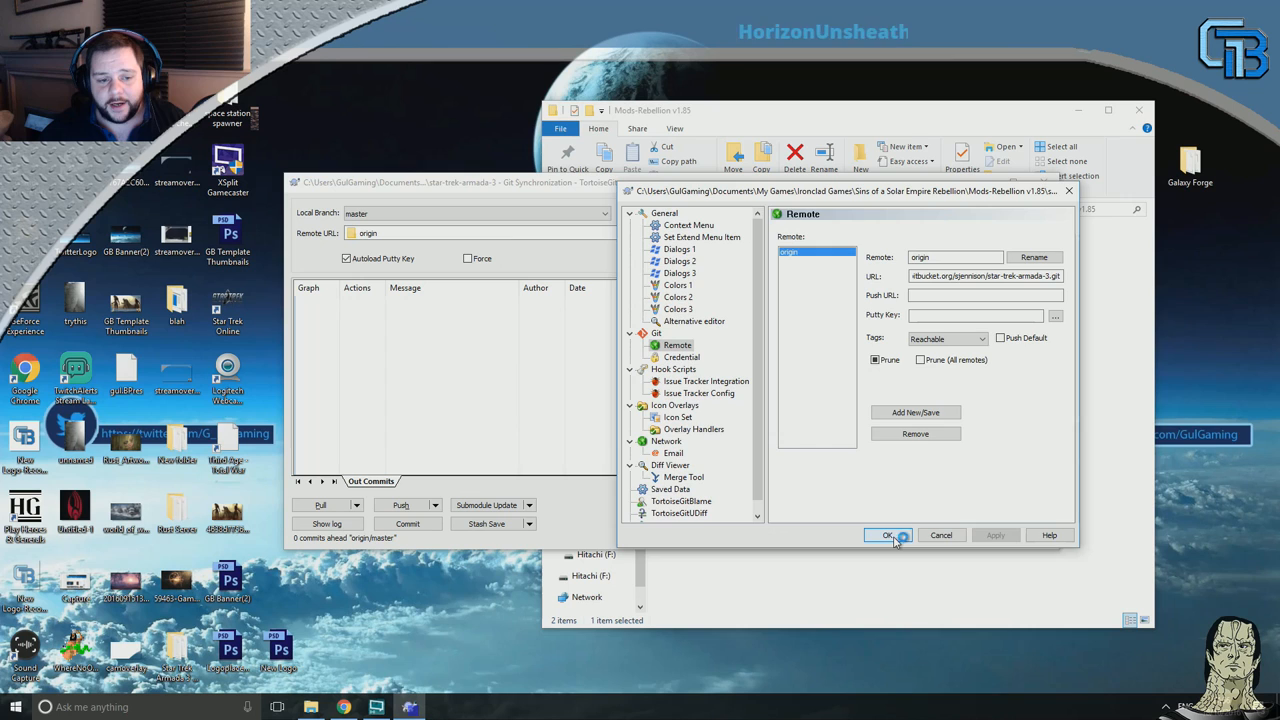
pyautogui.click(888, 536)
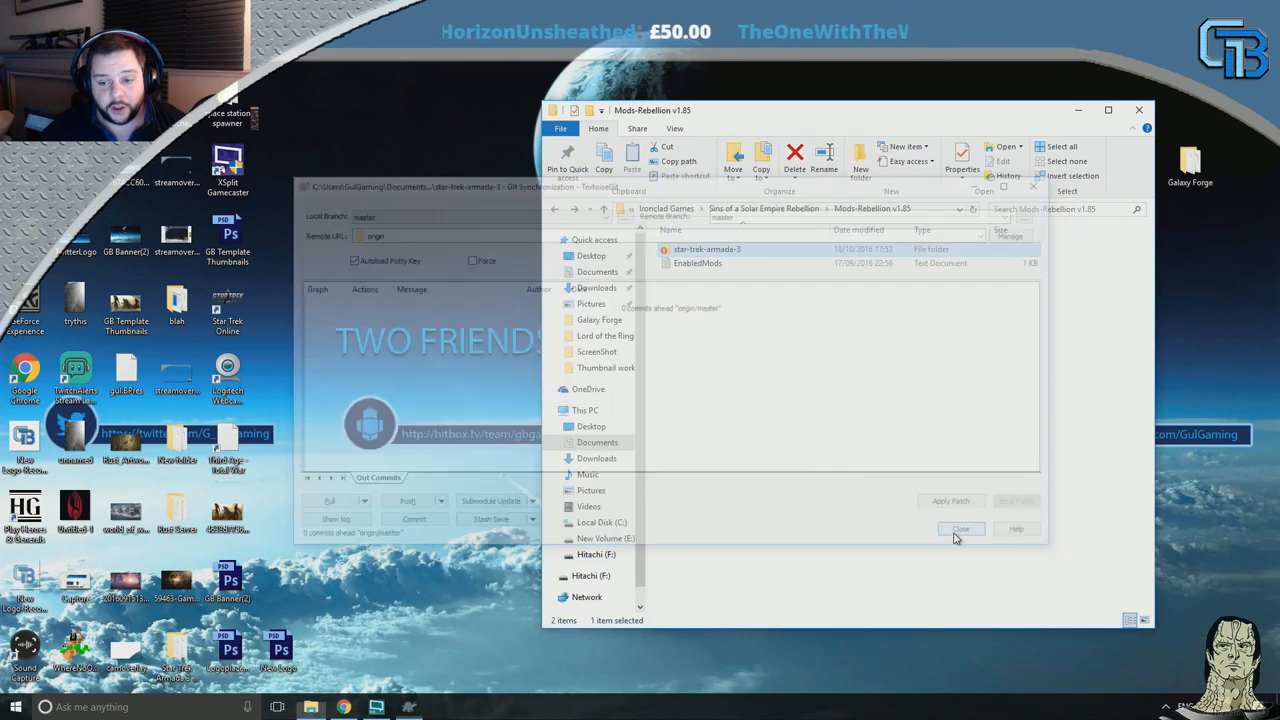
pyautogui.rightClick(716, 248)
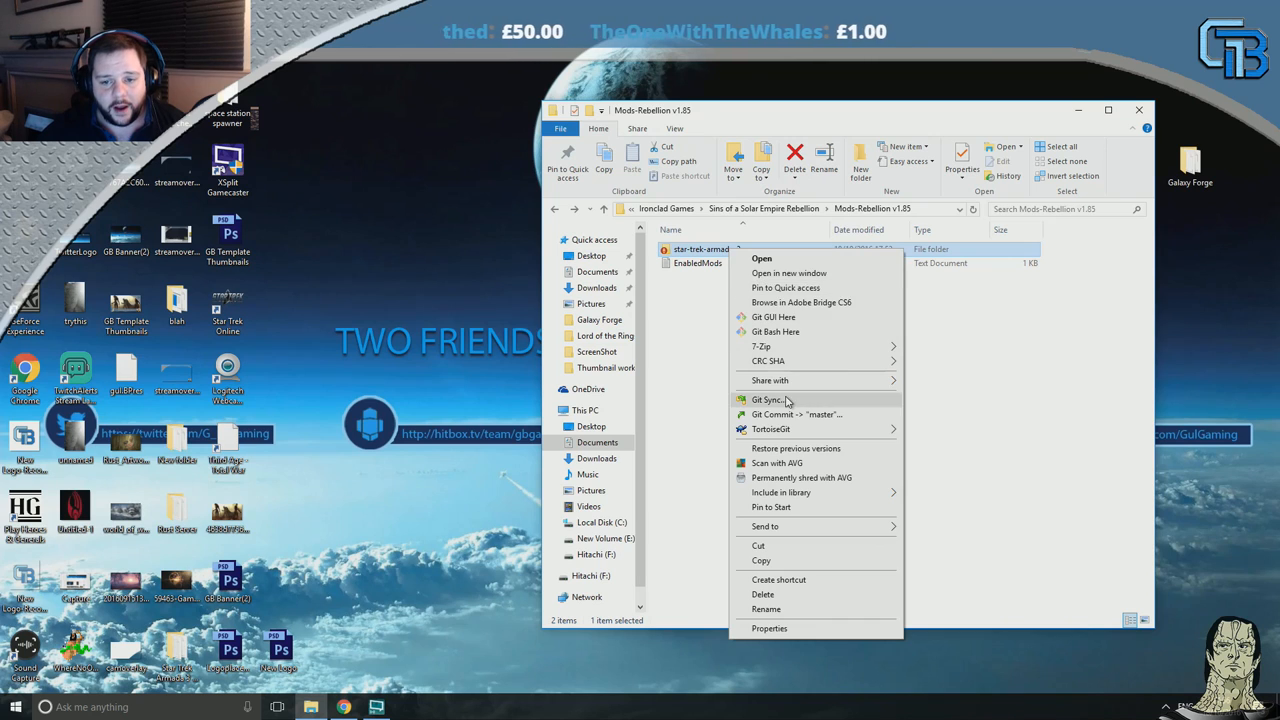
pyautogui.click(762, 400)
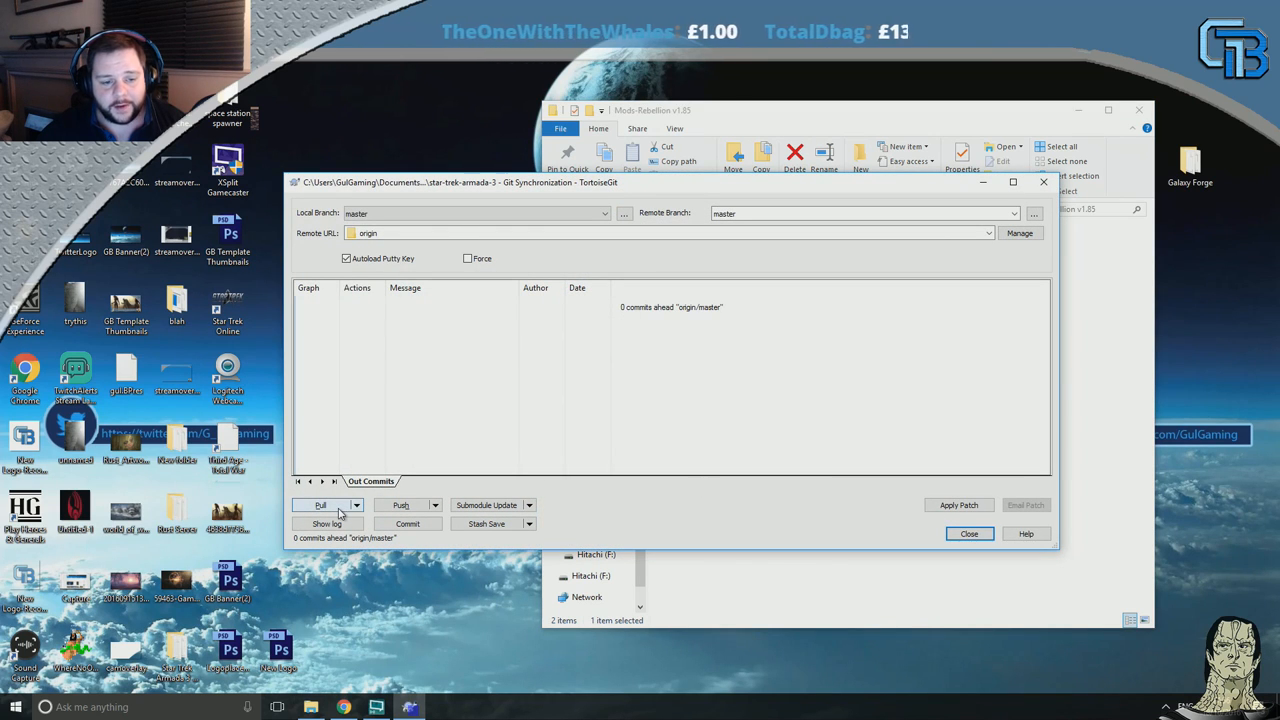
pyautogui.moveTo(328, 508)
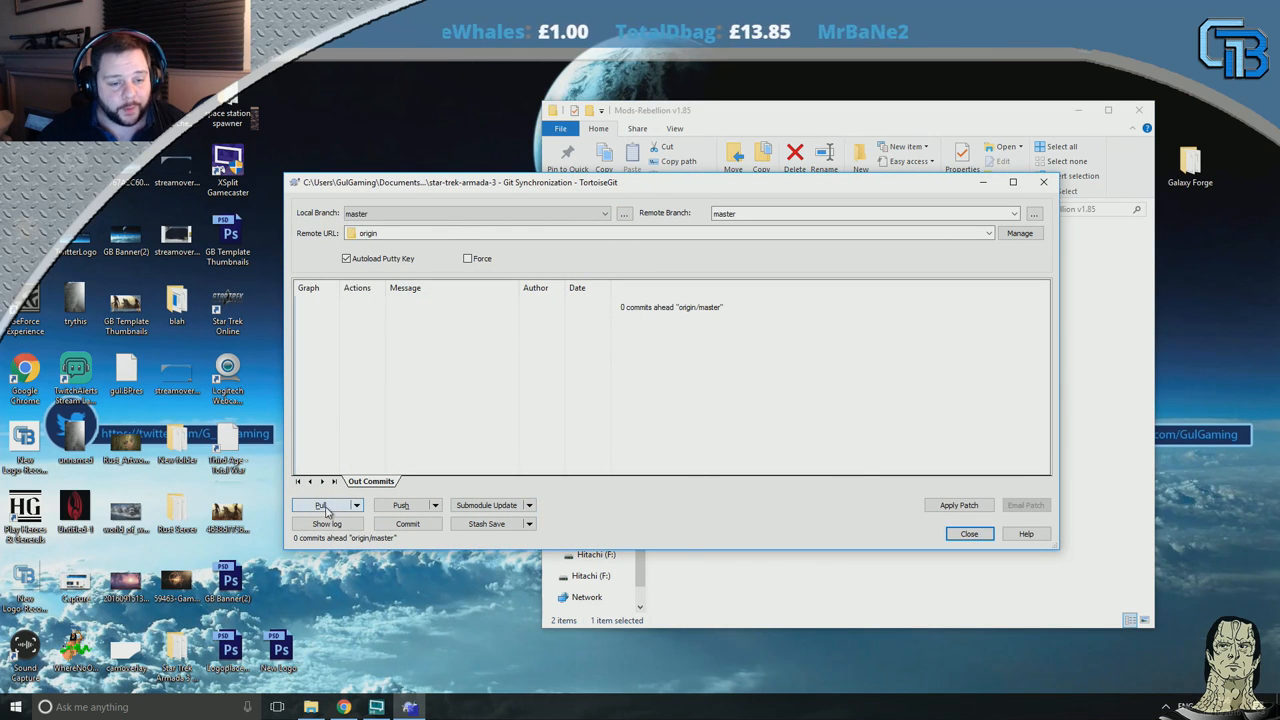
# Pull master from the Bitbucket origin with the account password, then close the synchronization window.
pyautogui.click(322, 504)
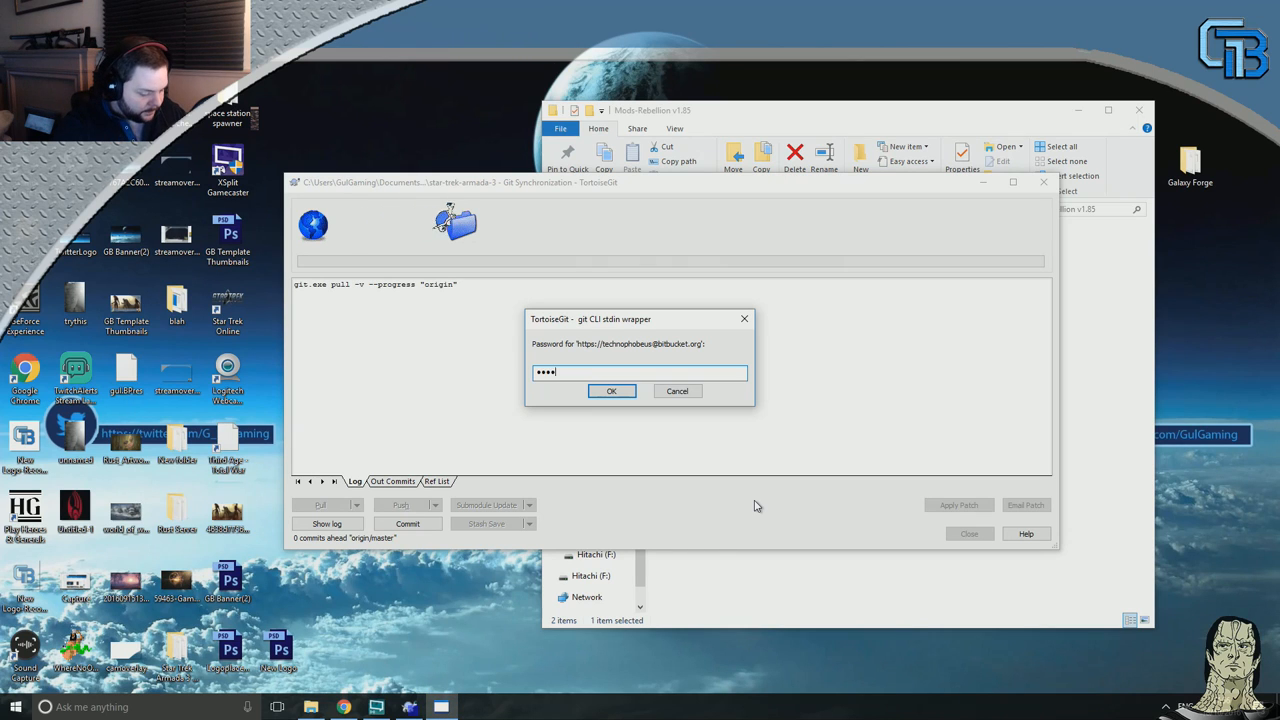
pyautogui.click(612, 390)
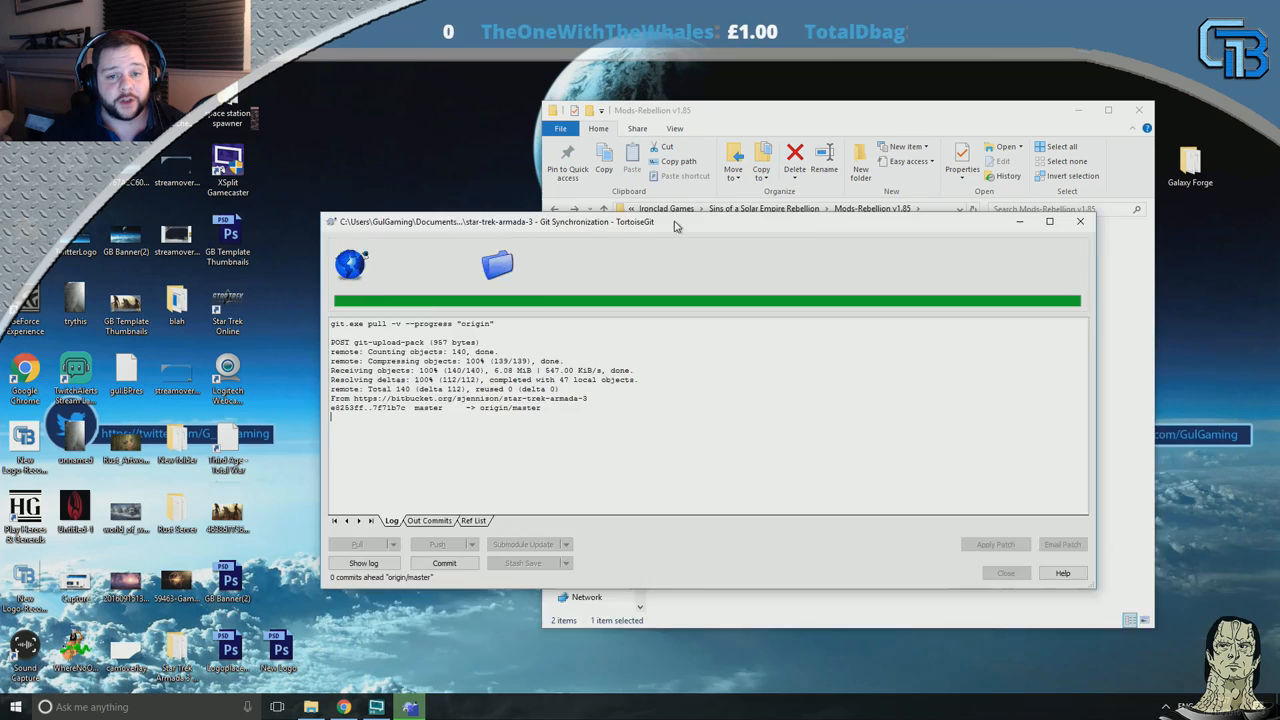
pyautogui.moveTo(676, 220); pyautogui.dragTo(338, 108)
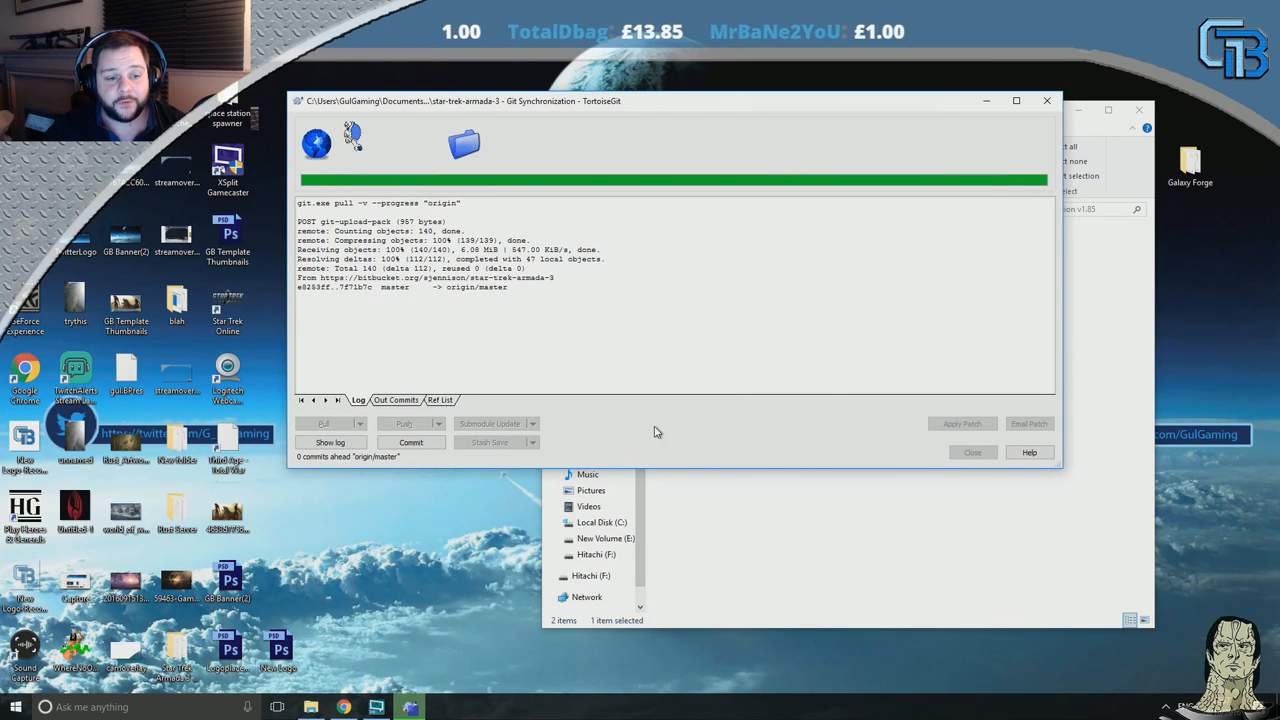
pyautogui.moveTo(604, 328)
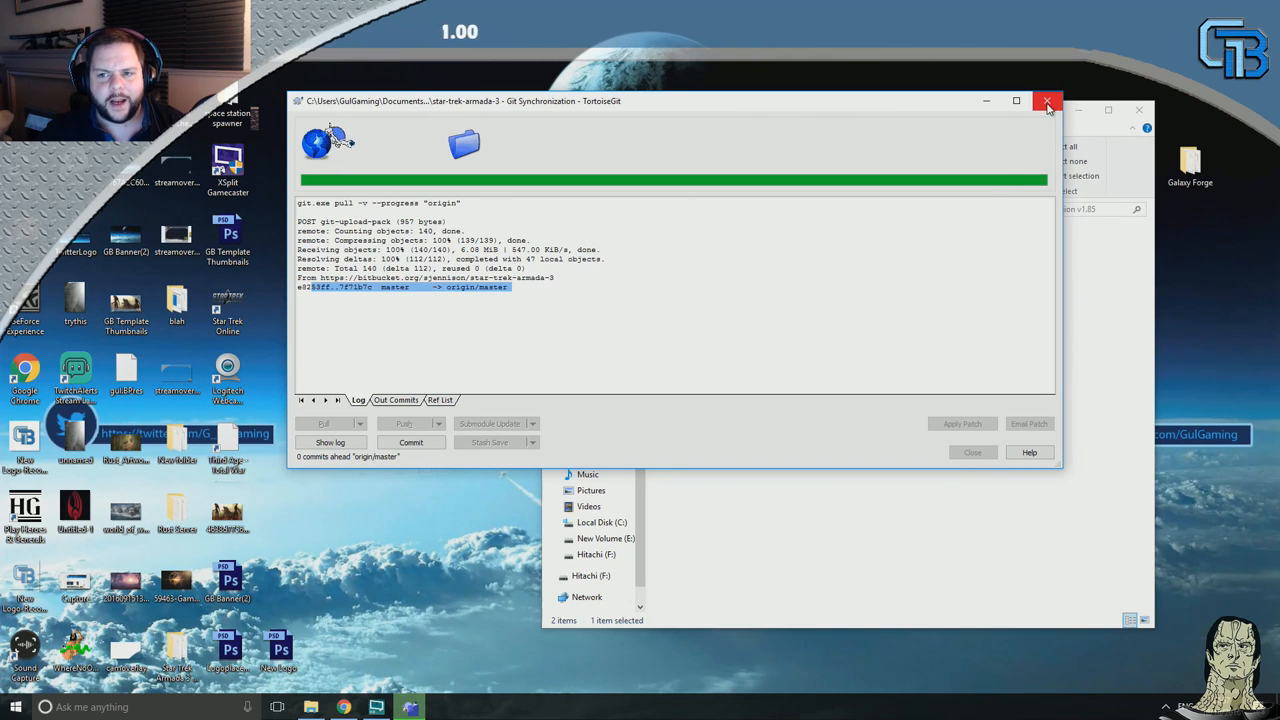
pyautogui.click(1044, 100)
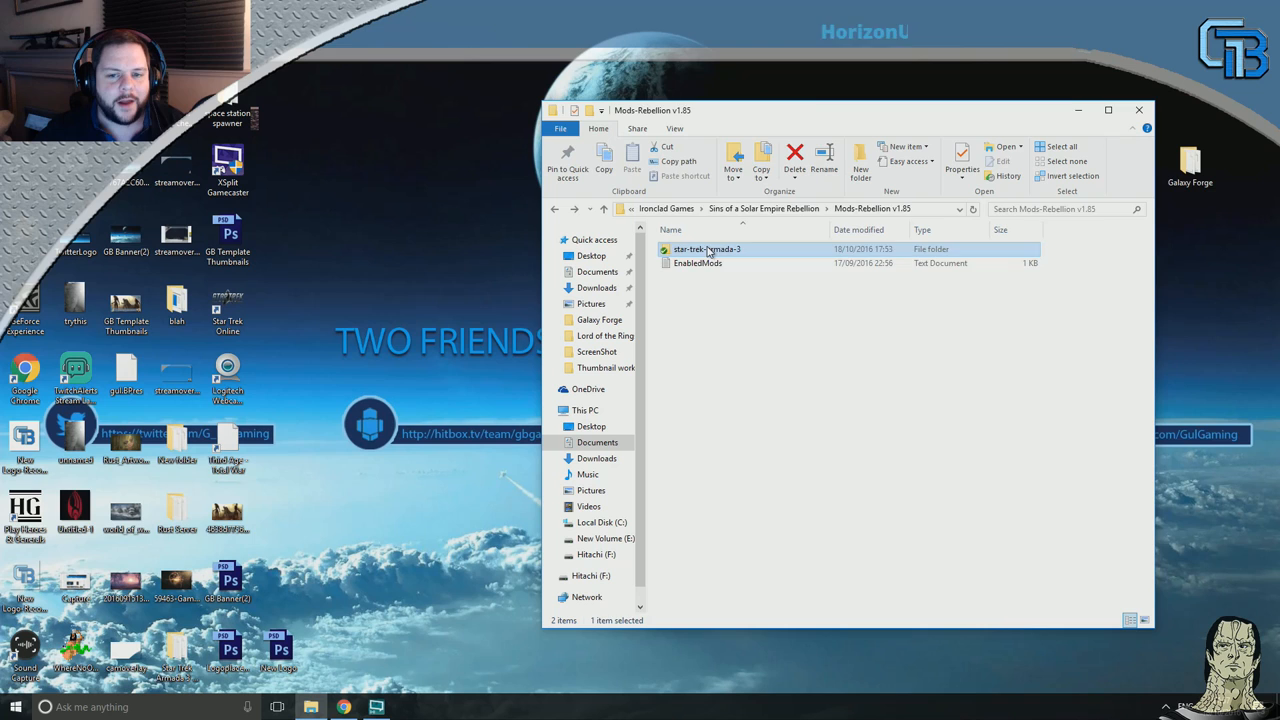
# Open EnabledMods.txt in Notepad++ and locate the enabledModName entry.
pyautogui.doubleClick(722, 248)
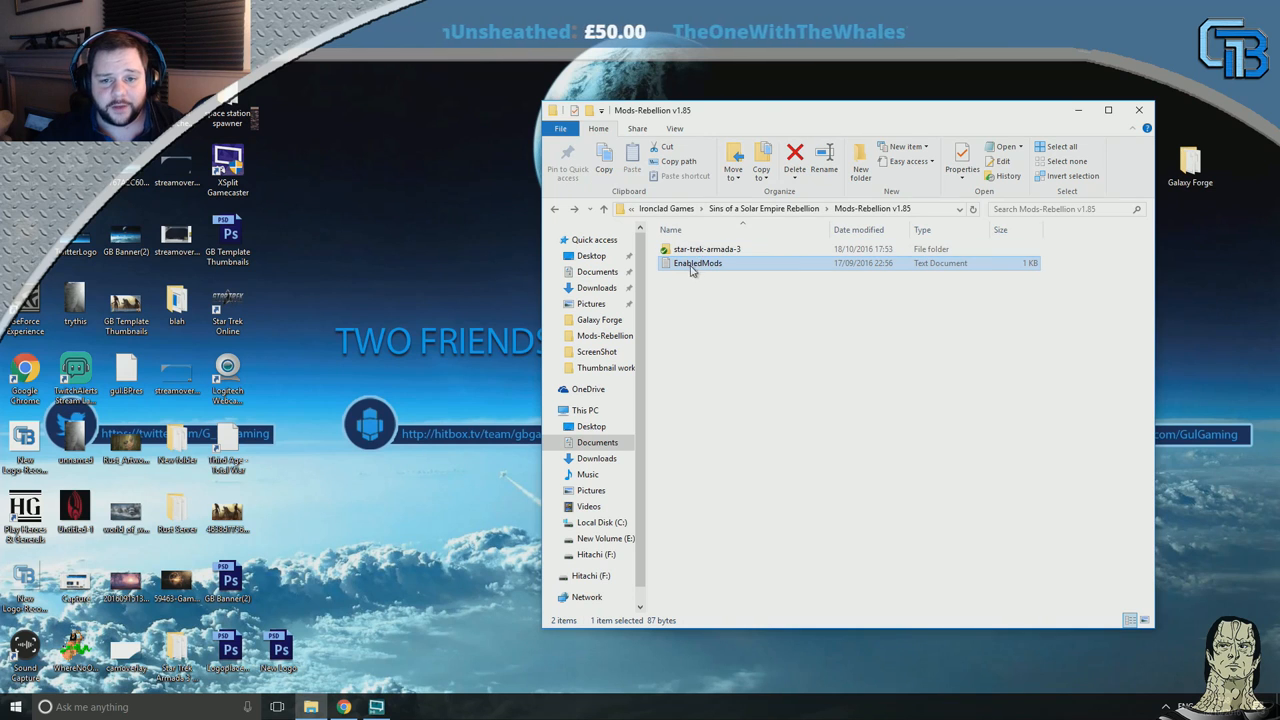
pyautogui.doubleClick(688, 264)
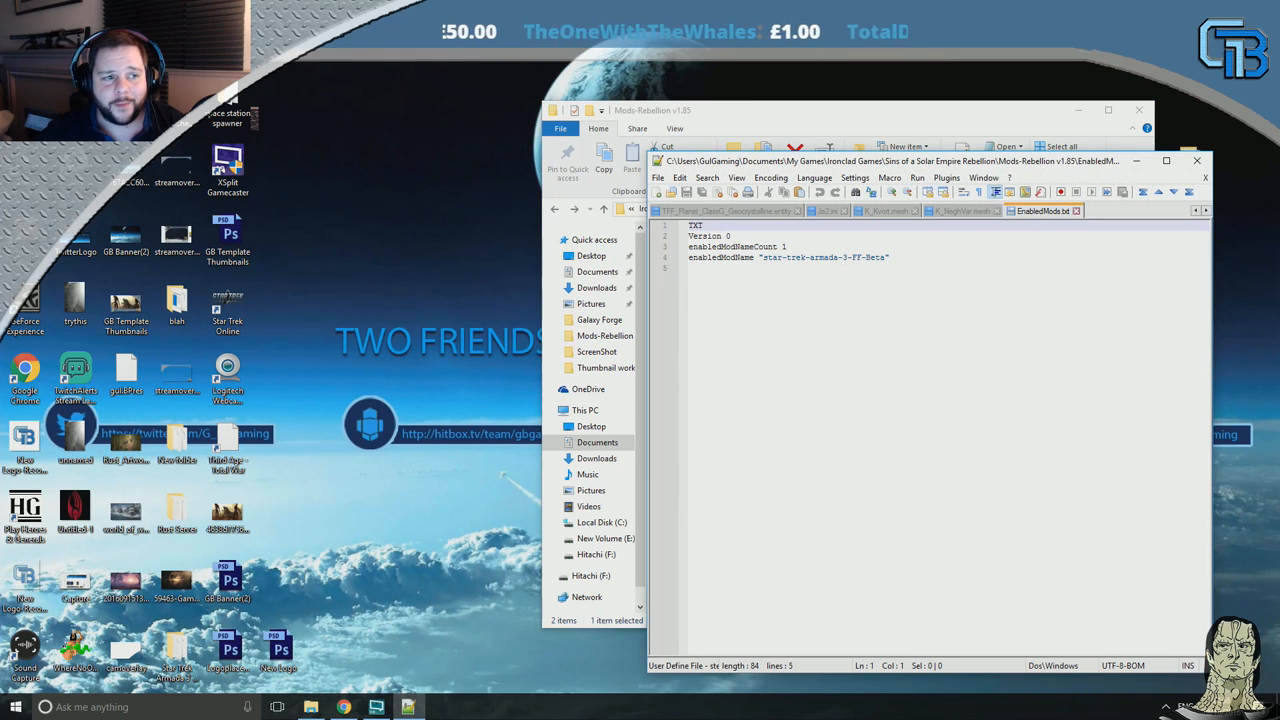
pyautogui.moveTo(900, 160); pyautogui.dragTo(404, 64)
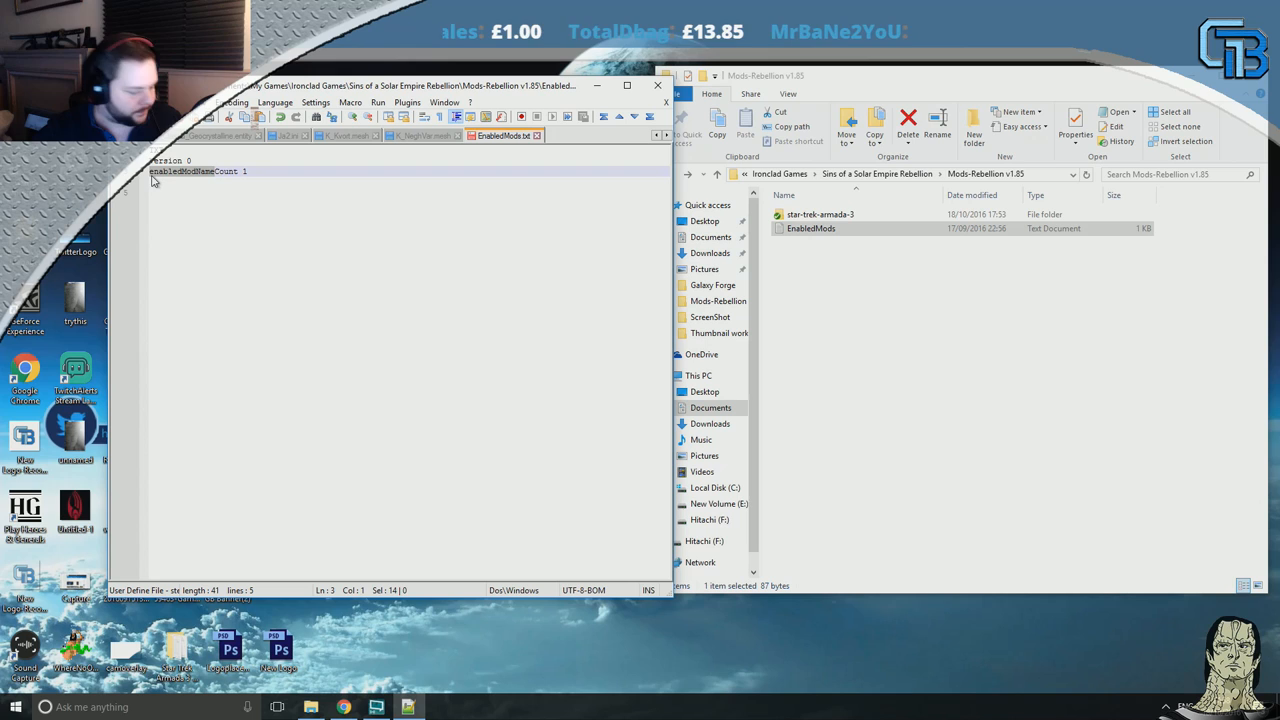
pyautogui.write('enabledModName "')
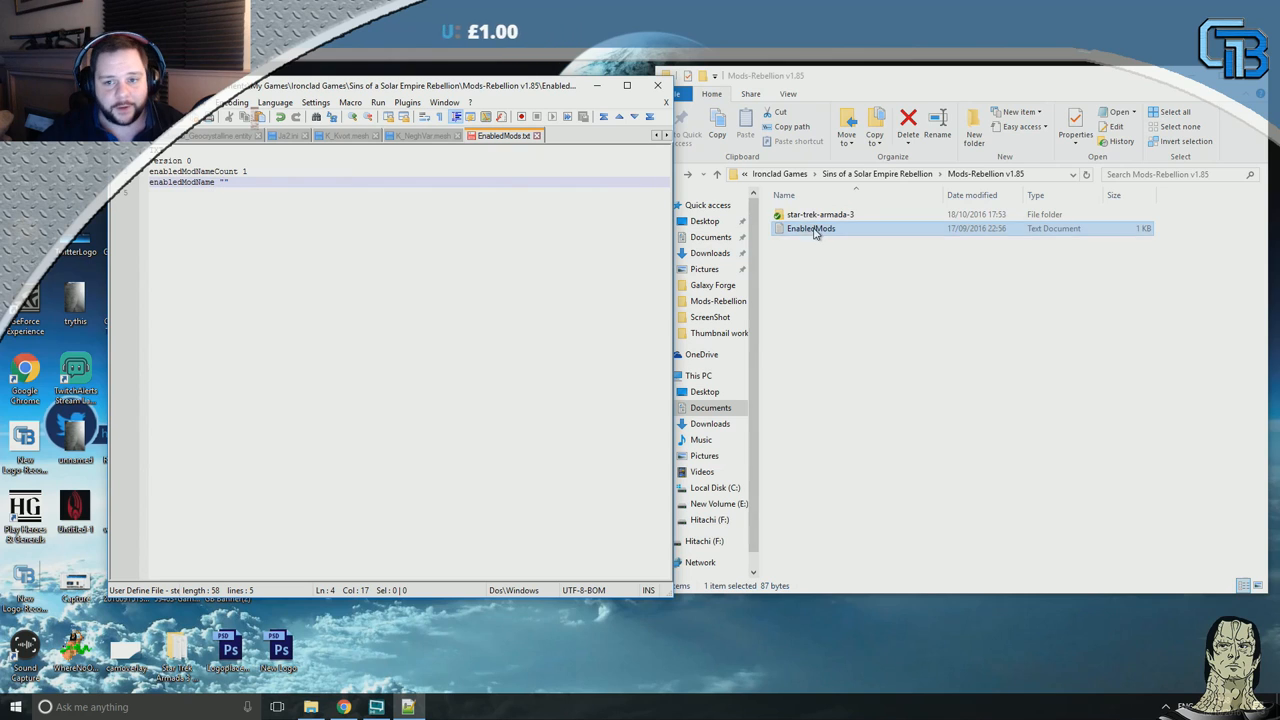
# Copy the star-trek-armada-3 folder name as the single enabled mod and save EnabledMods.txt.
pyautogui.rightClick(820, 214)
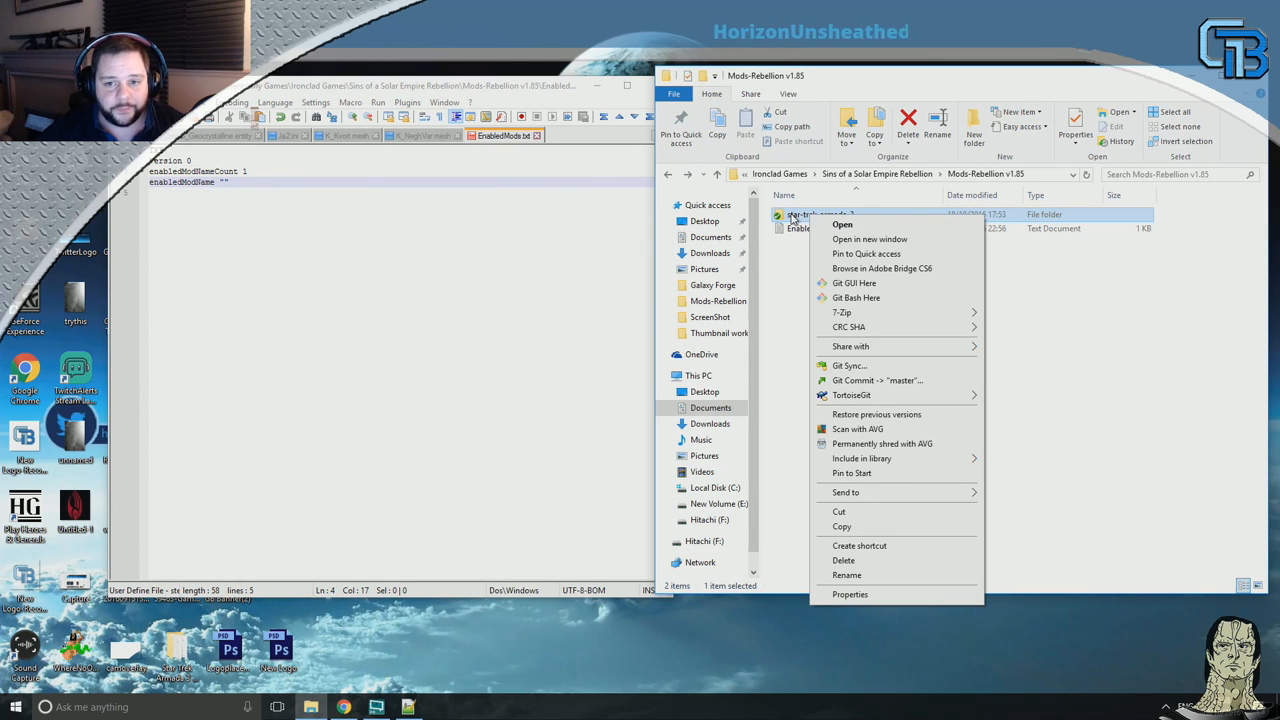
pyautogui.click(844, 576)
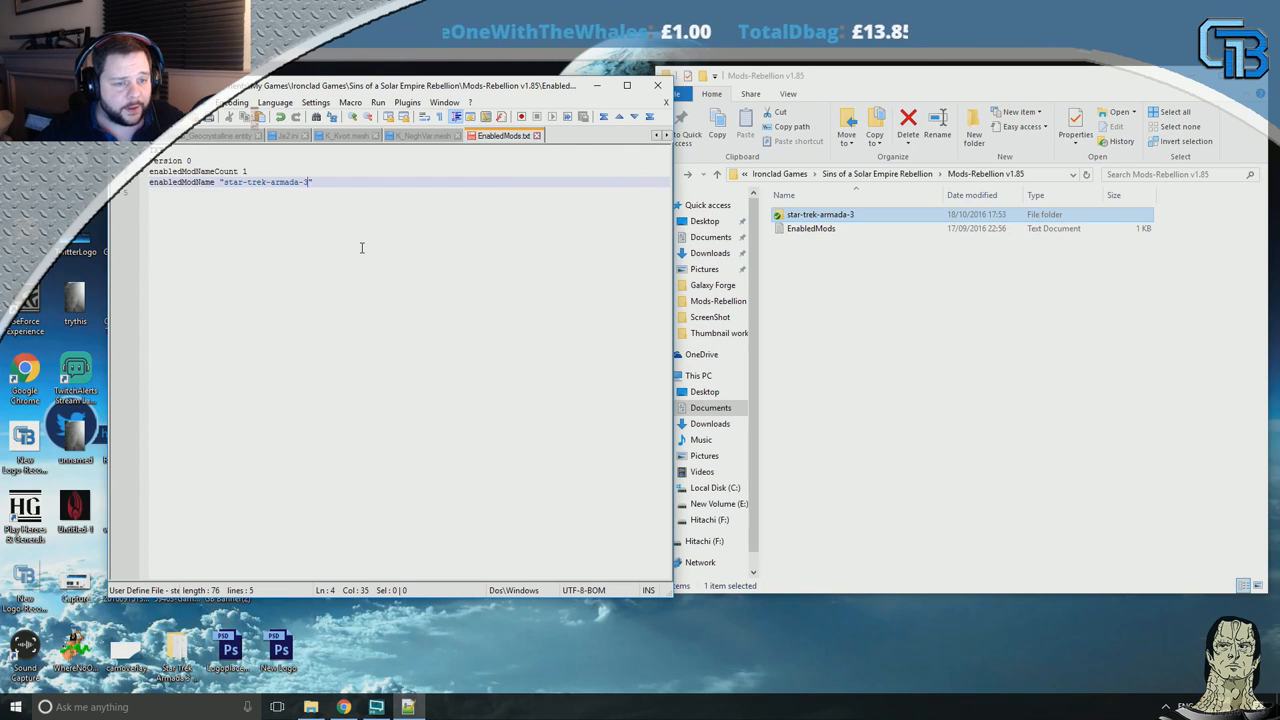
pyautogui.moveTo(900, 348)
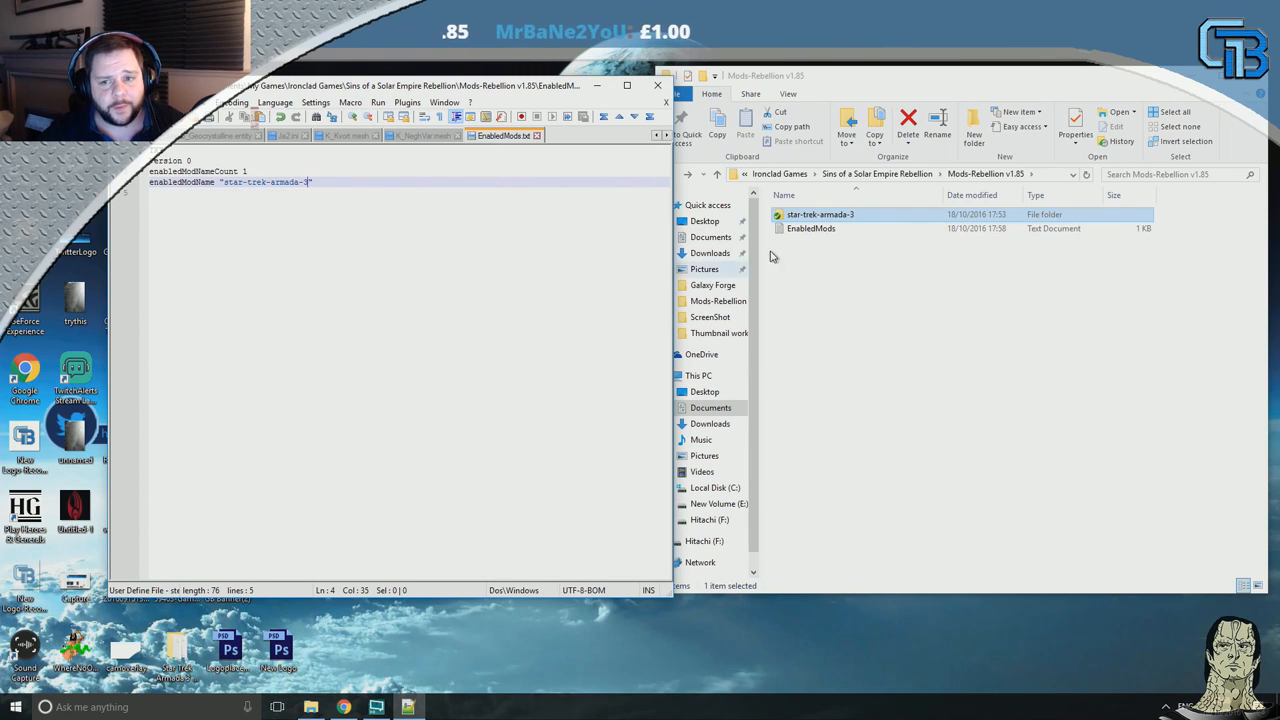
pyautogui.rightClick(820, 214)
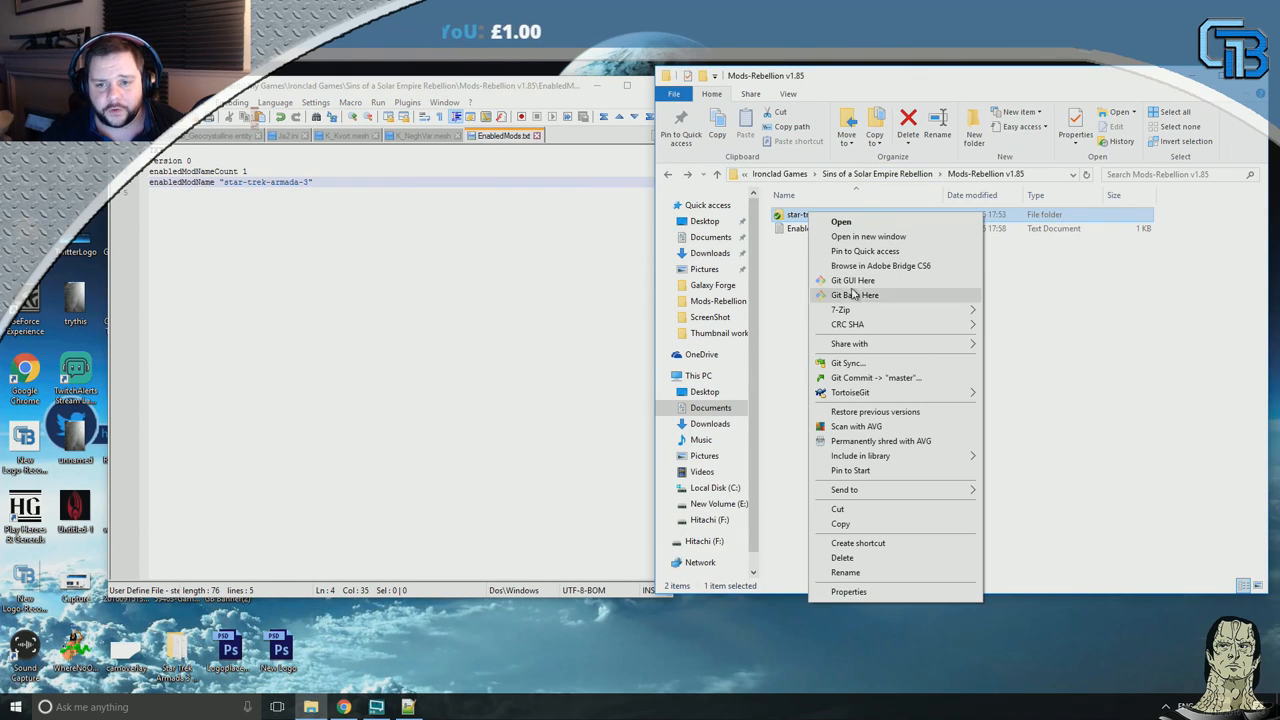
pyautogui.click(808, 228)
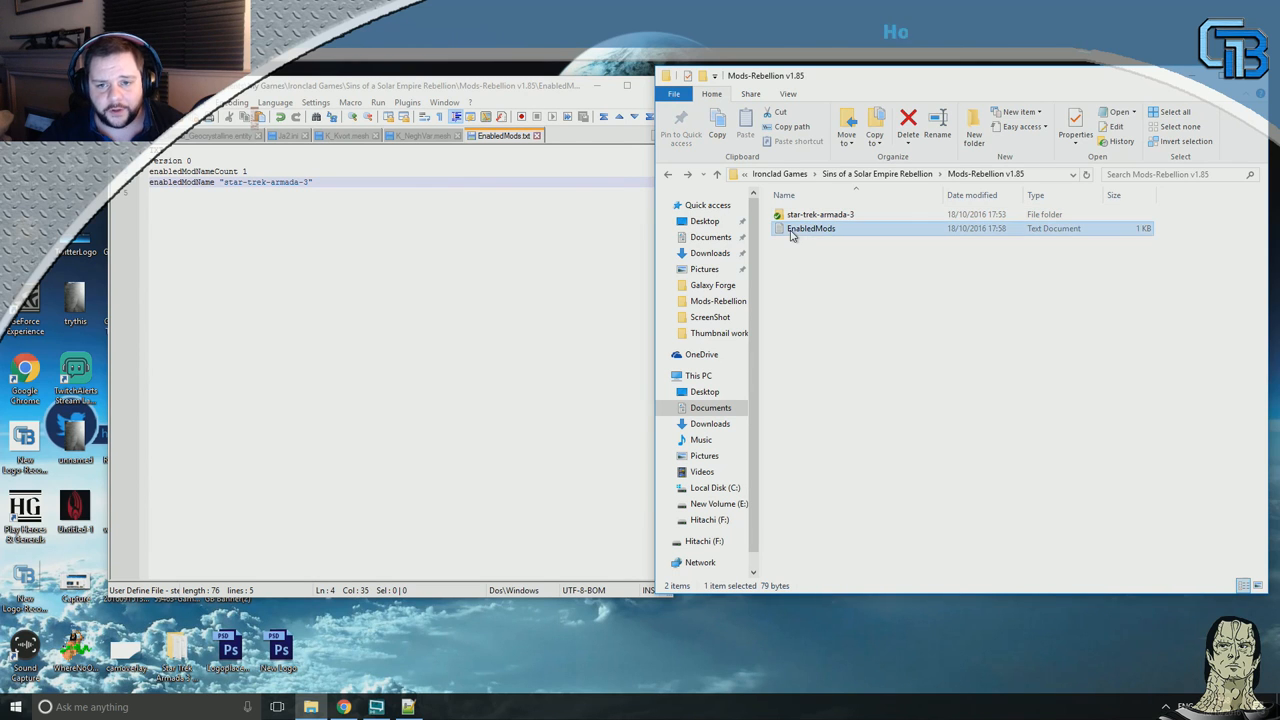
# Open the Mods-Rebellion v1.85 Dev folder containing star-trek-armada-3 while the game launches.
pyautogui.doubleClick(812, 228)
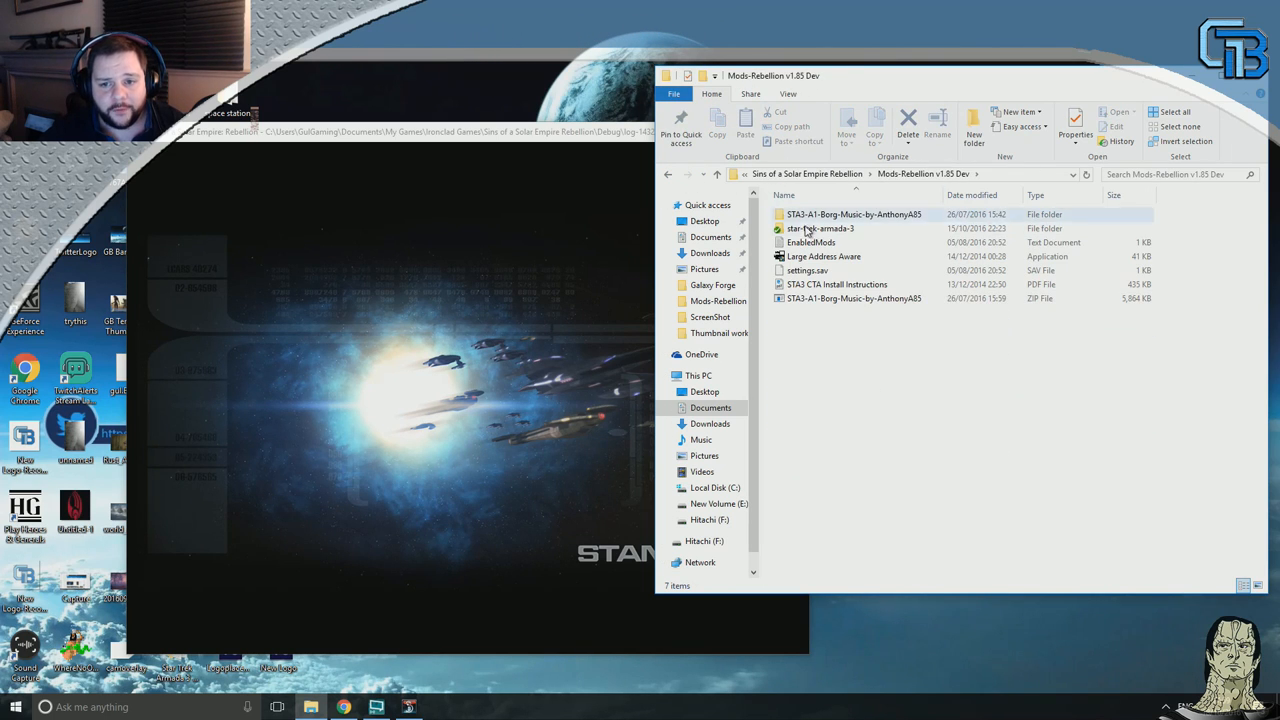
pyautogui.click(820, 228)
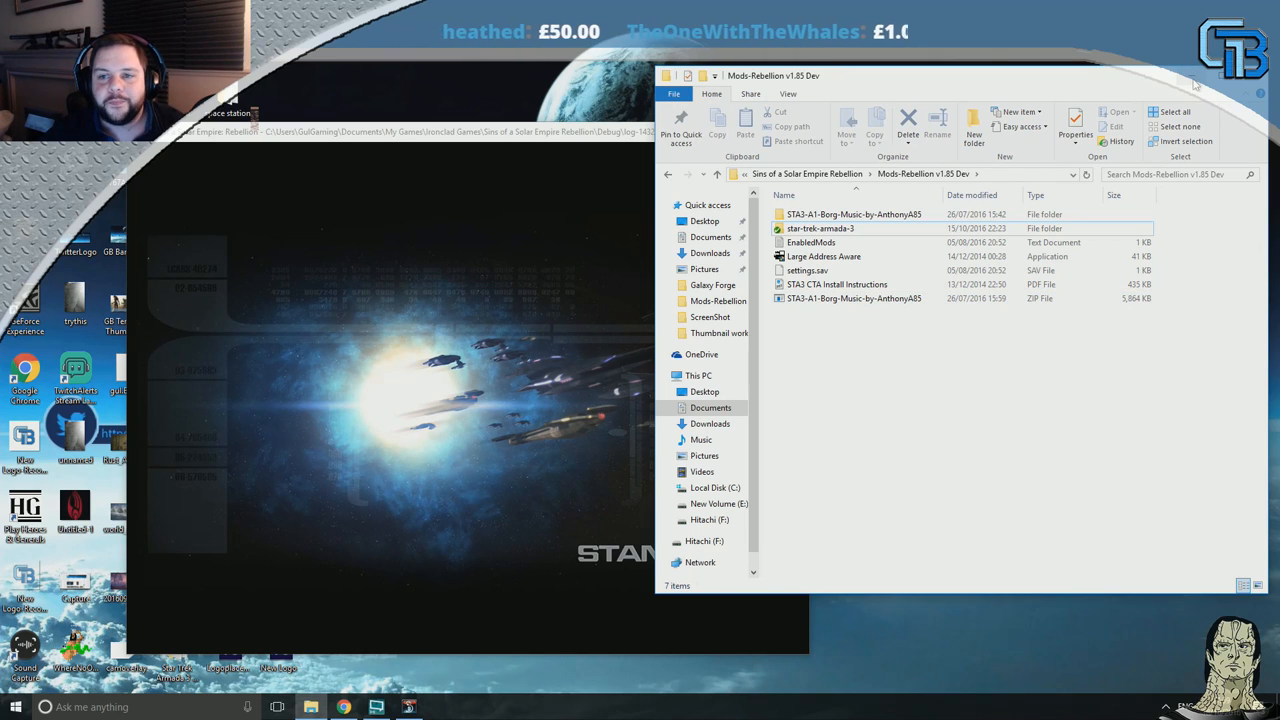
# Close the loading Sins of a Solar Empire: Rebellion window, leaving the Dev mods folder.
pyautogui.doubleClick(844, 212)
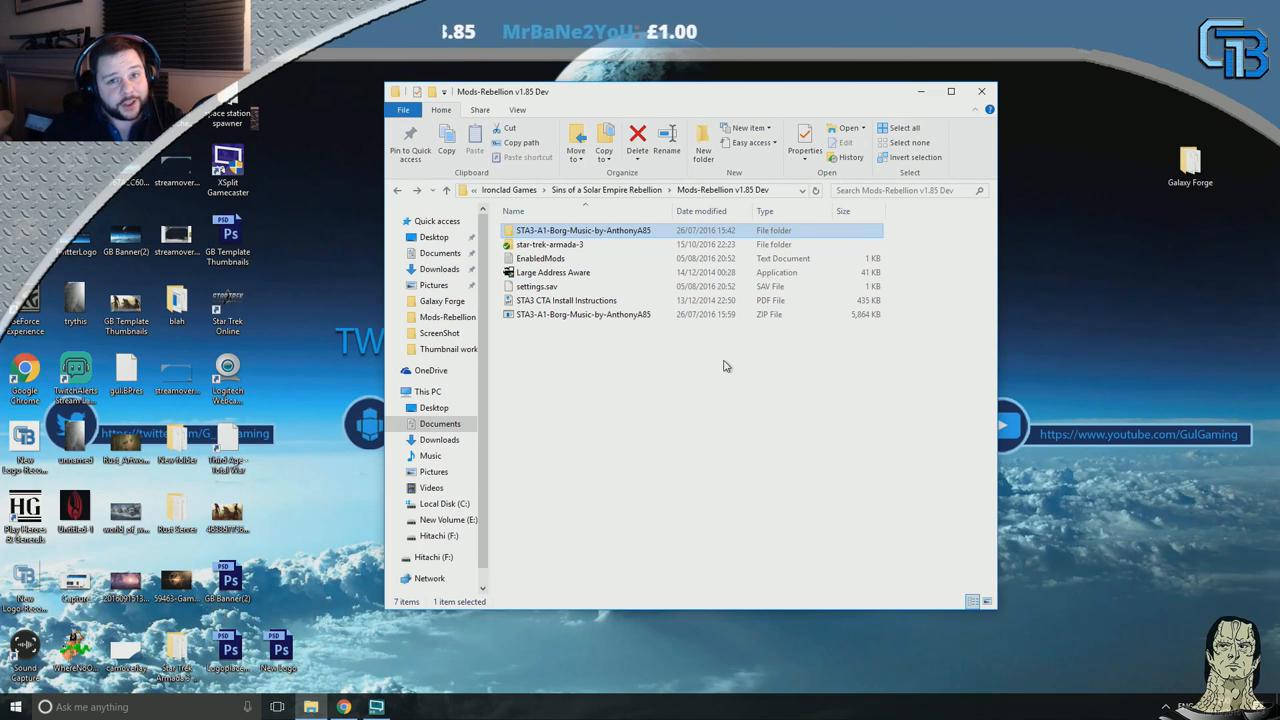
pyautogui.moveTo(728, 342)
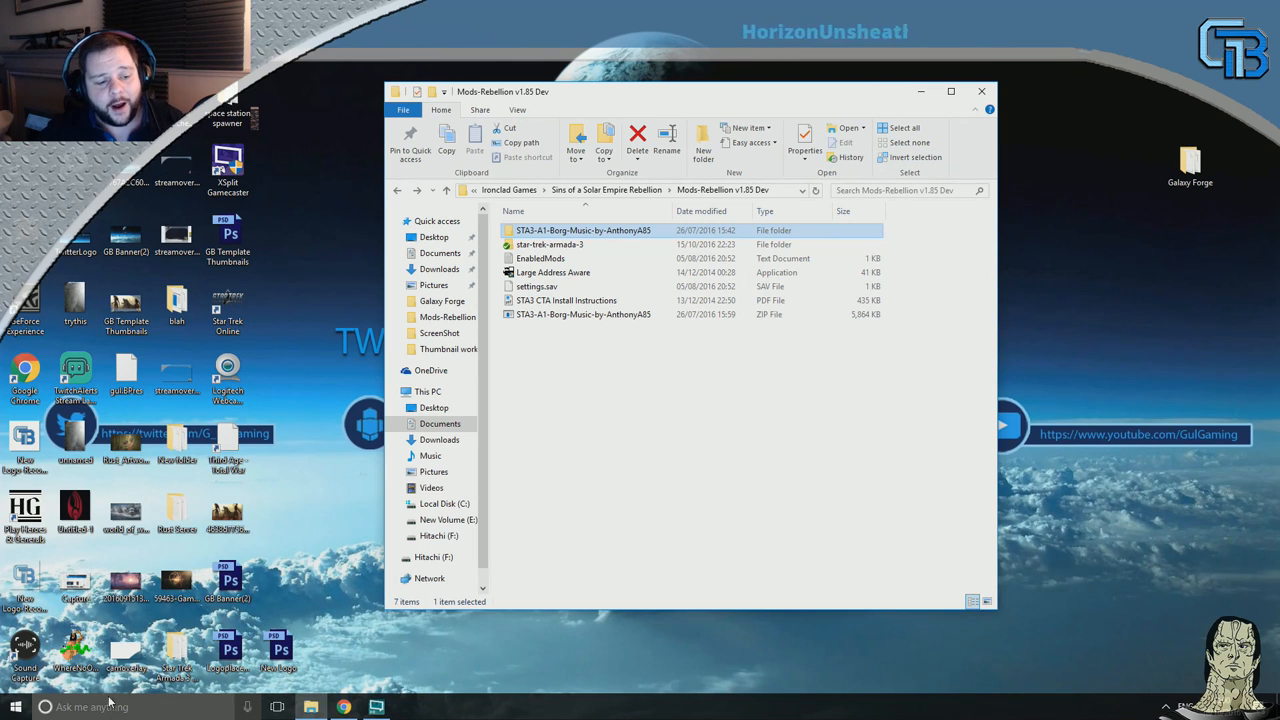
pyautogui.click(110, 702)
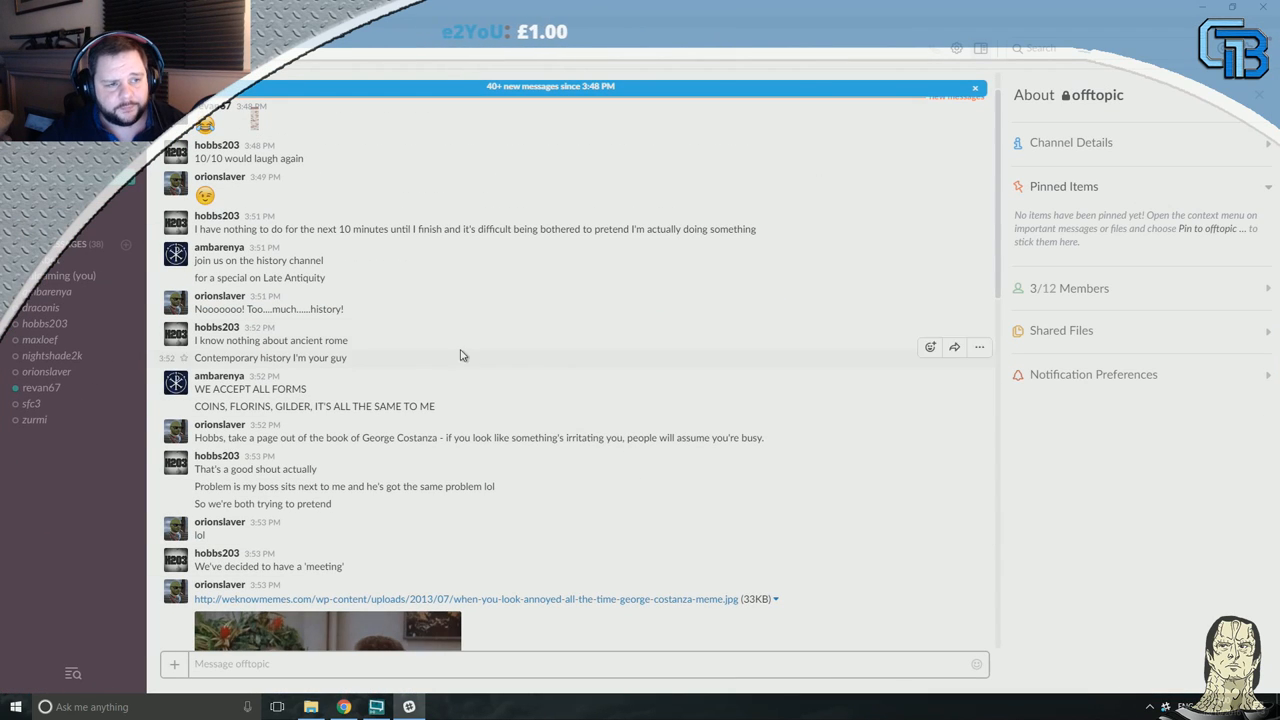
pyautogui.click(972, 88)
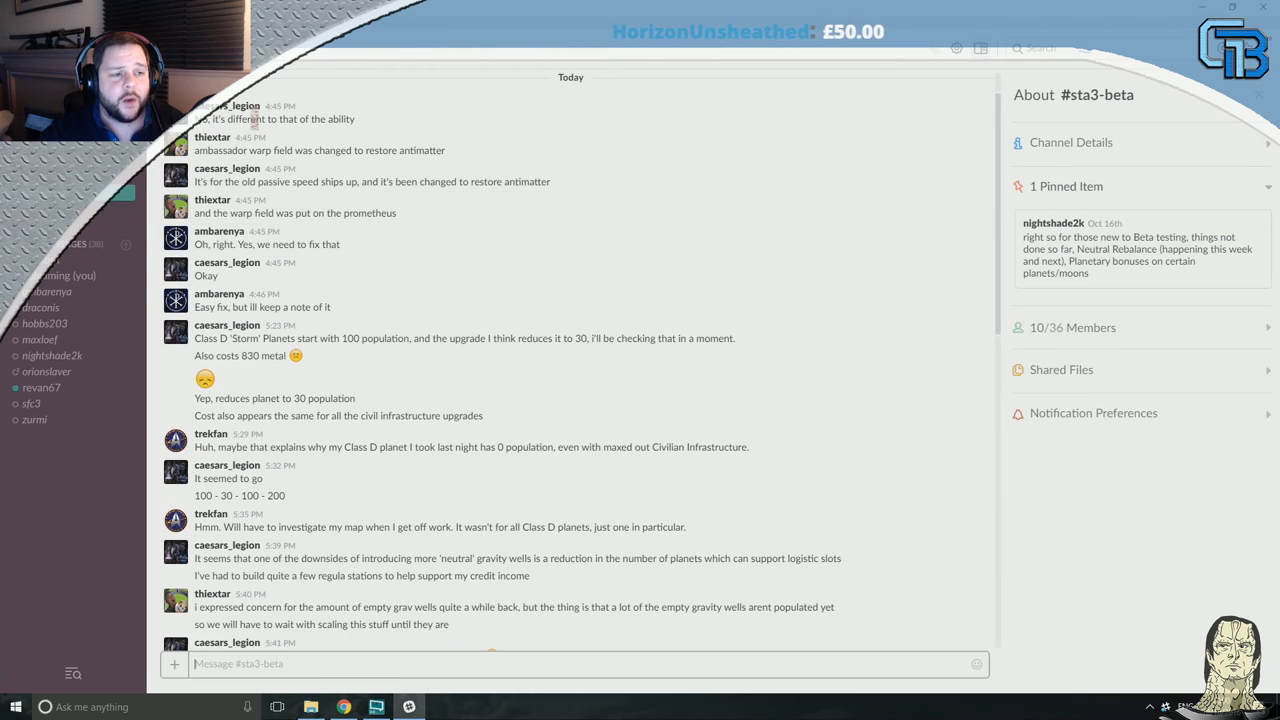
pyautogui.moveTo(410, 440)
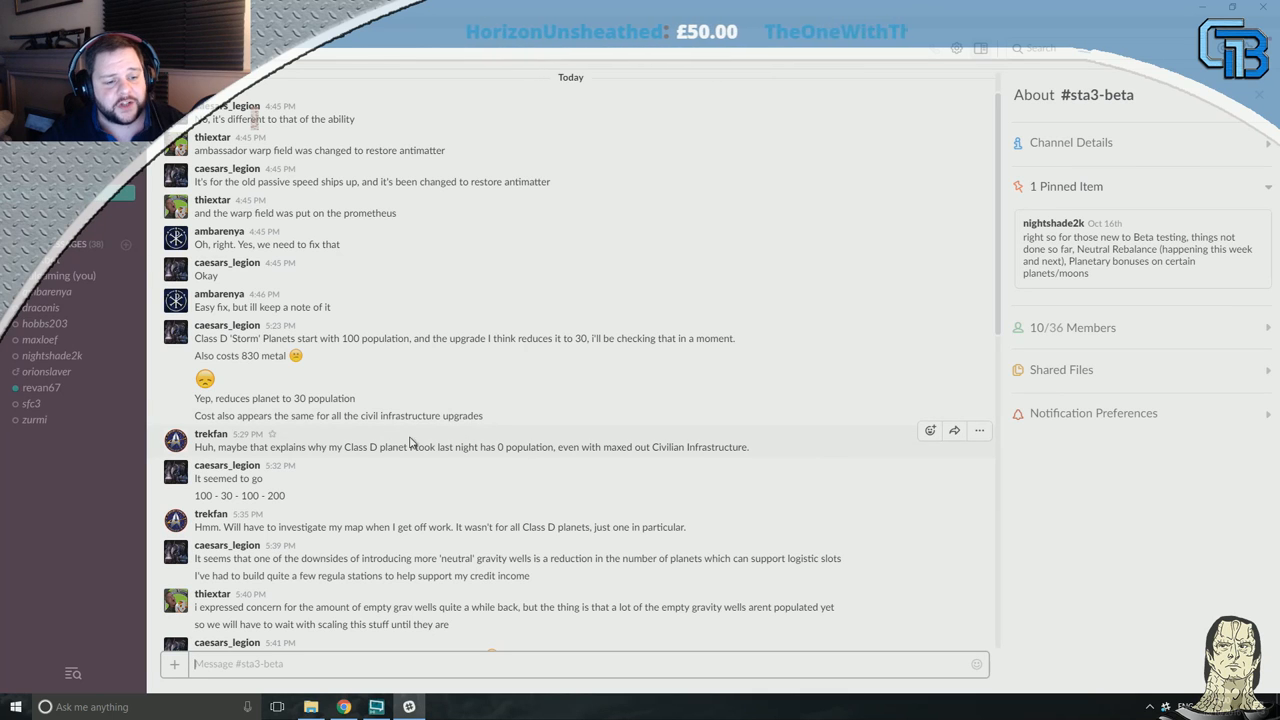
pyautogui.moveTo(228, 480)
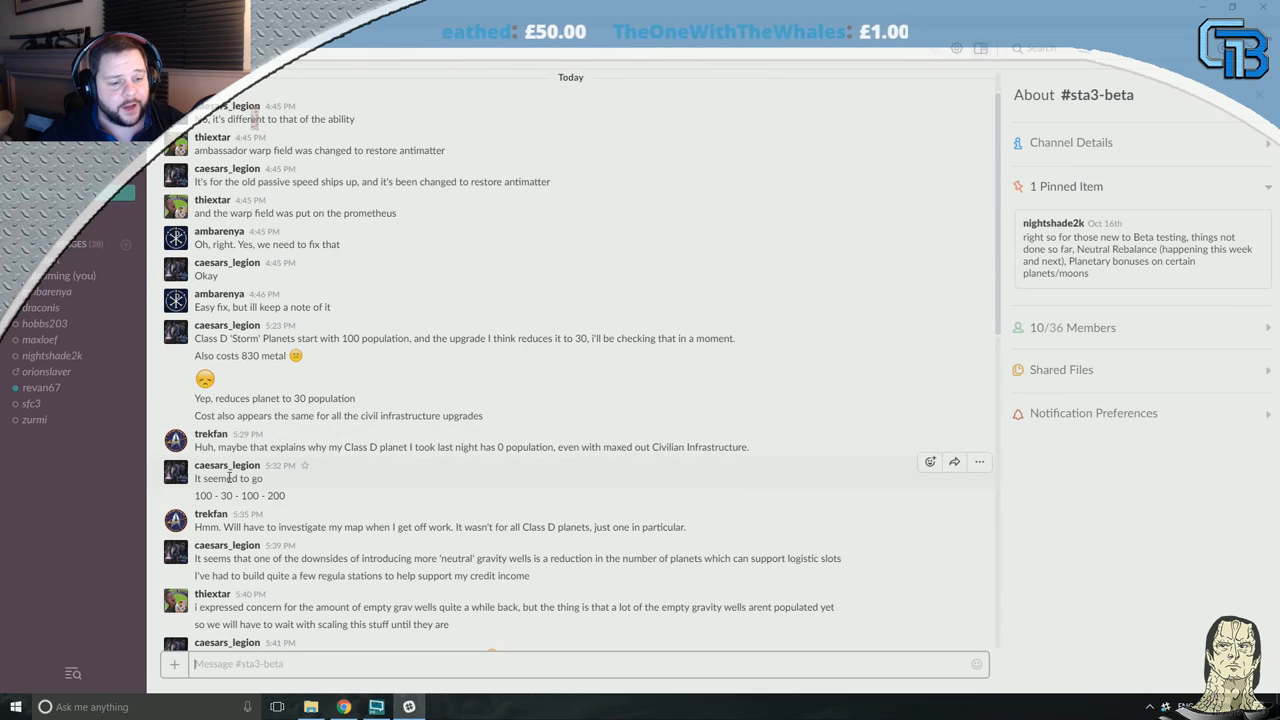
pyautogui.scroll(-3)
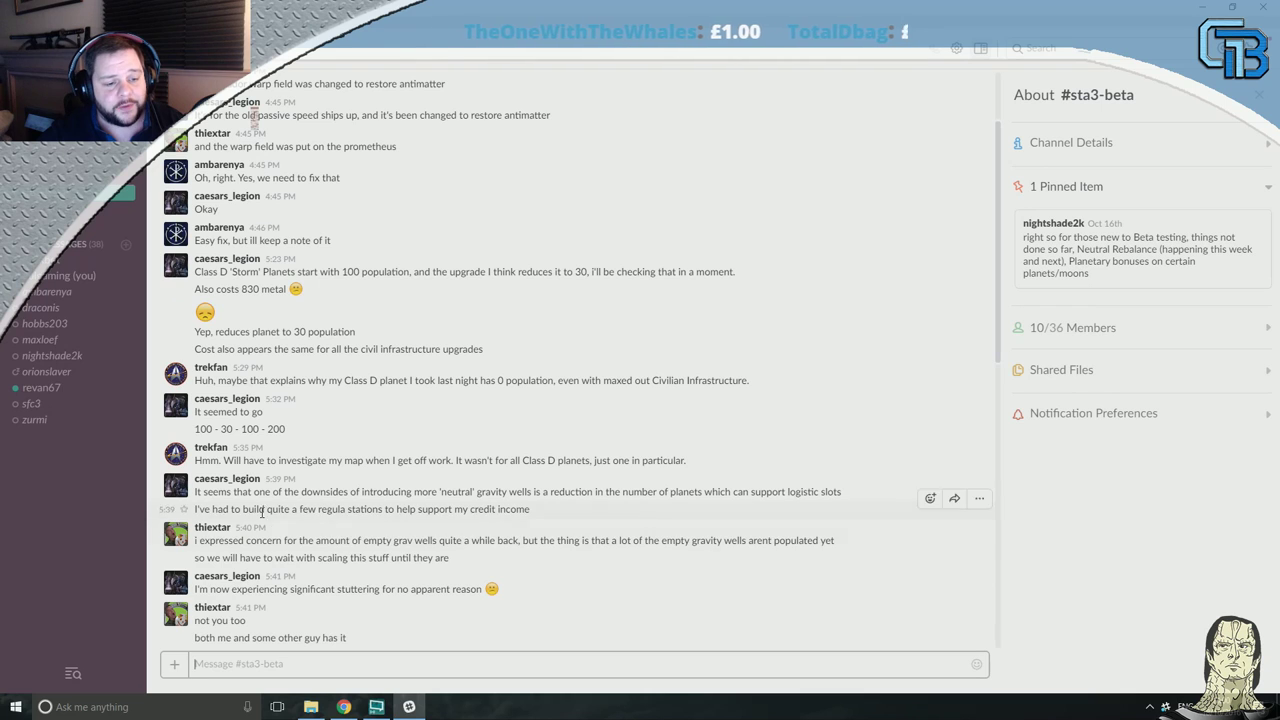
pyautogui.scroll(-3)
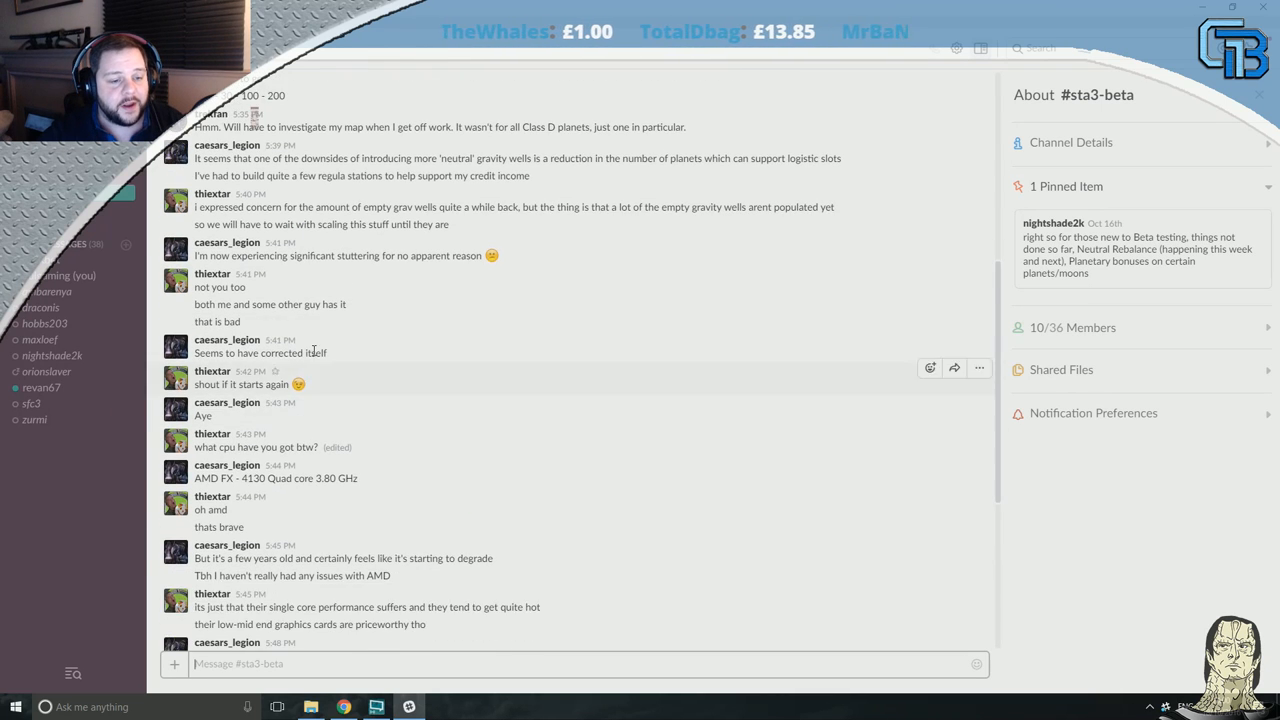
pyautogui.scroll(-3)
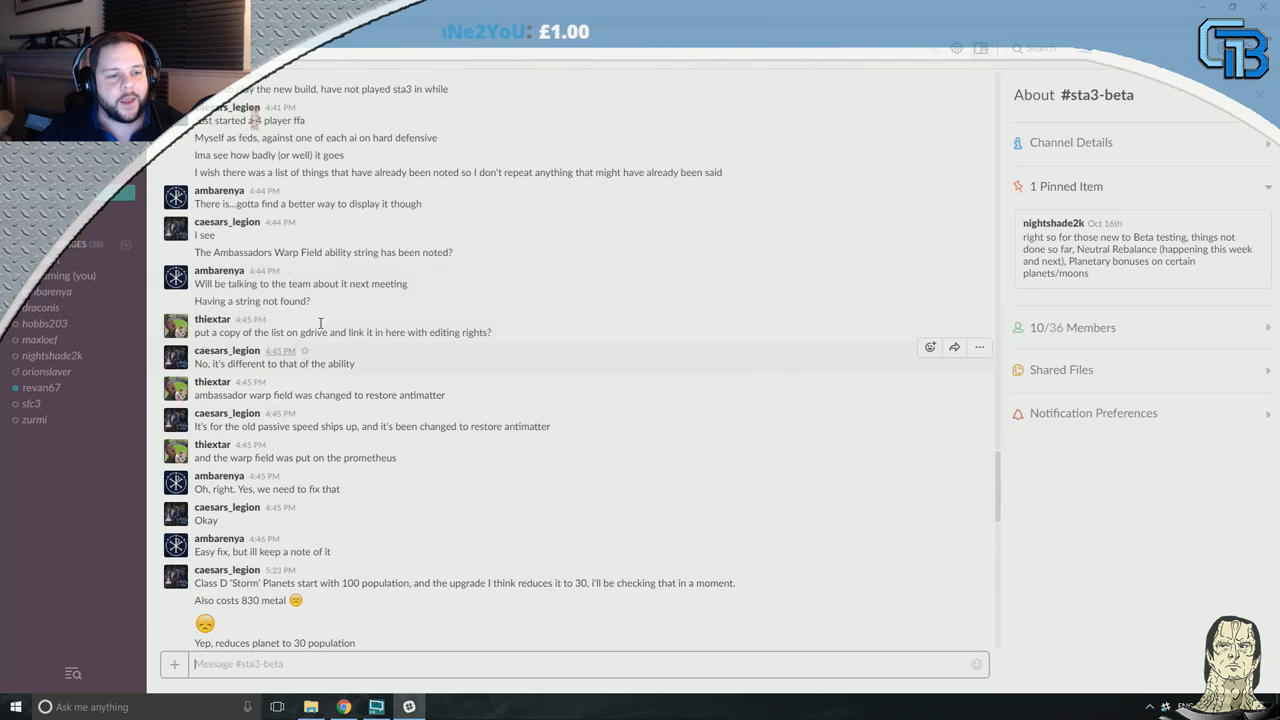
pyautogui.scroll(3)
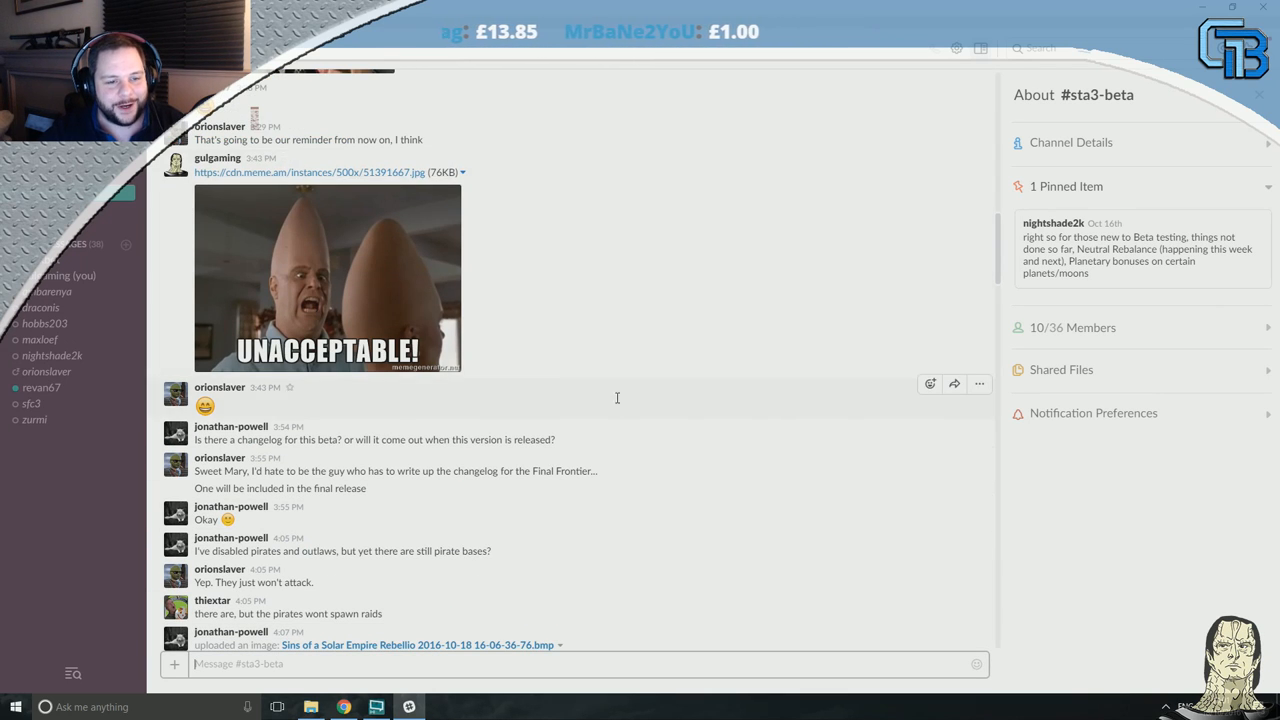
pyautogui.scroll(-3)
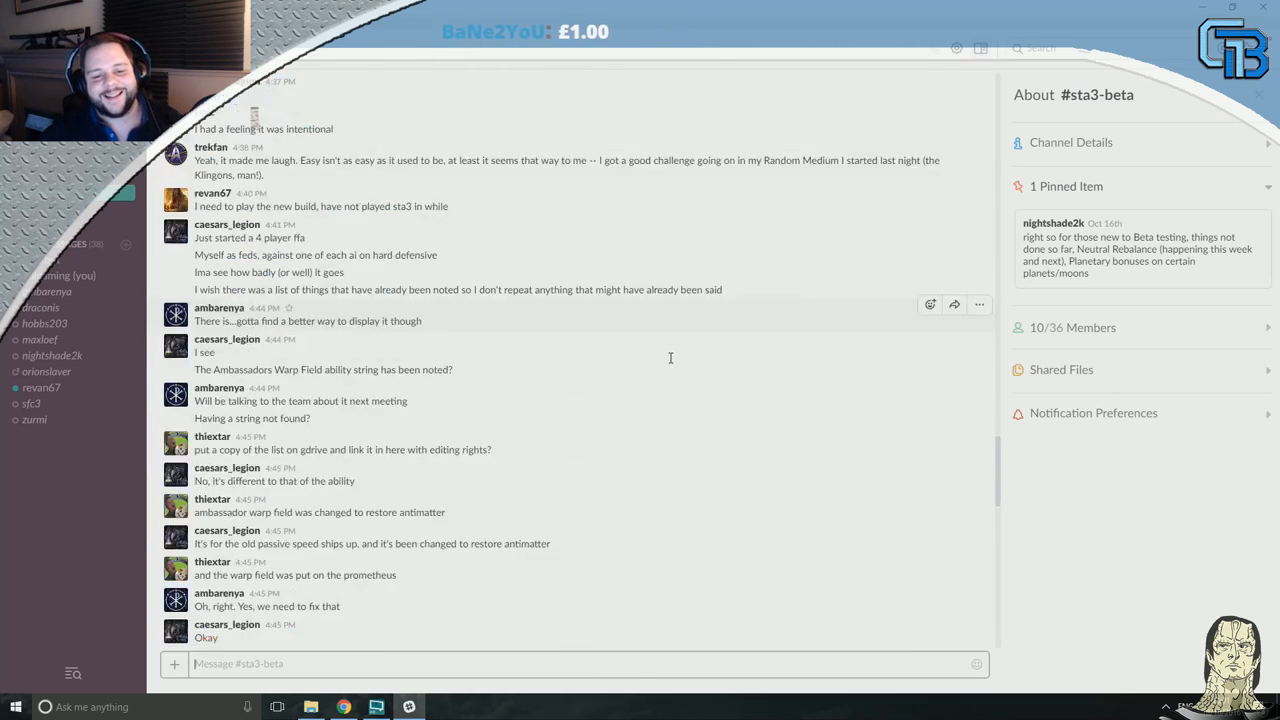
pyautogui.scroll(-3)
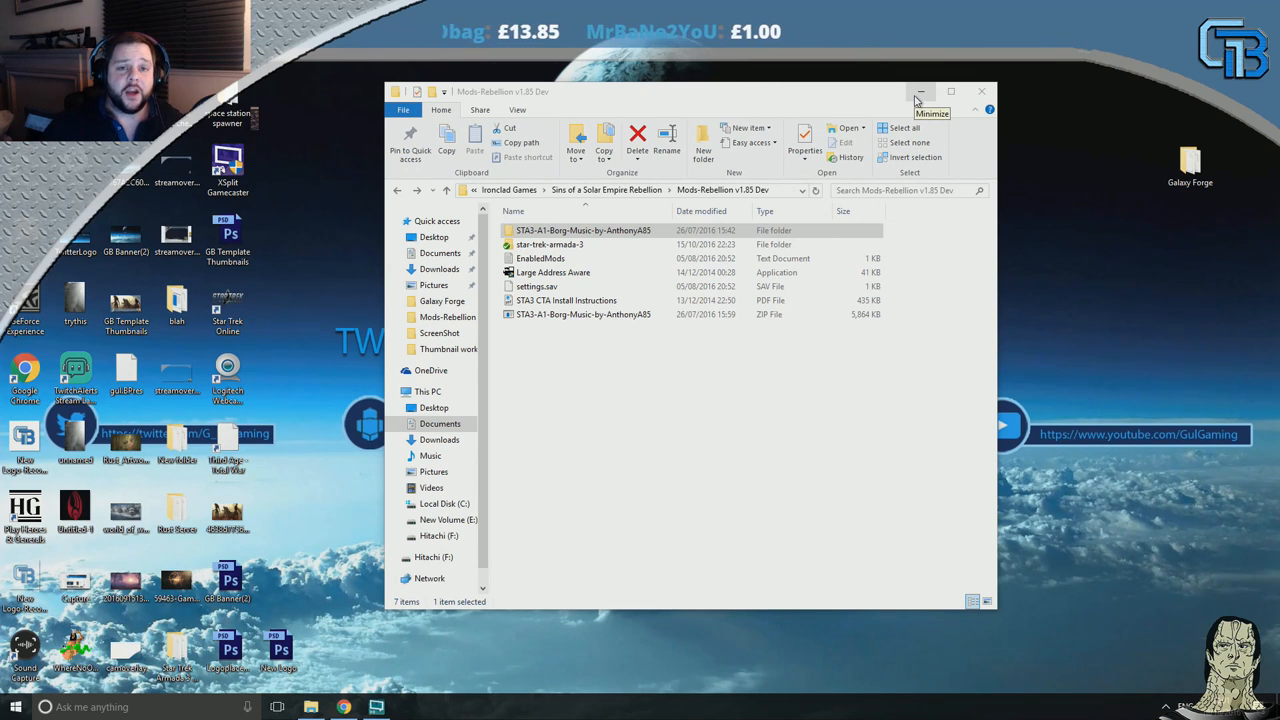
pyautogui.moveTo(766, 76)
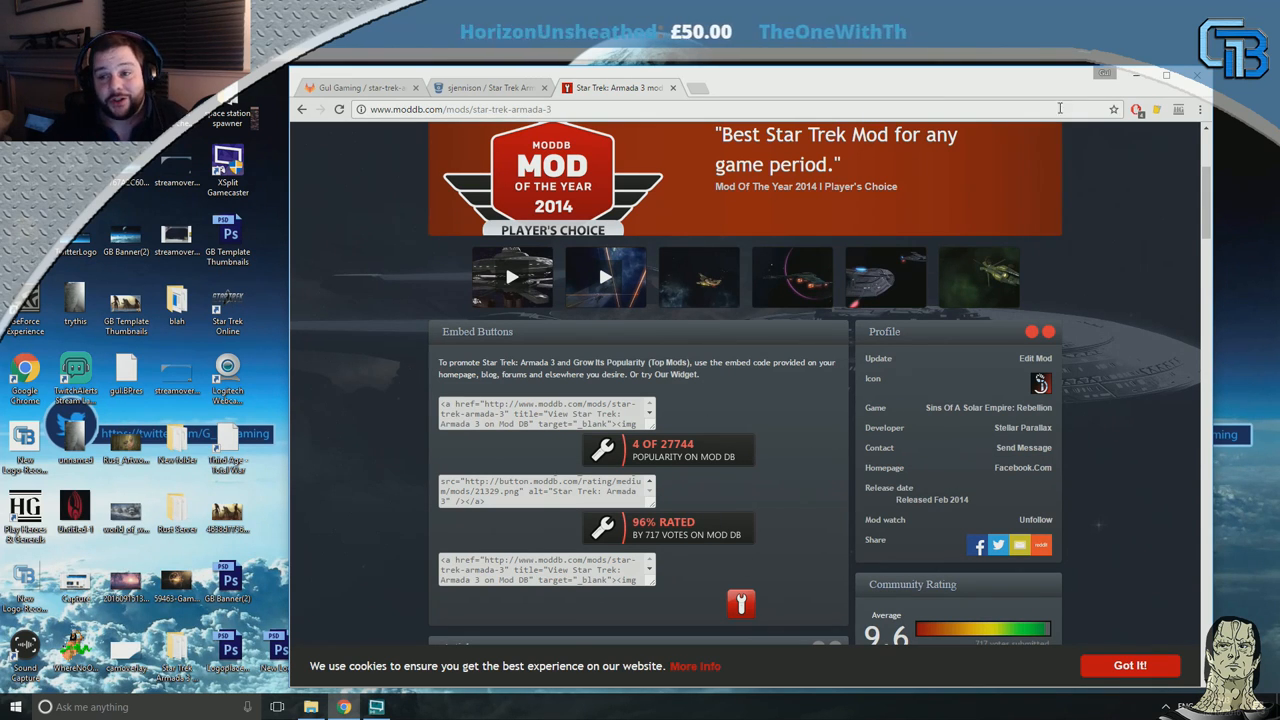
# Scroll the ModDB page past Articles and Files to the crash and large-address-fix comments.
pyautogui.scroll(-3)
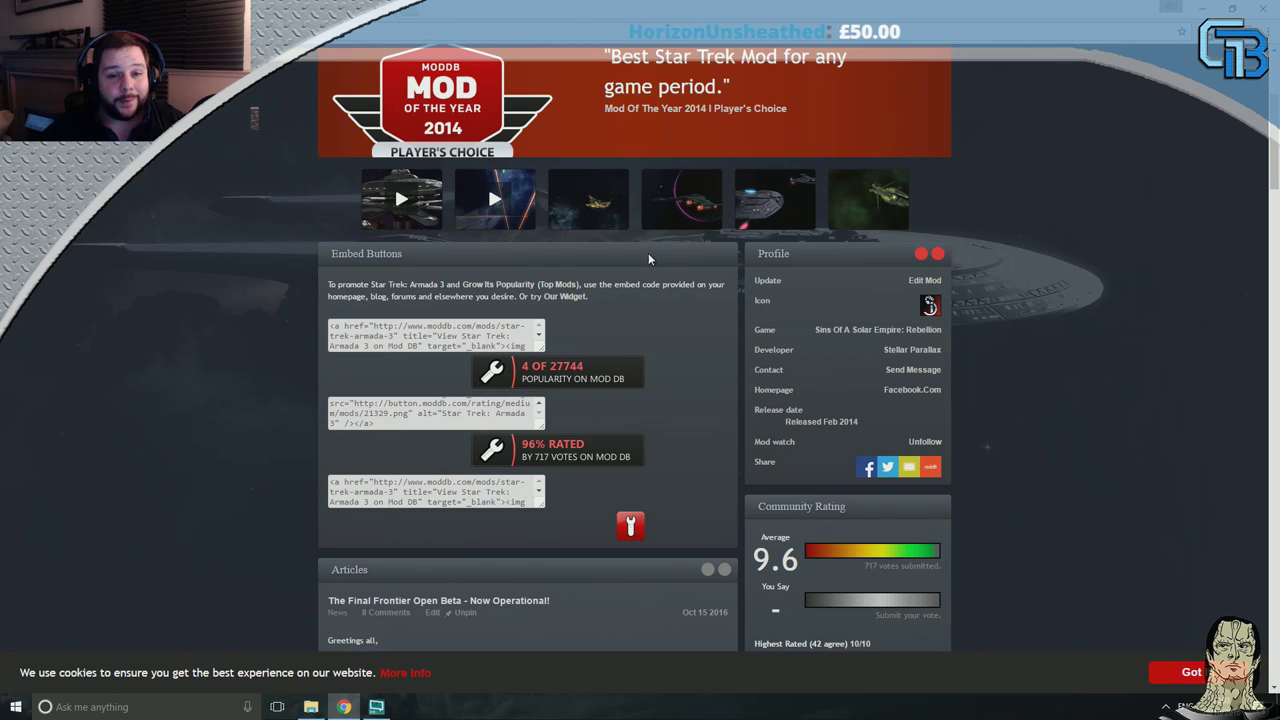
pyautogui.scroll(-3)
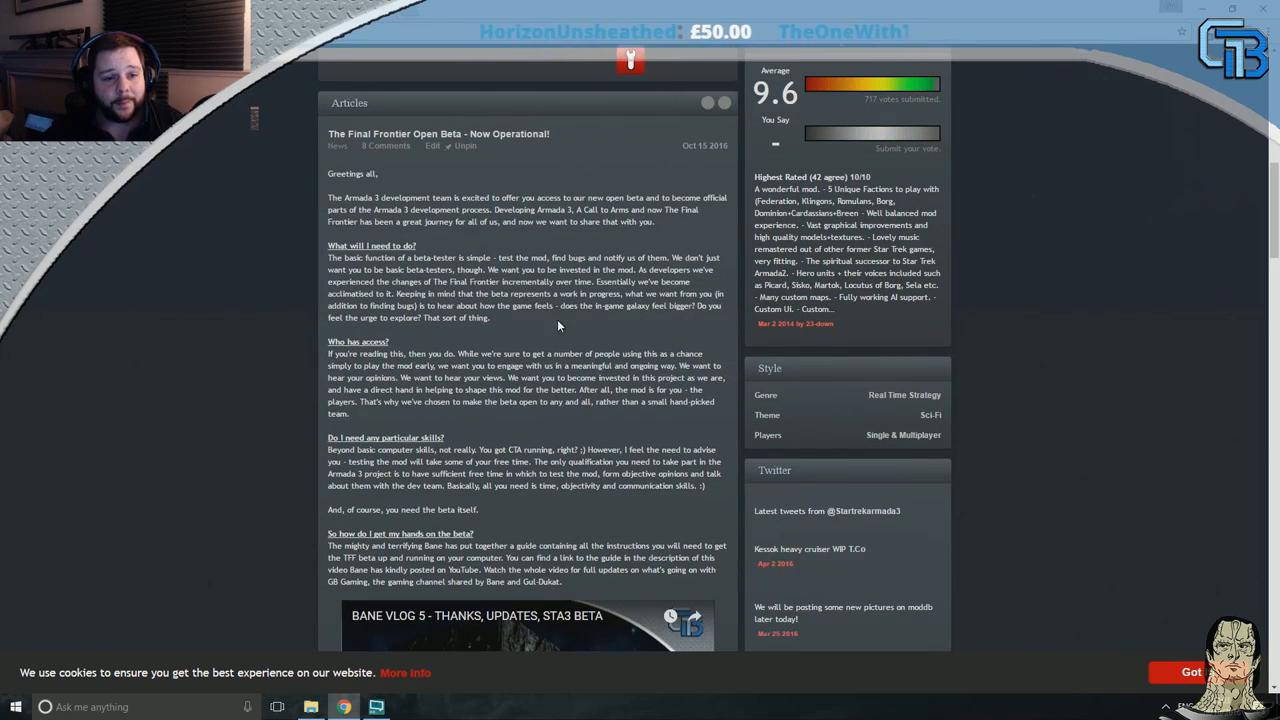
pyautogui.scroll(-3)
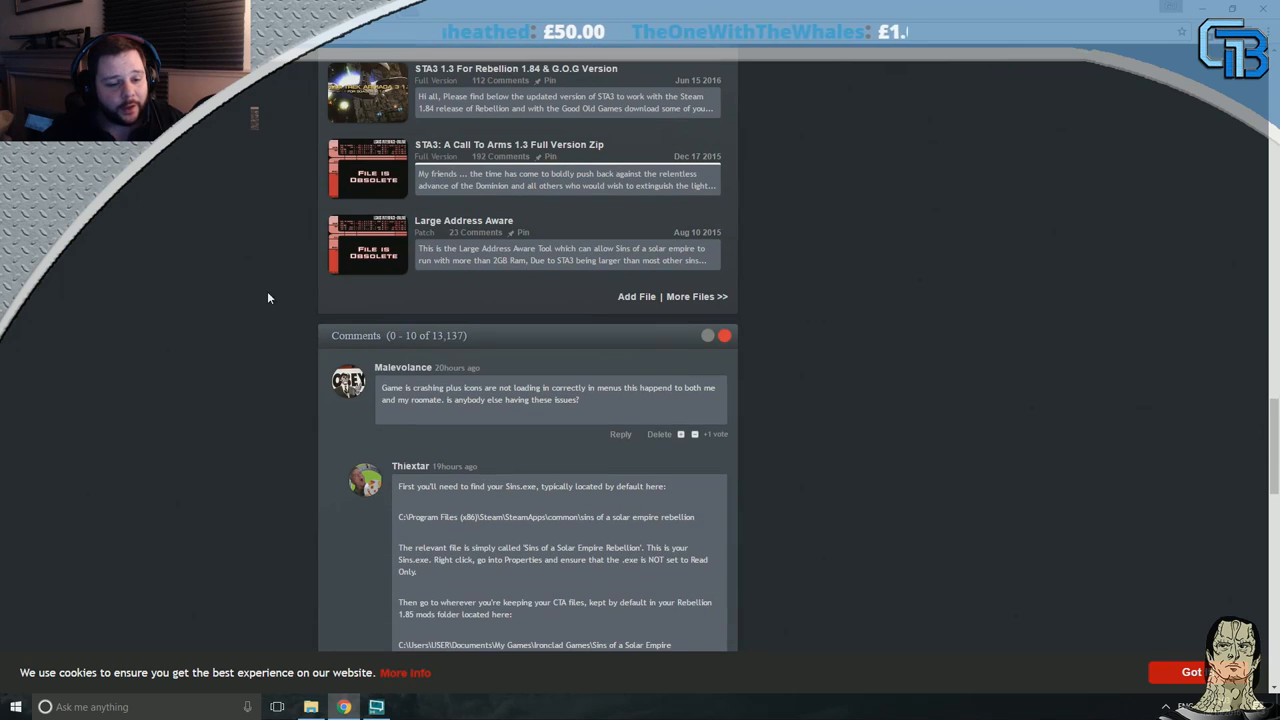
pyautogui.scroll(-3)
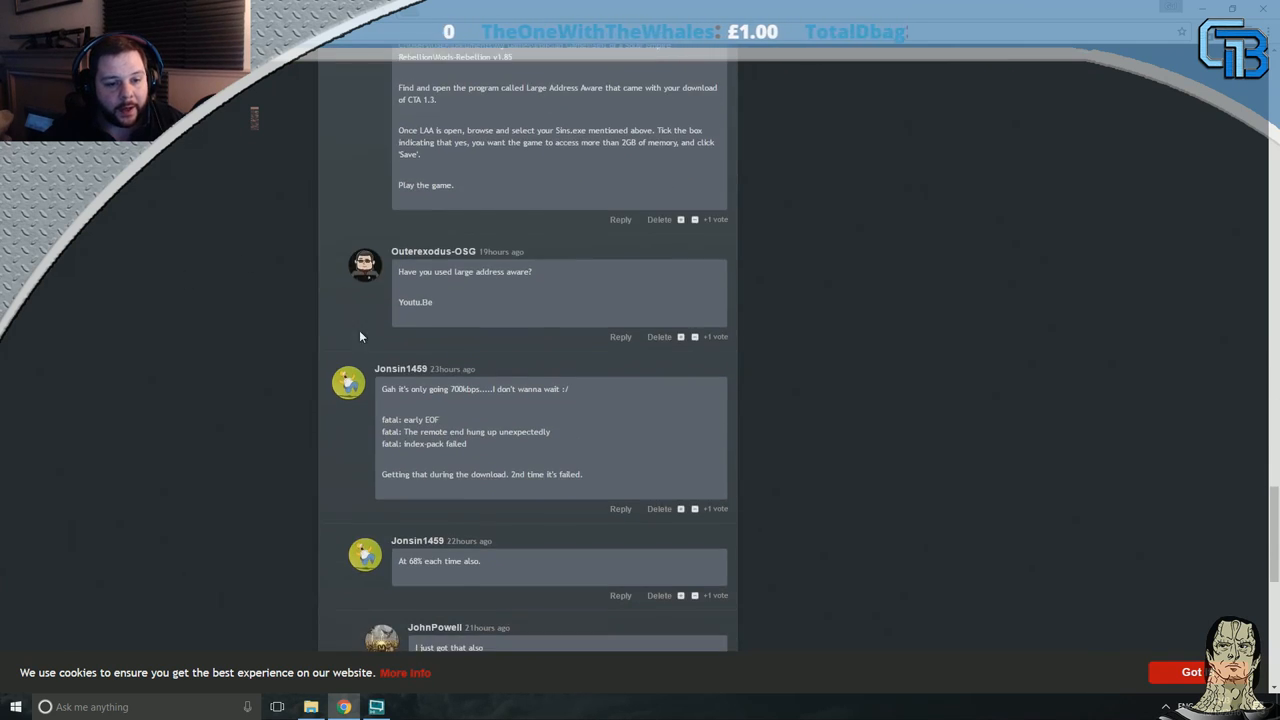
pyautogui.scroll(-3)
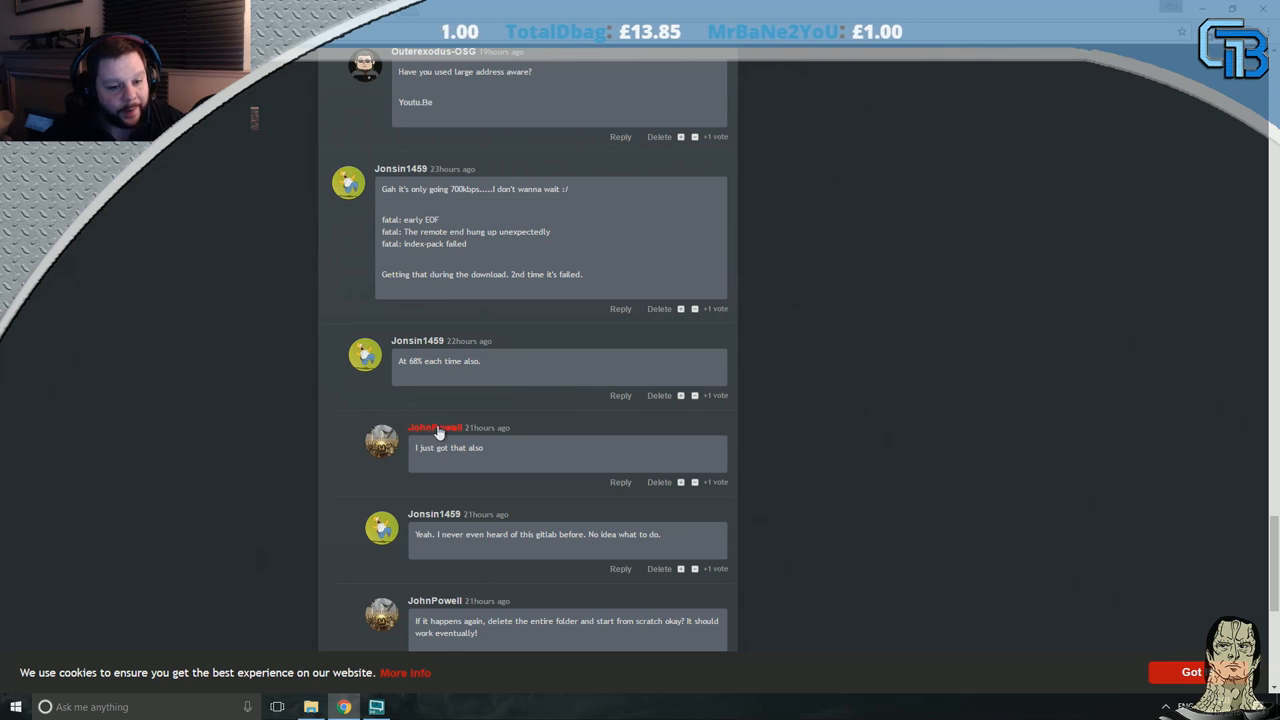
pyautogui.moveTo(524, 440)
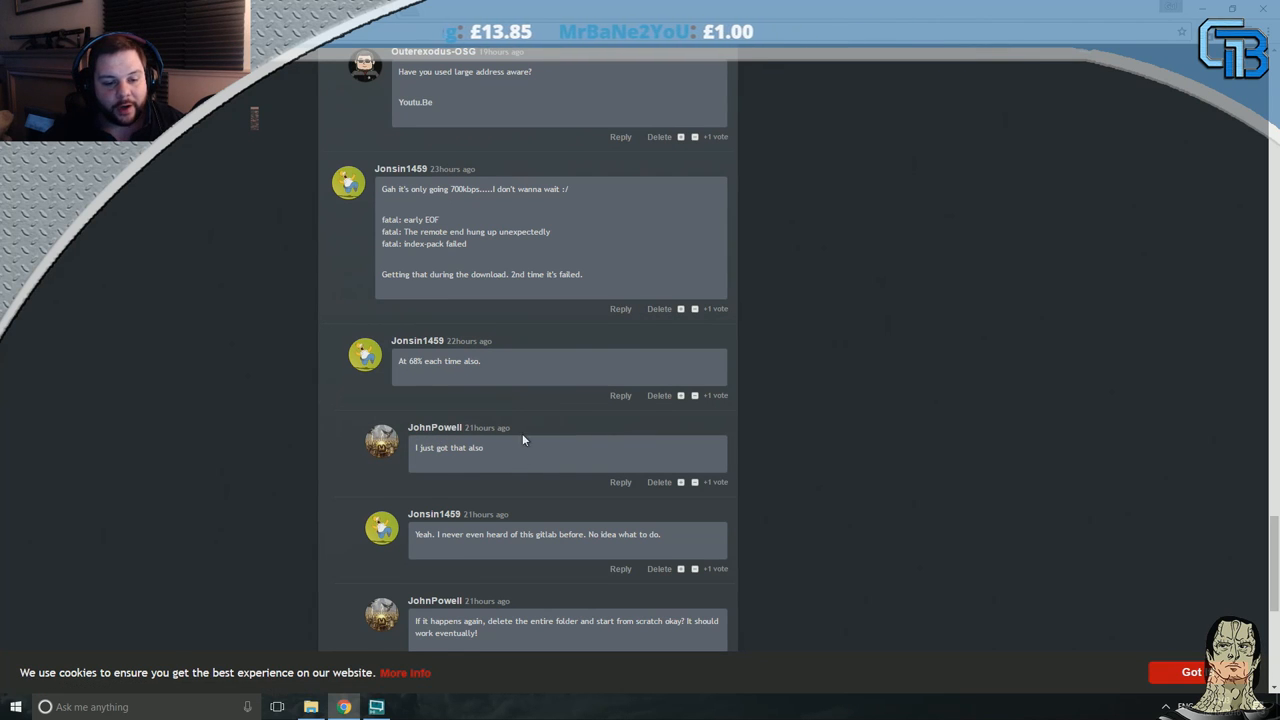
pyautogui.scroll(-3)
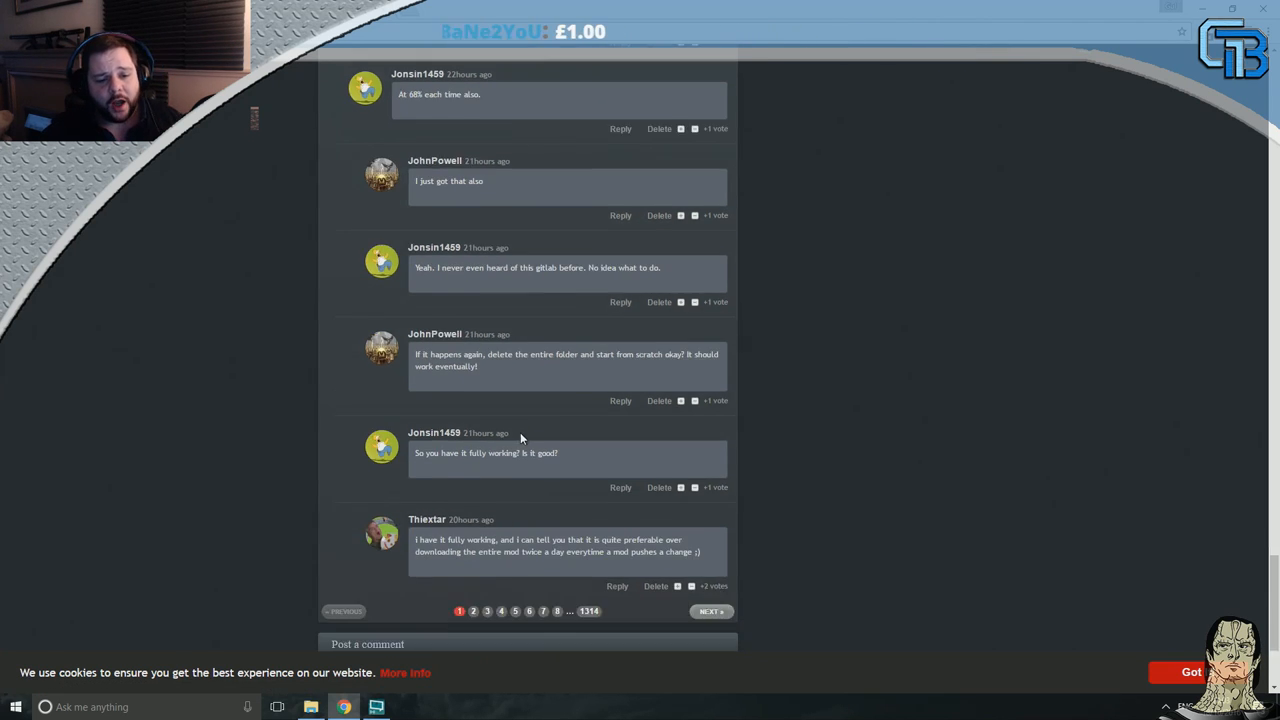
pyautogui.scroll(-3)
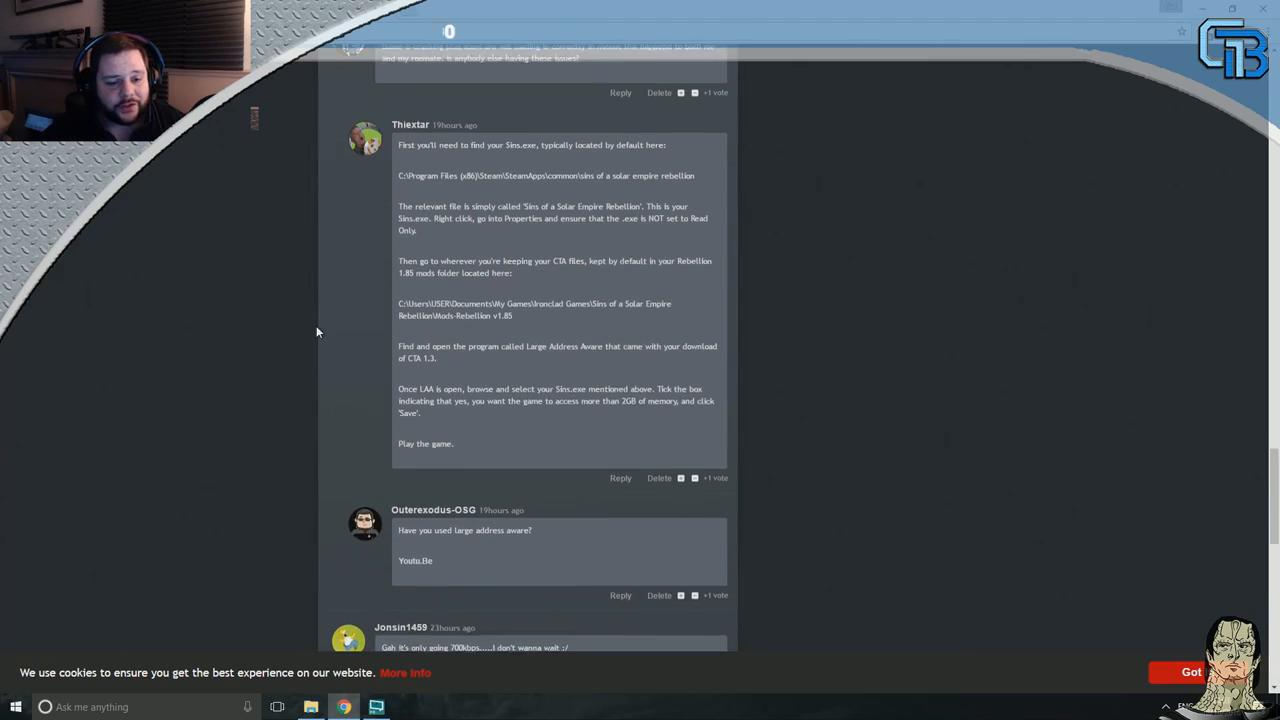